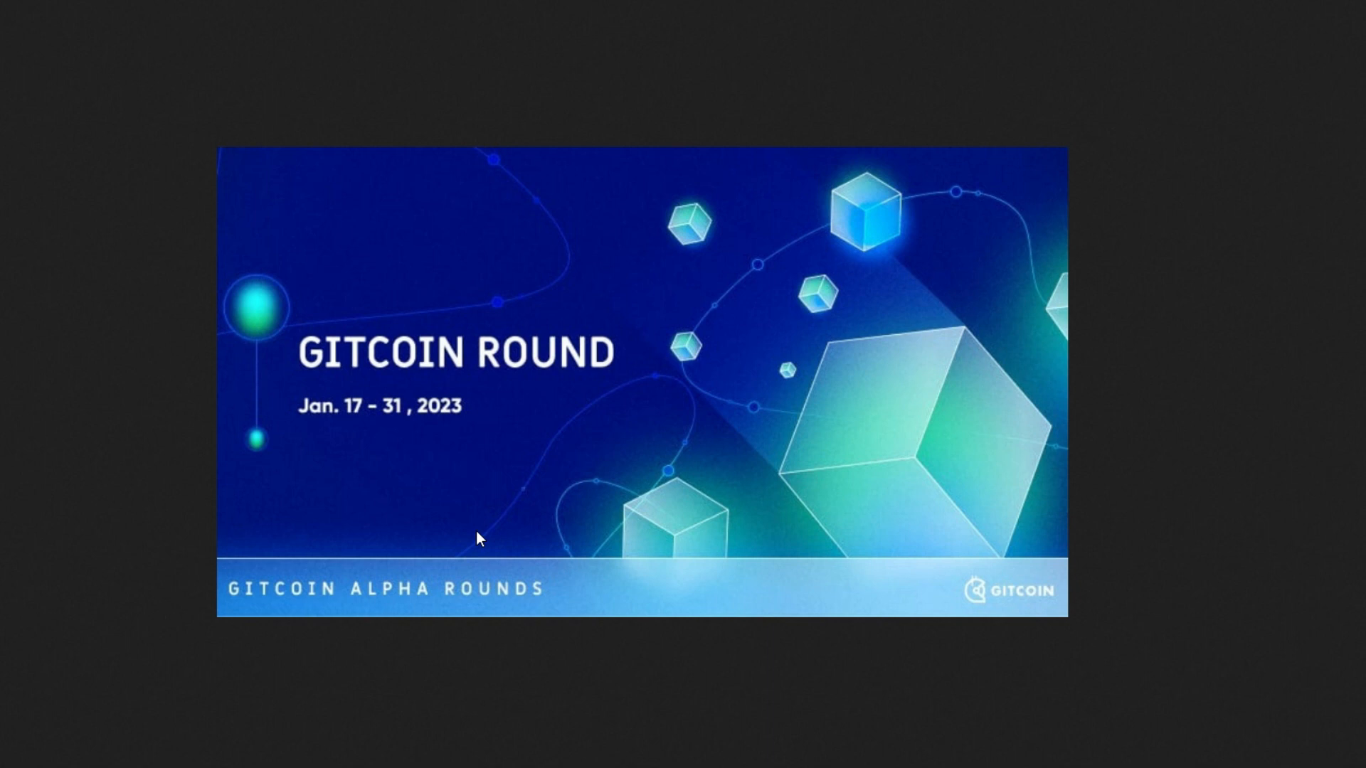
mouse_move(704, 395)
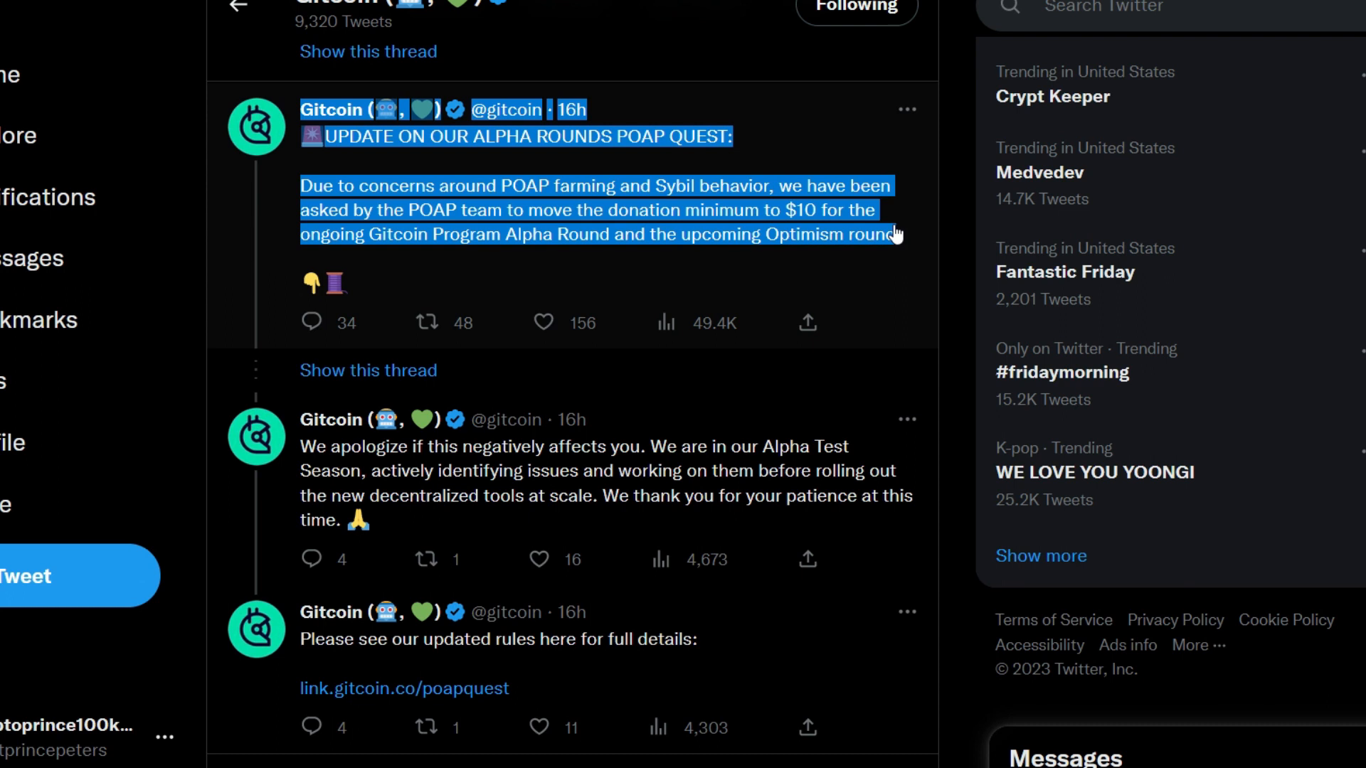
mouse_move(901, 238)
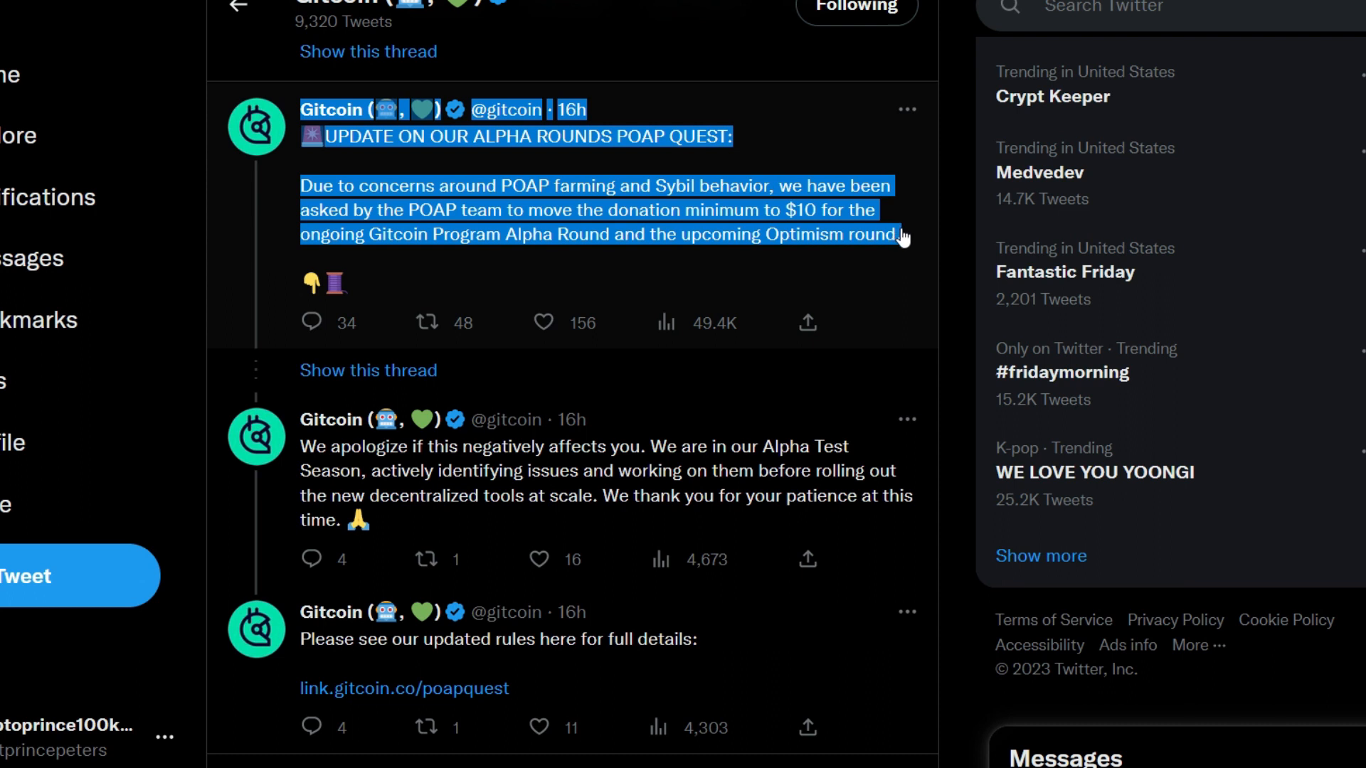
mouse_move(836, 267)
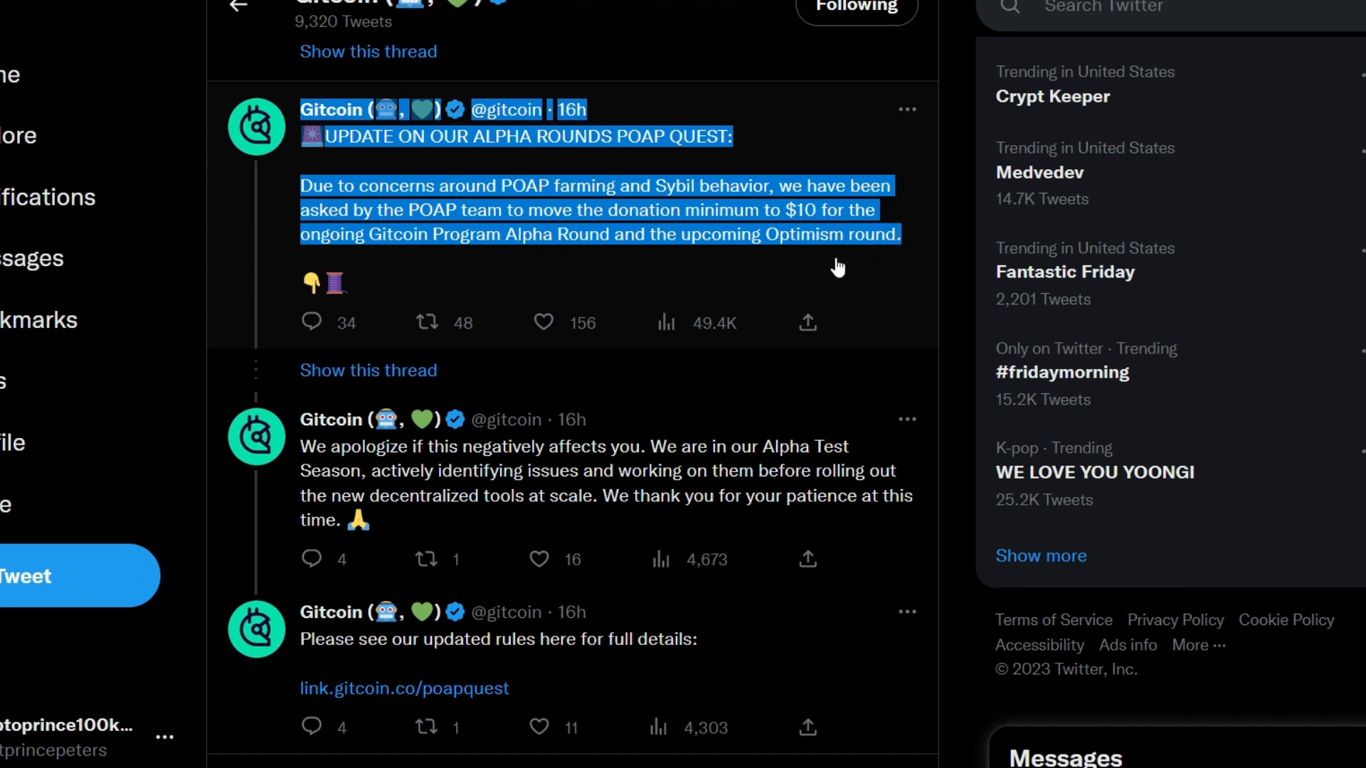
mouse_move(858, 276)
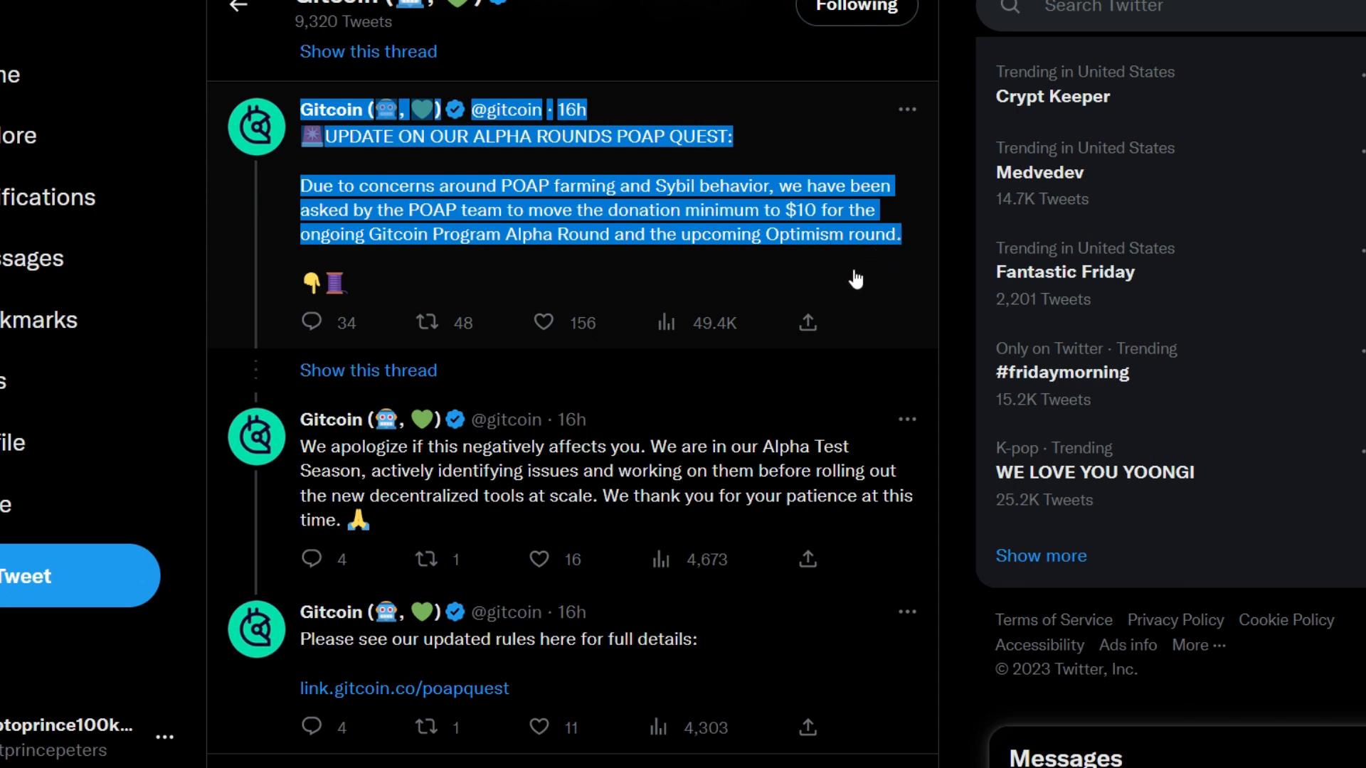
Step: Search the wallet in Sismo's Badge explorer: no minted badges, three eligible badges
left_click(353, 462)
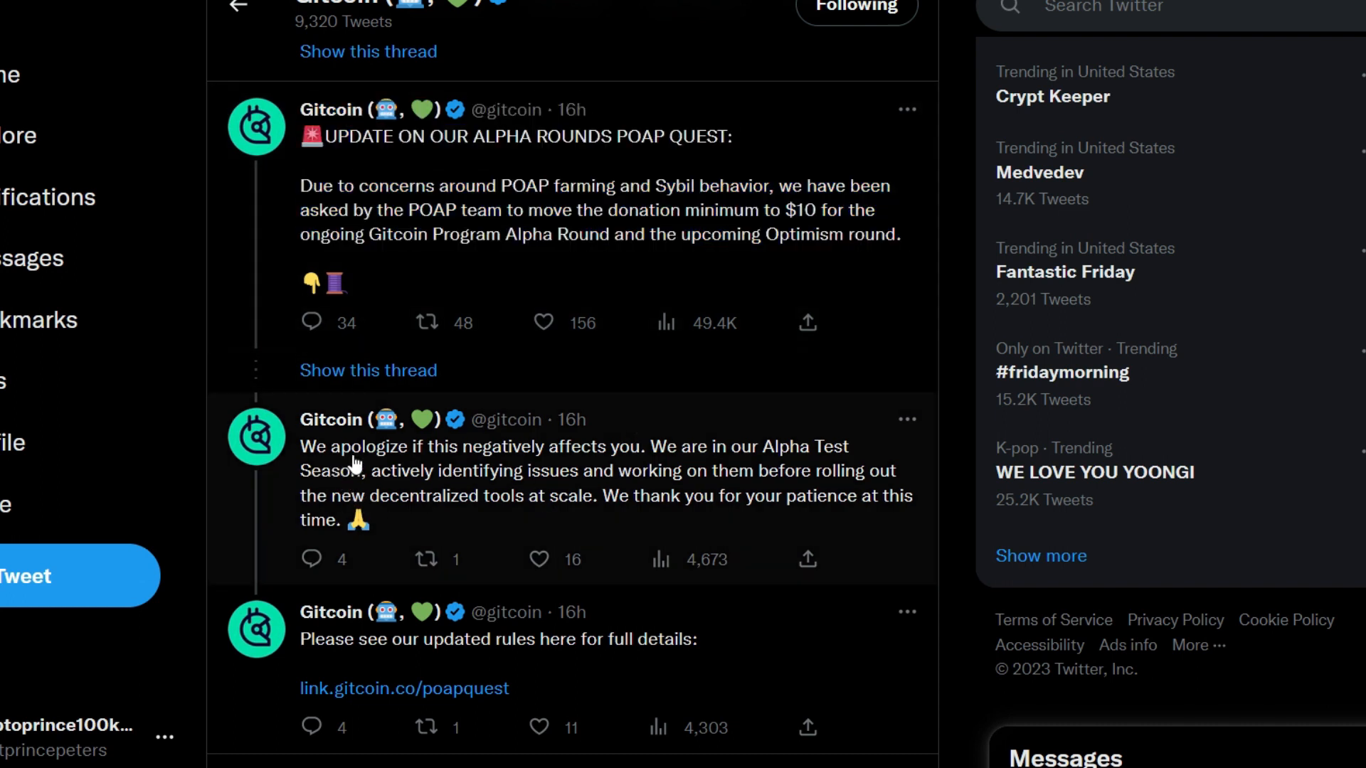
mouse_move(607, 473)
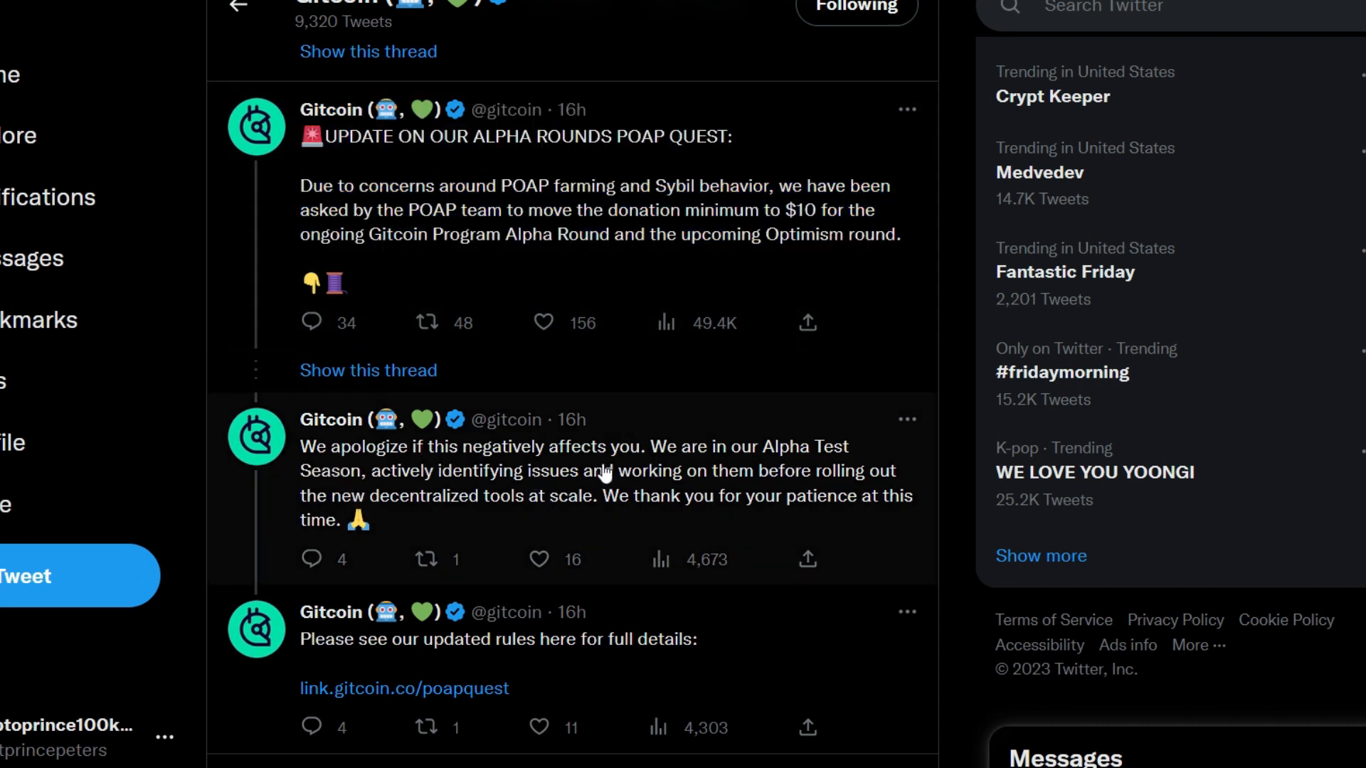
mouse_move(888, 470)
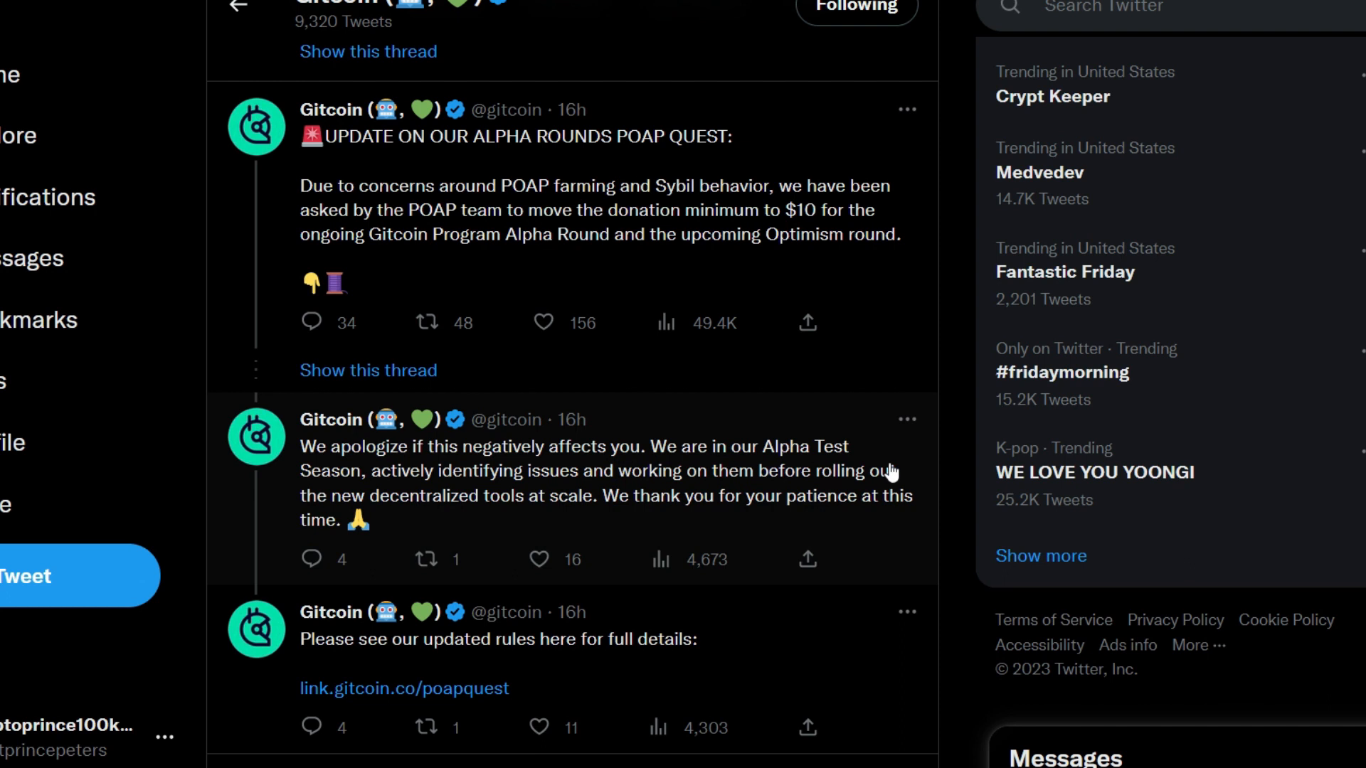
mouse_move(947, 356)
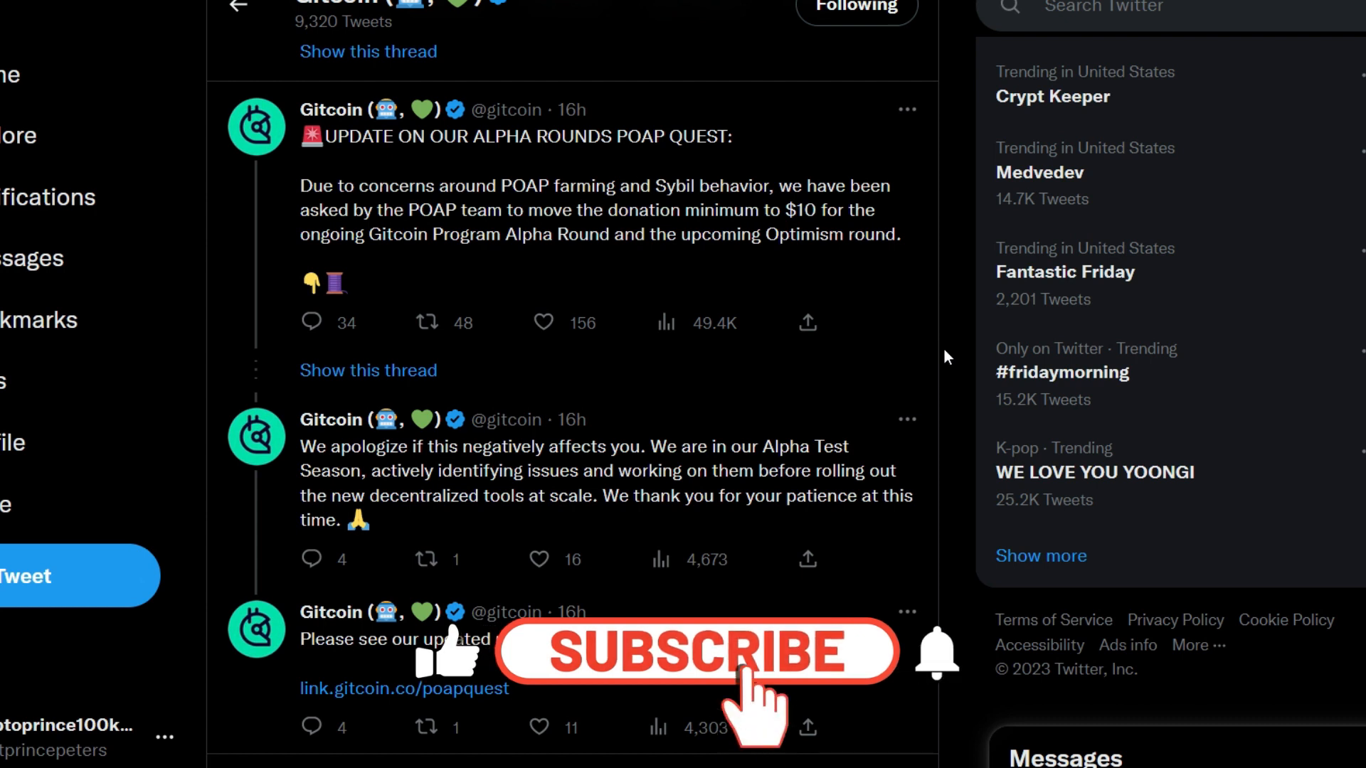
left_click(699, 652)
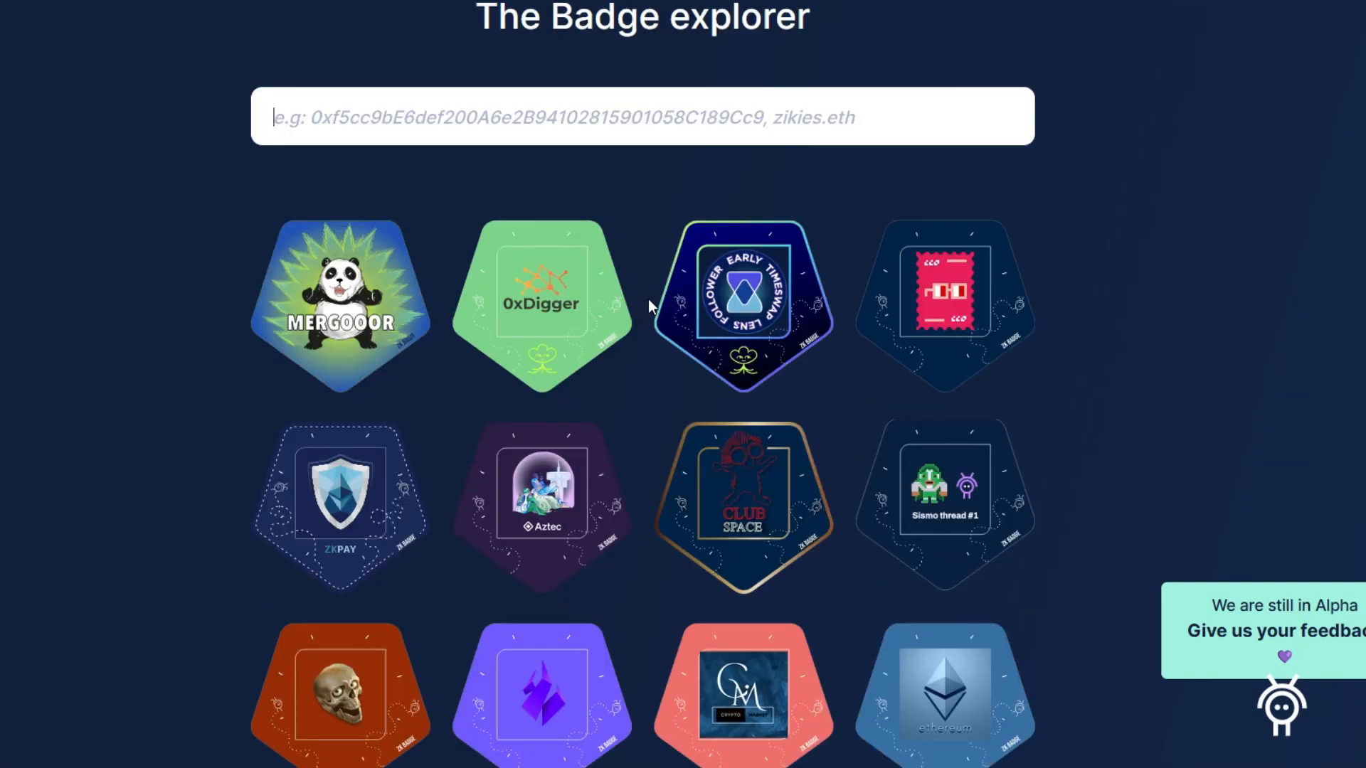
scroll("down", 3)
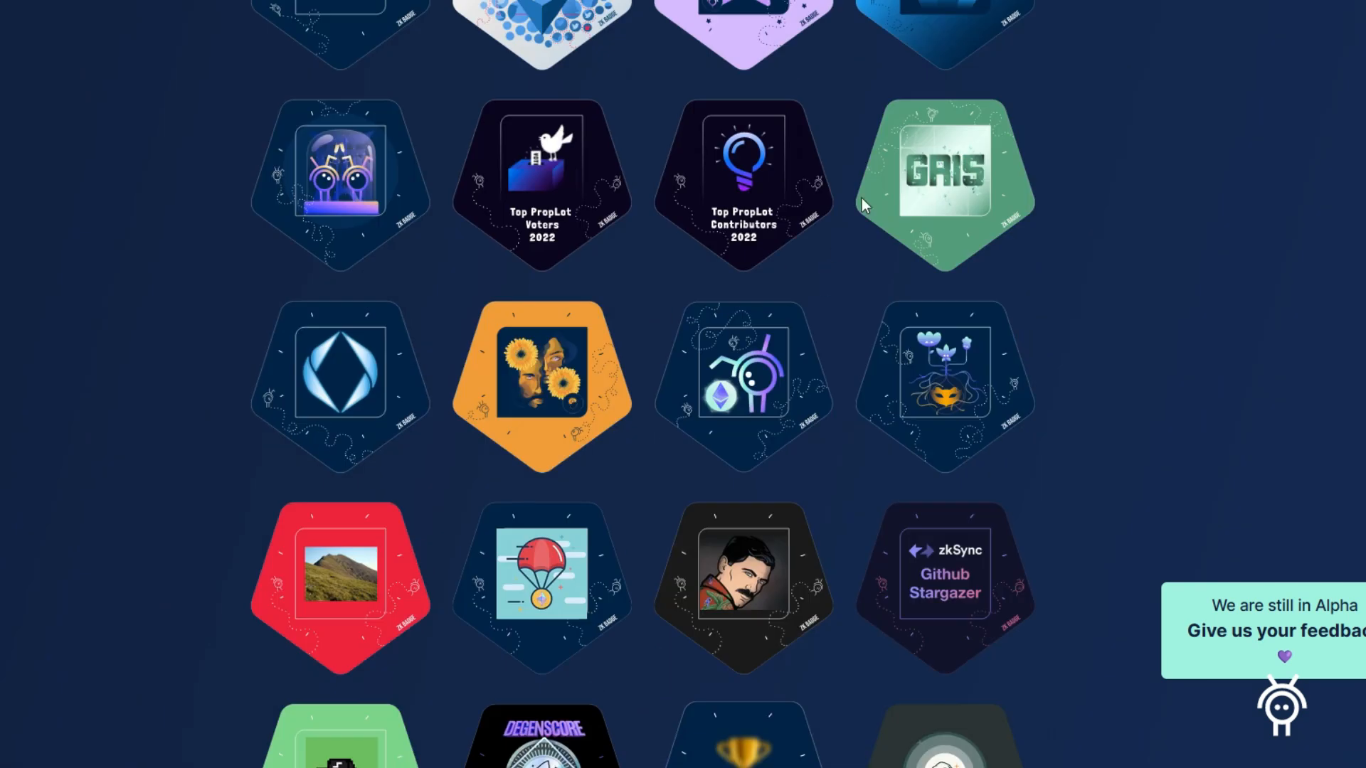
mouse_move(970, 193)
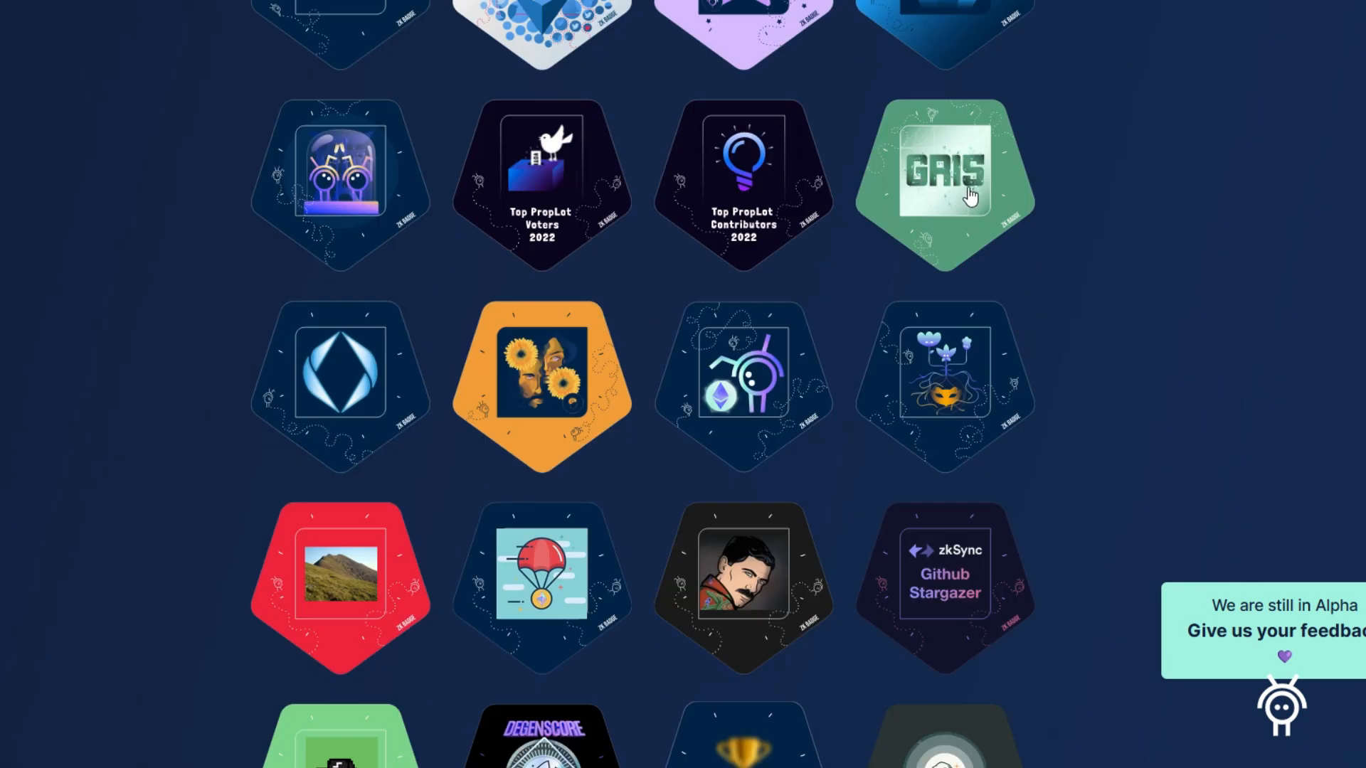
mouse_move(951, 220)
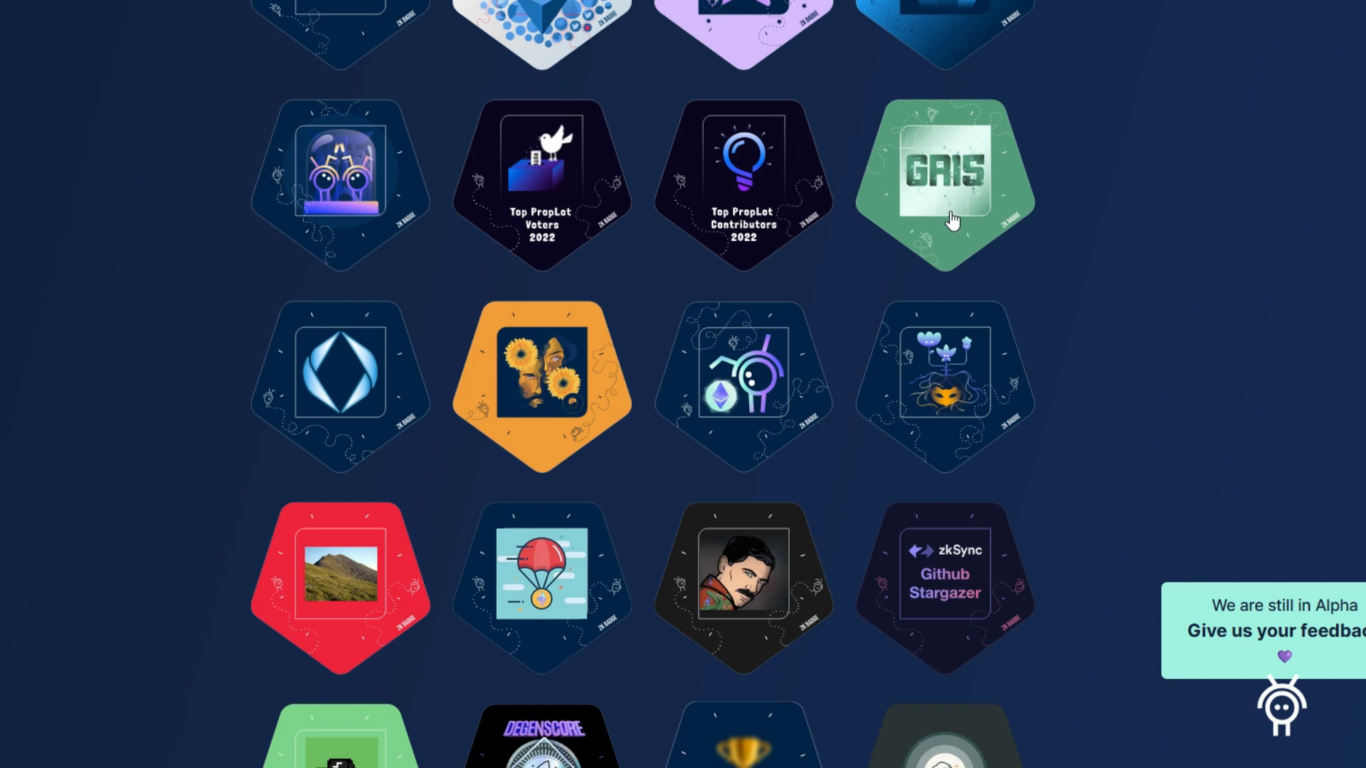
mouse_move(691, 360)
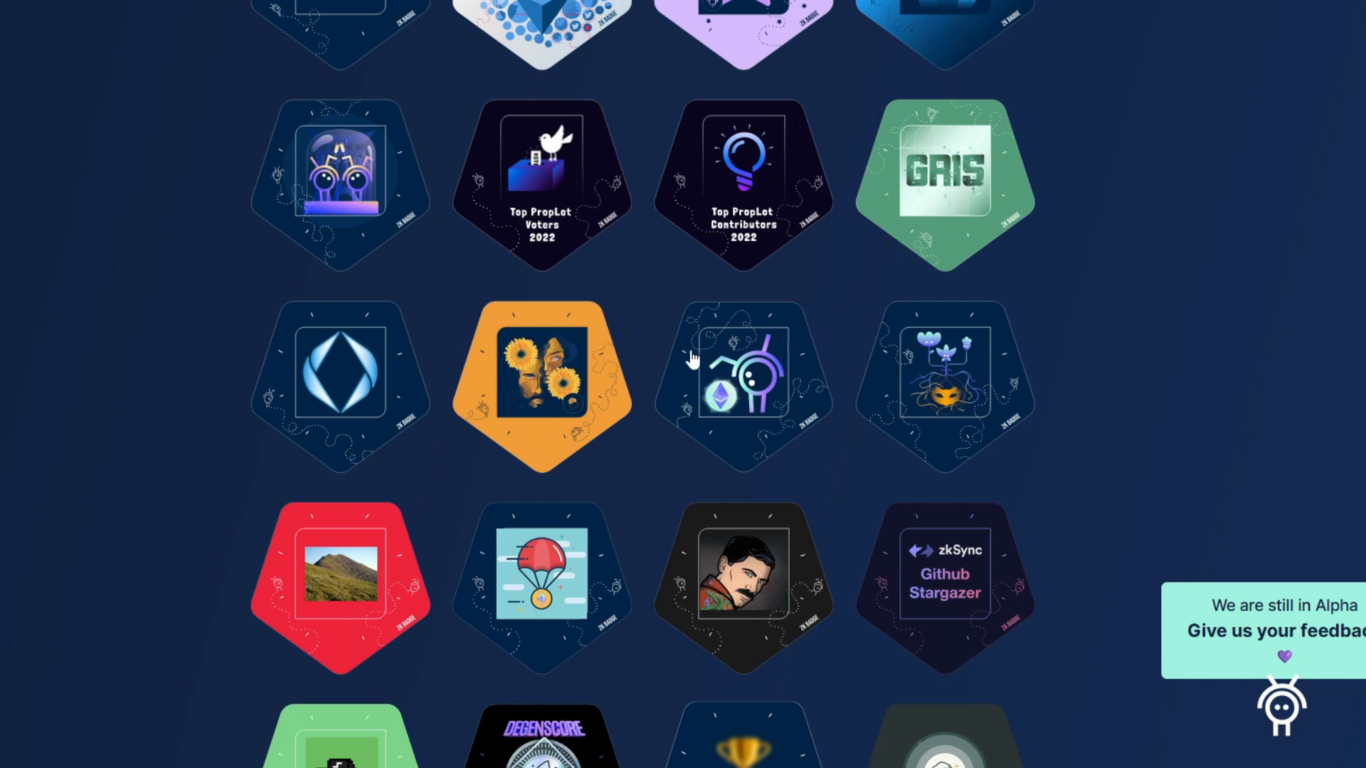
scroll("down", 3)
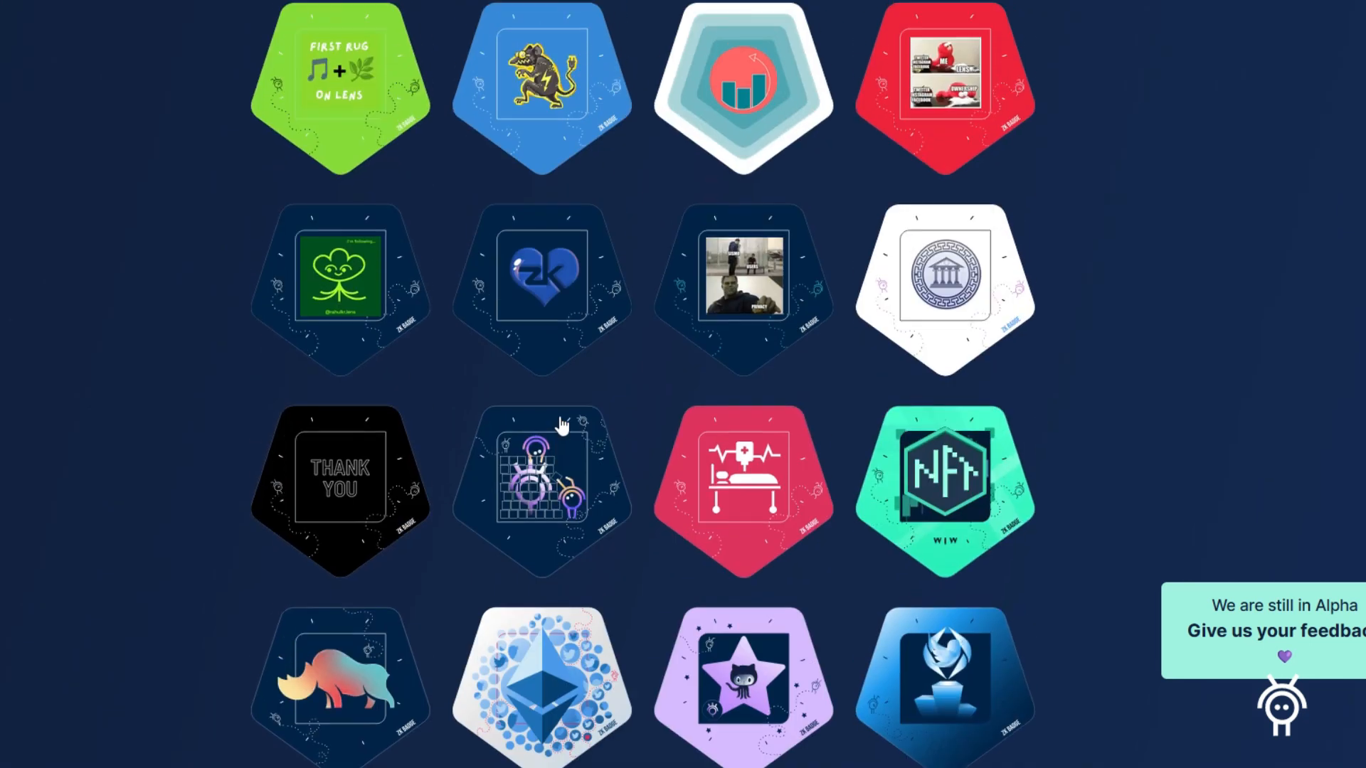
scroll("down", 3)
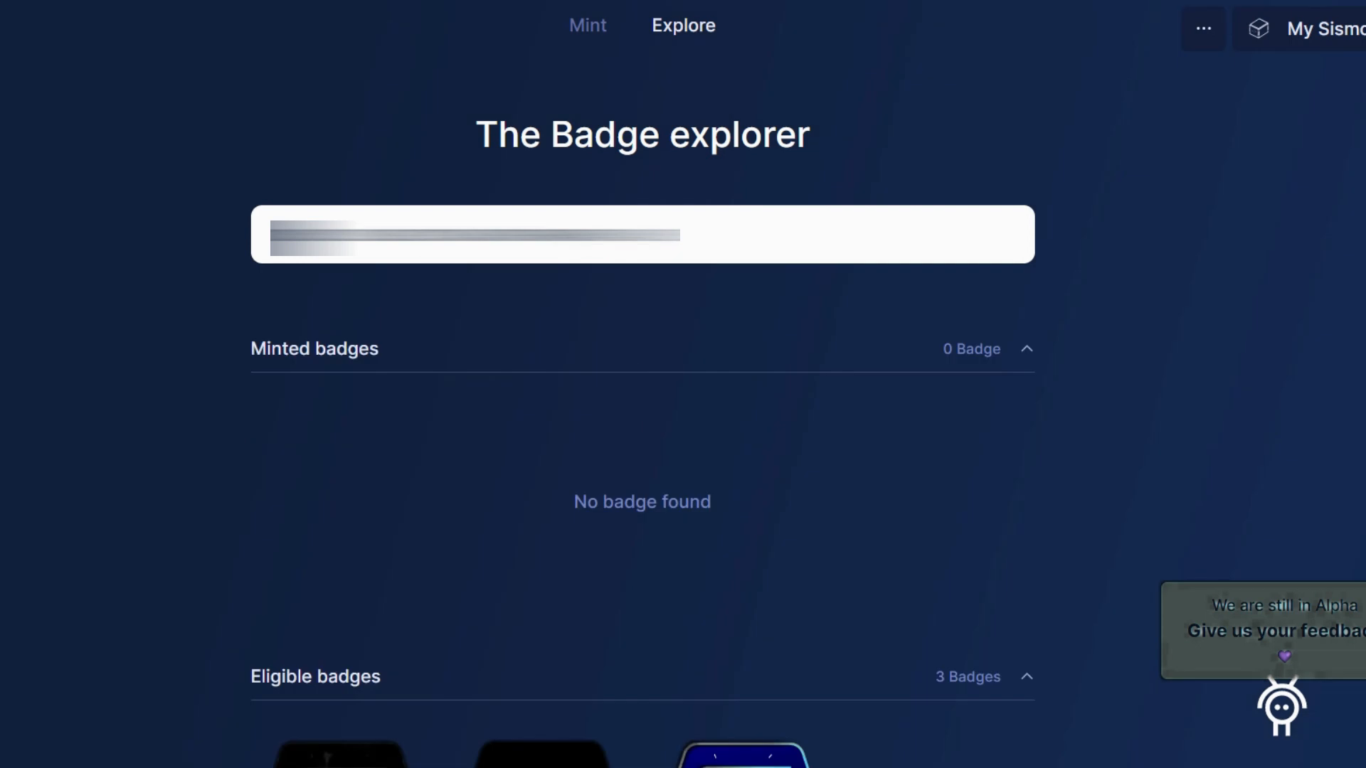
mouse_move(589, 595)
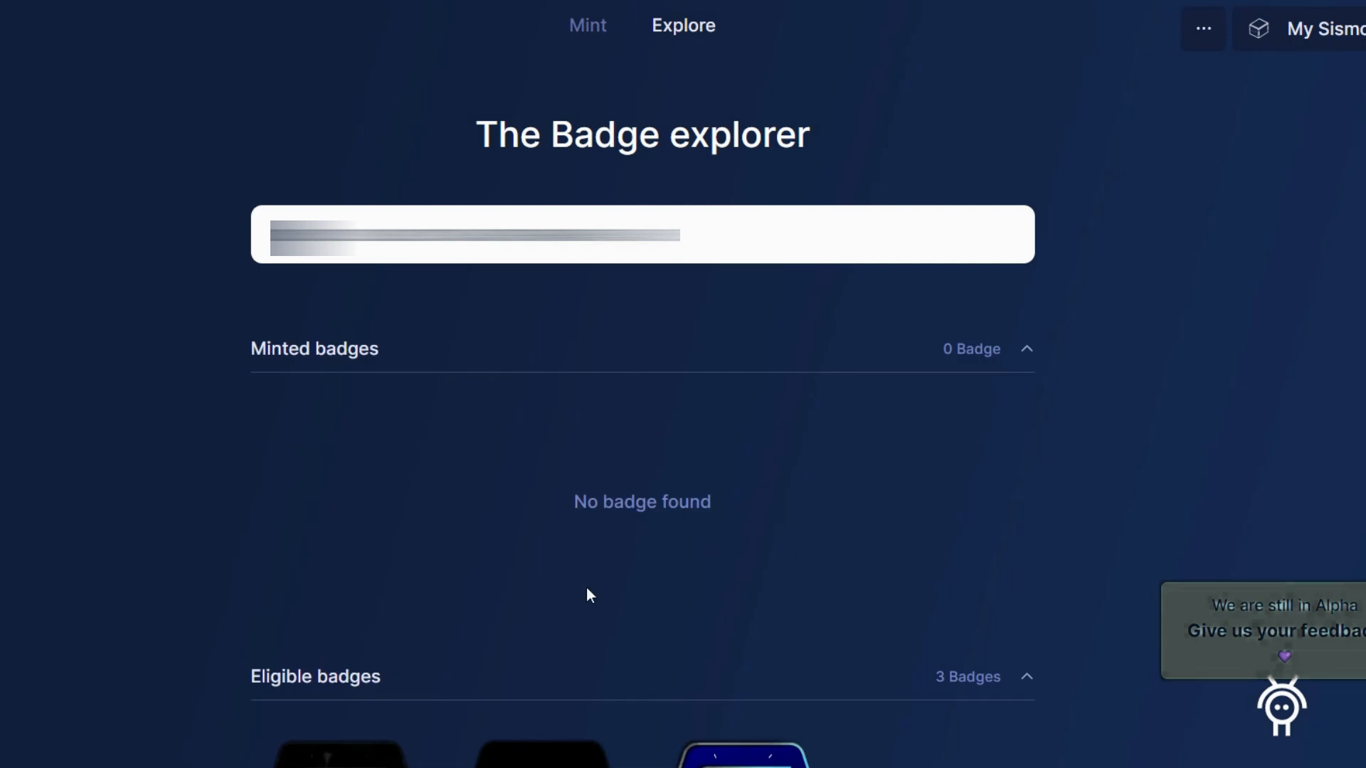
scroll("down", 3)
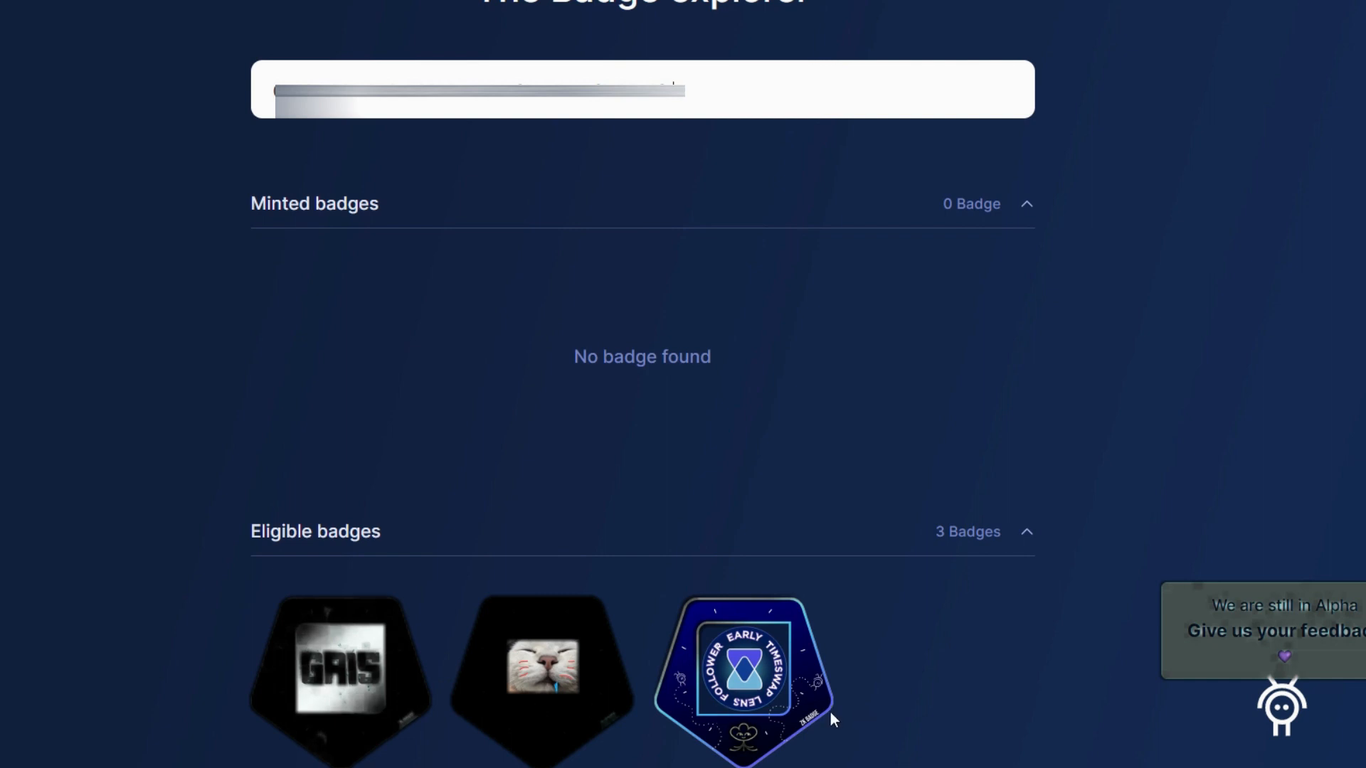
mouse_move(826, 706)
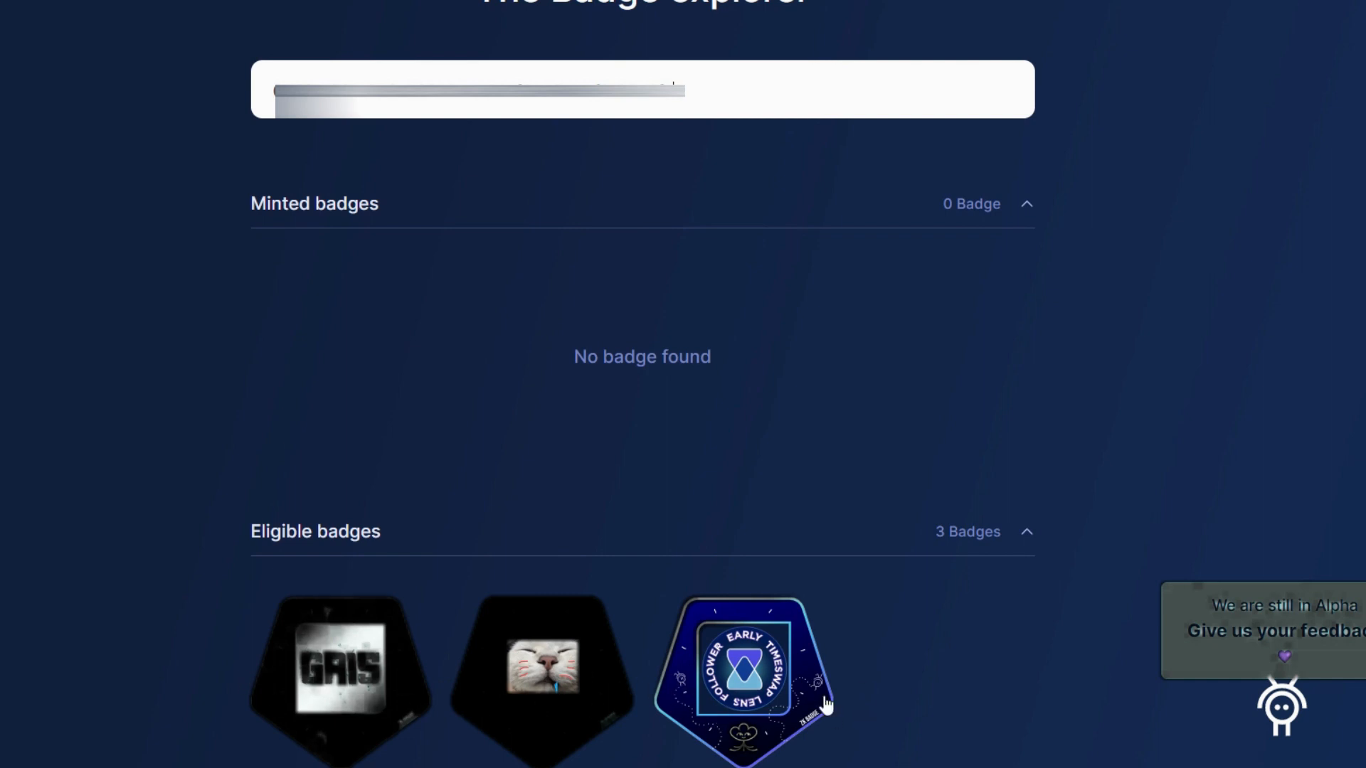
mouse_move(820, 682)
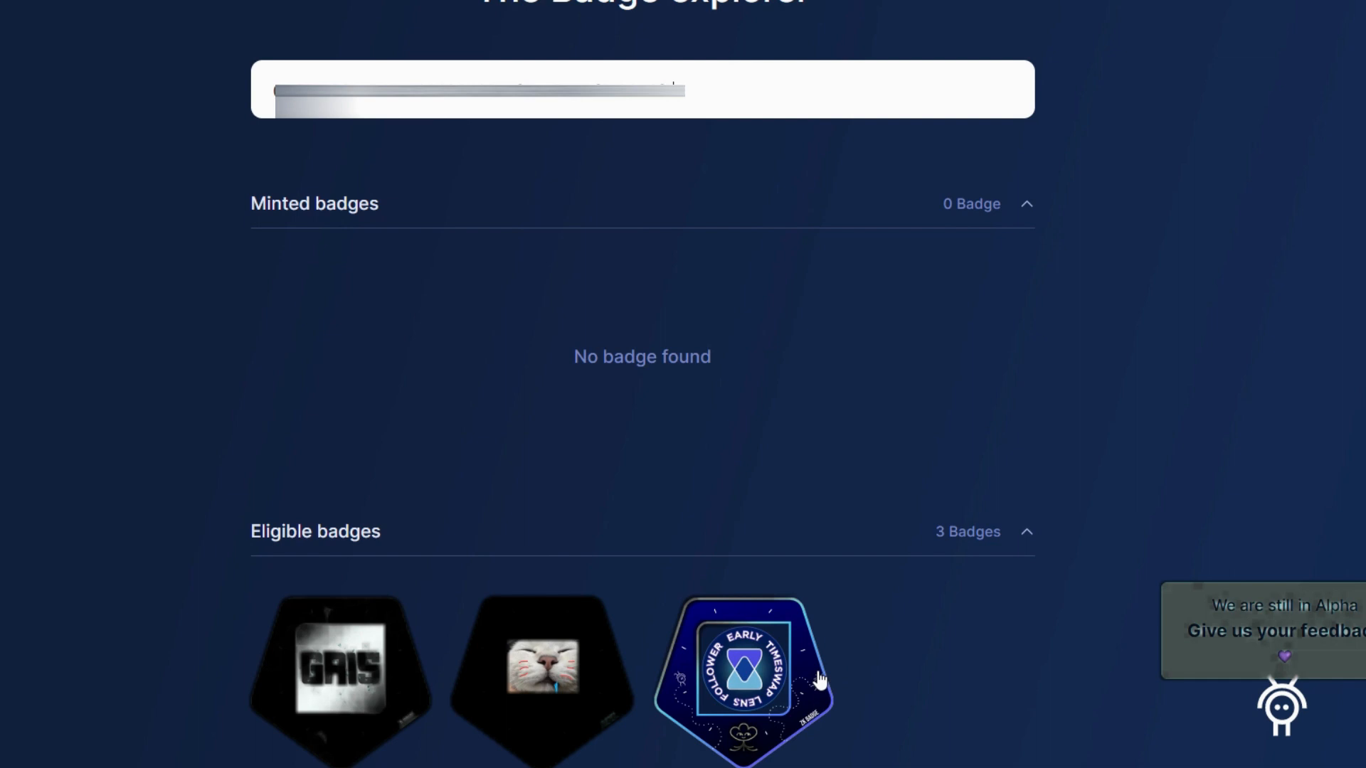
mouse_move(559, 683)
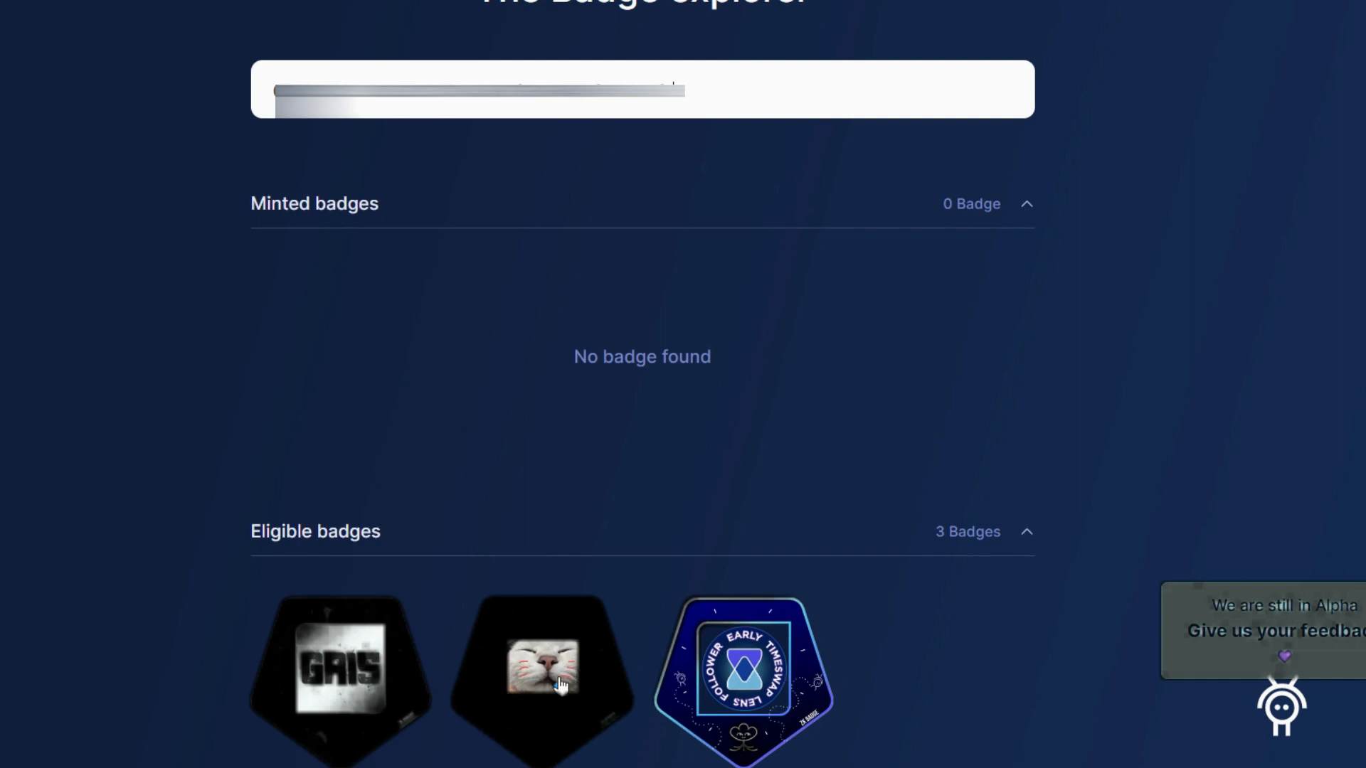
mouse_move(740, 680)
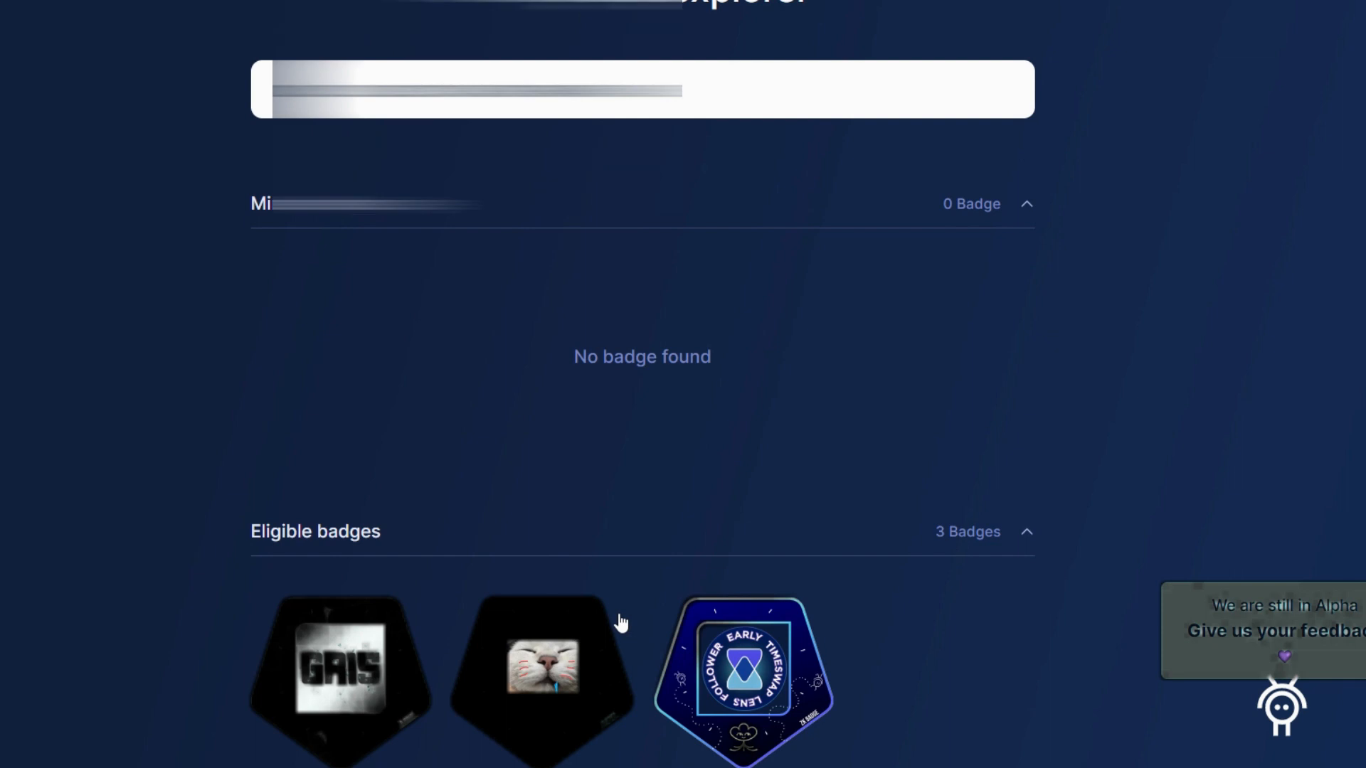
mouse_move(621, 624)
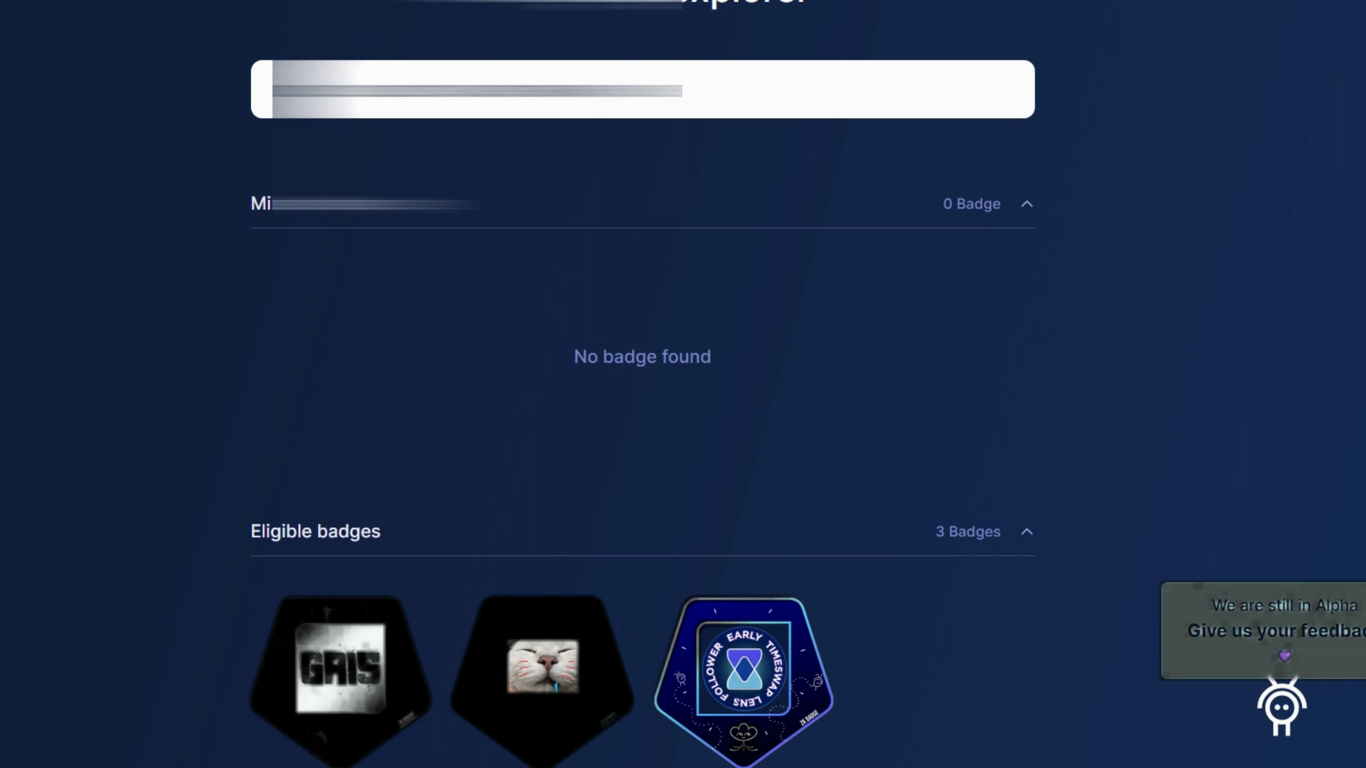
mouse_move(881, 25)
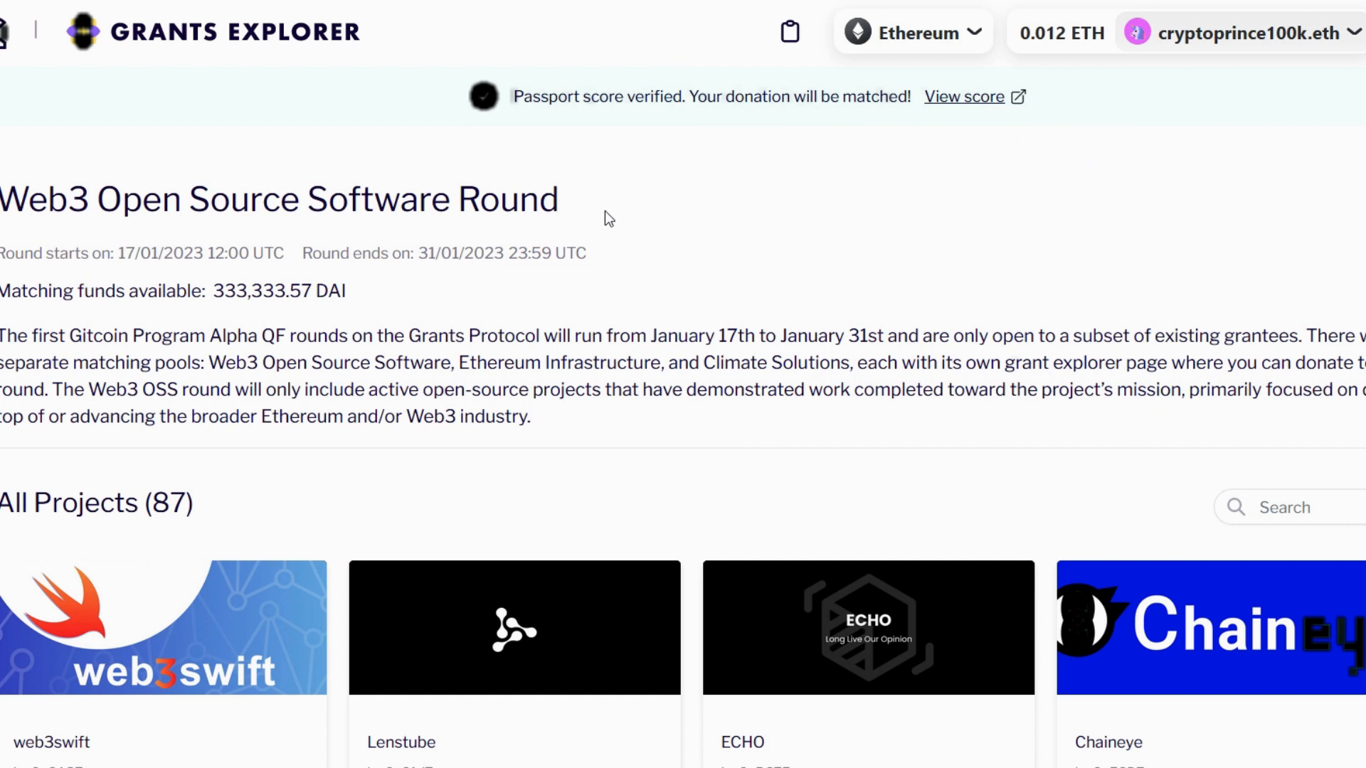
mouse_move(794, 255)
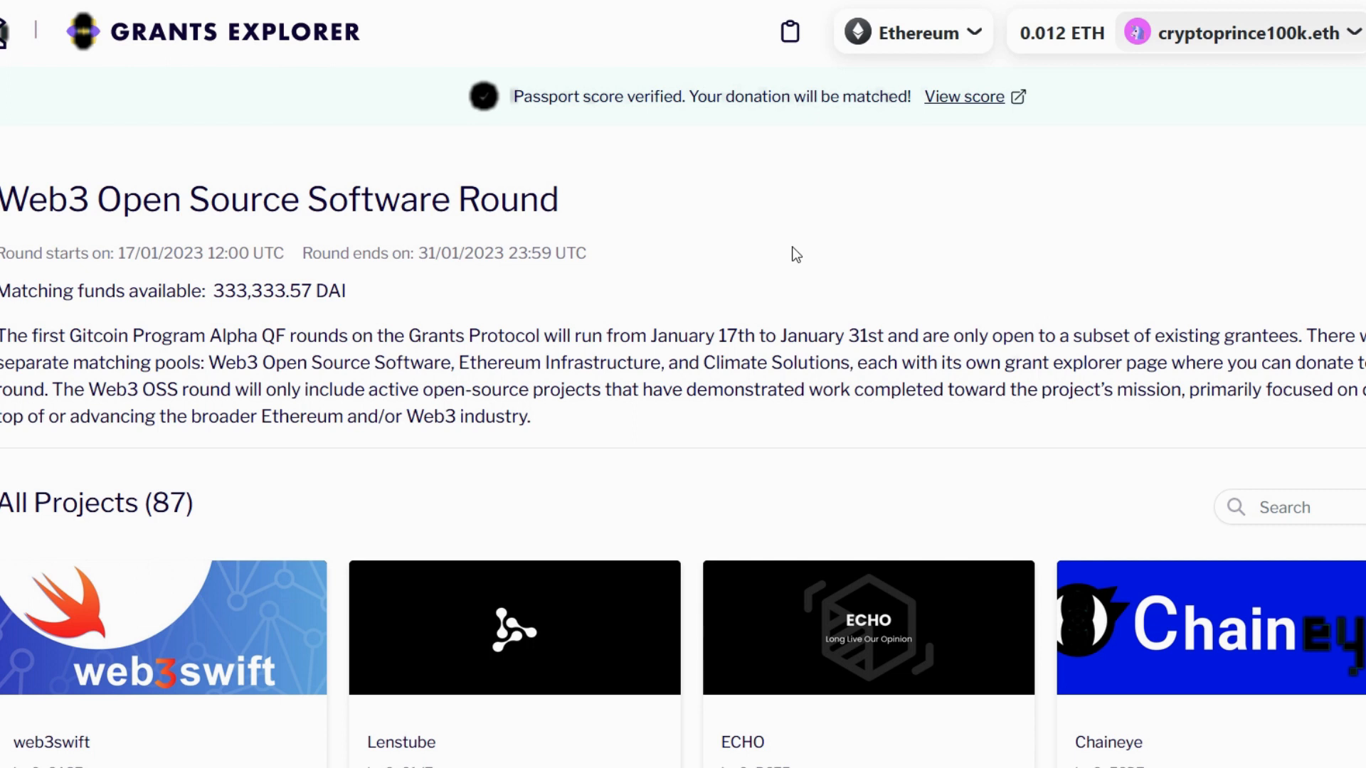
mouse_move(552, 103)
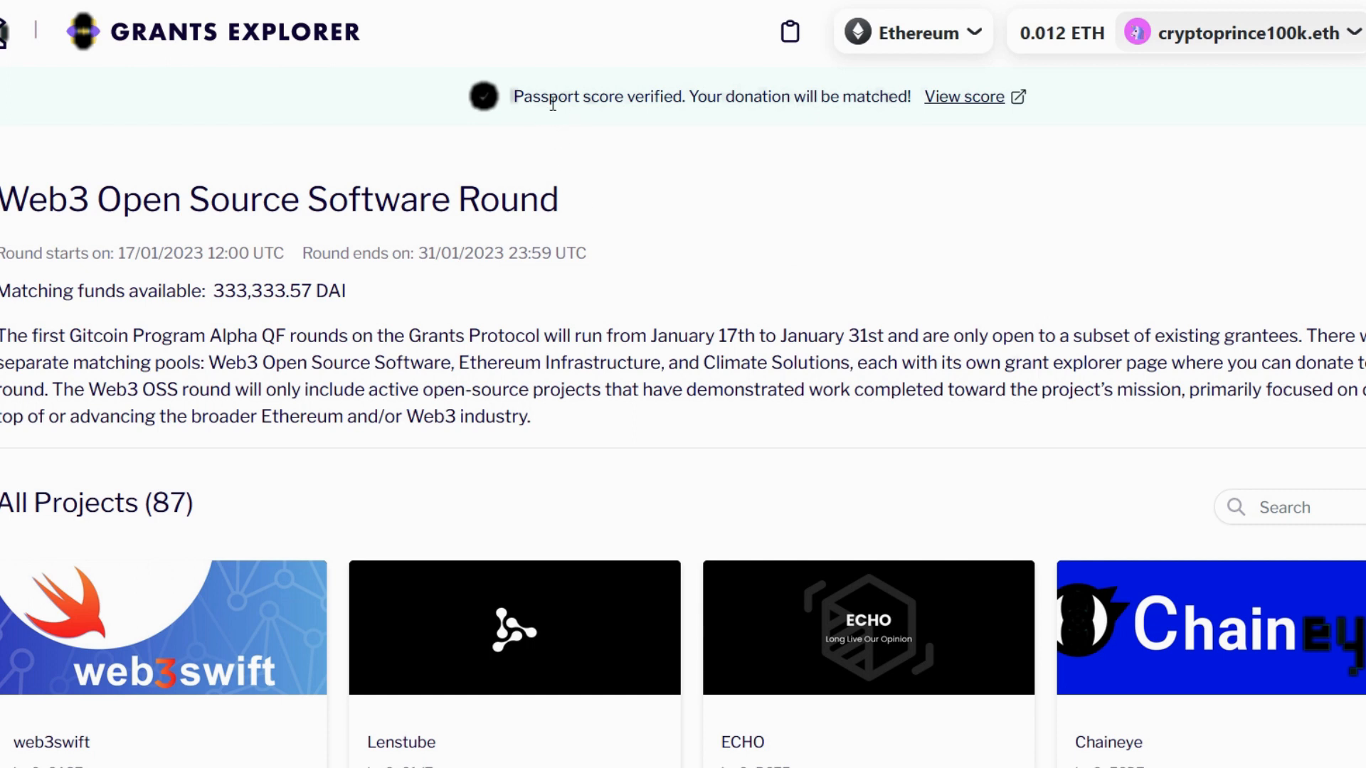
mouse_move(585, 120)
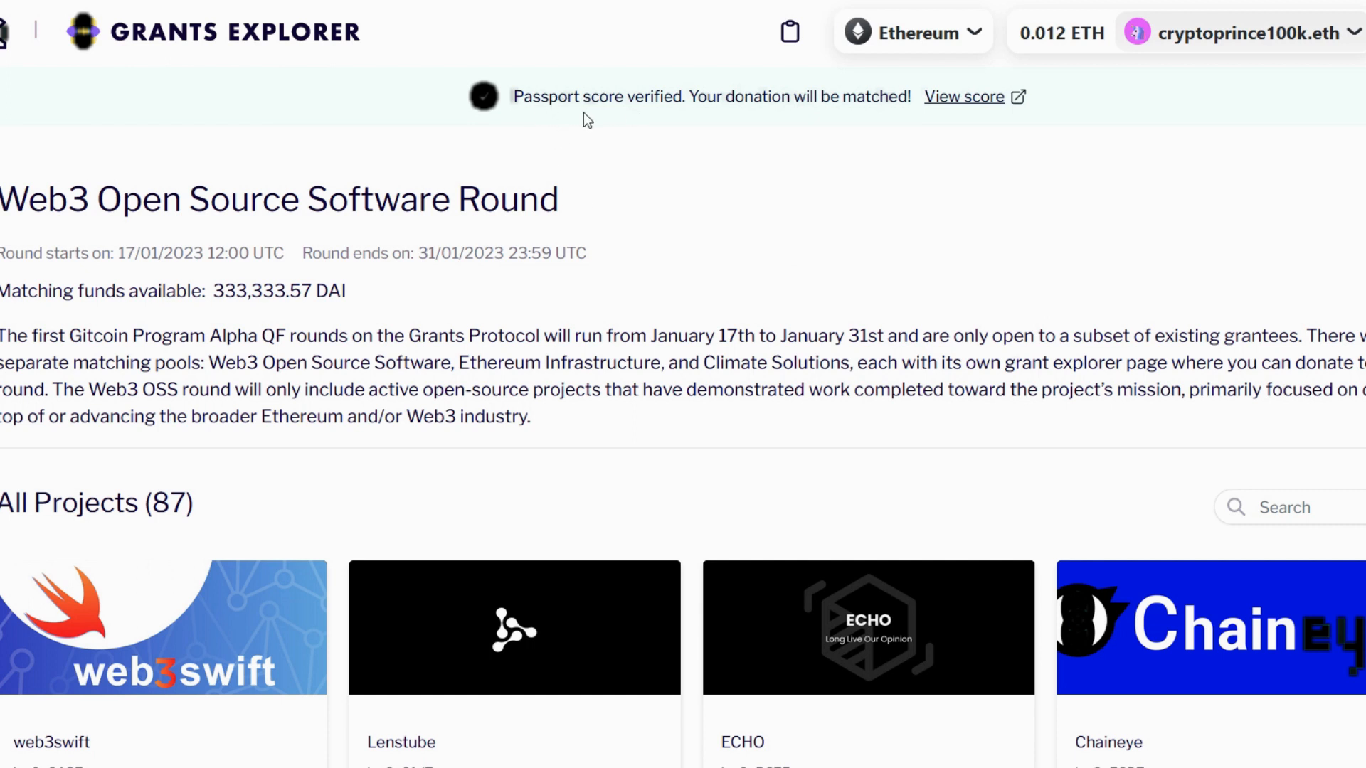
mouse_move(809, 116)
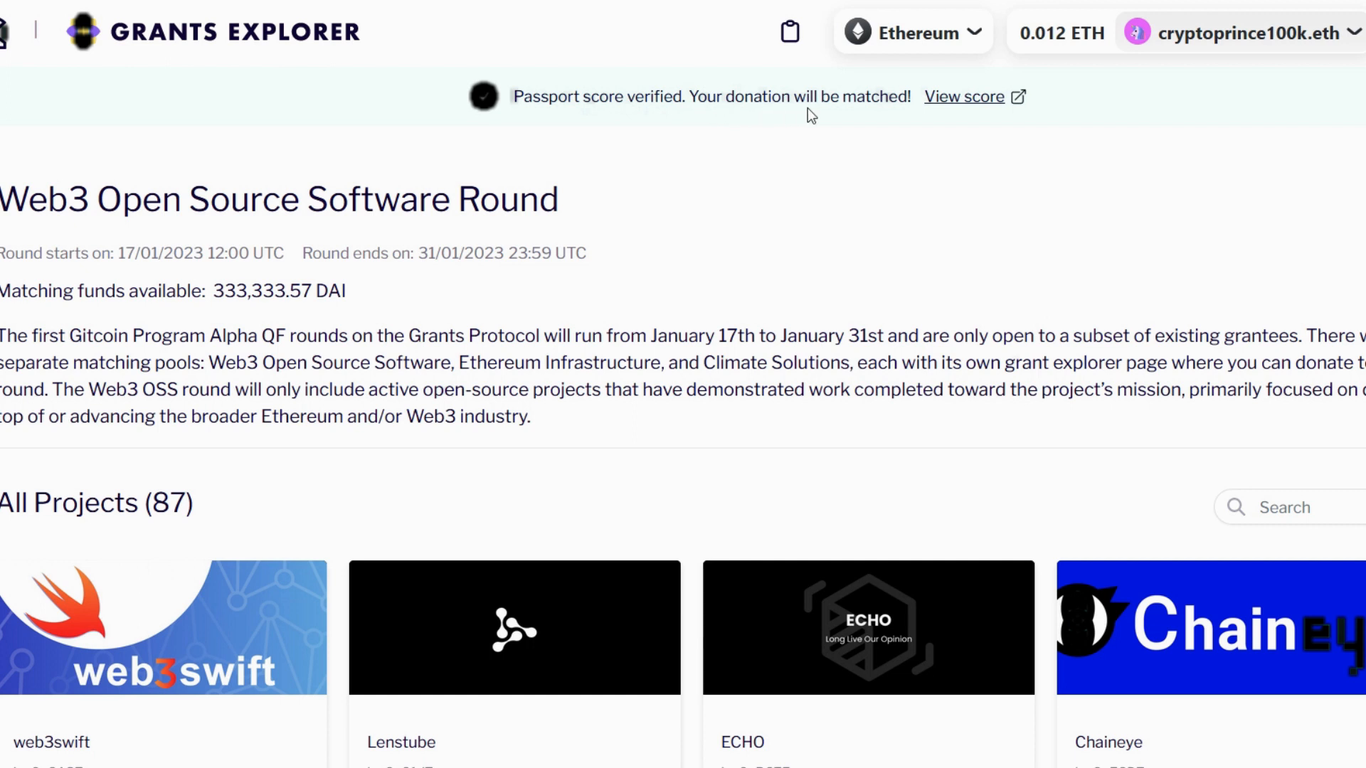
mouse_move(624, 175)
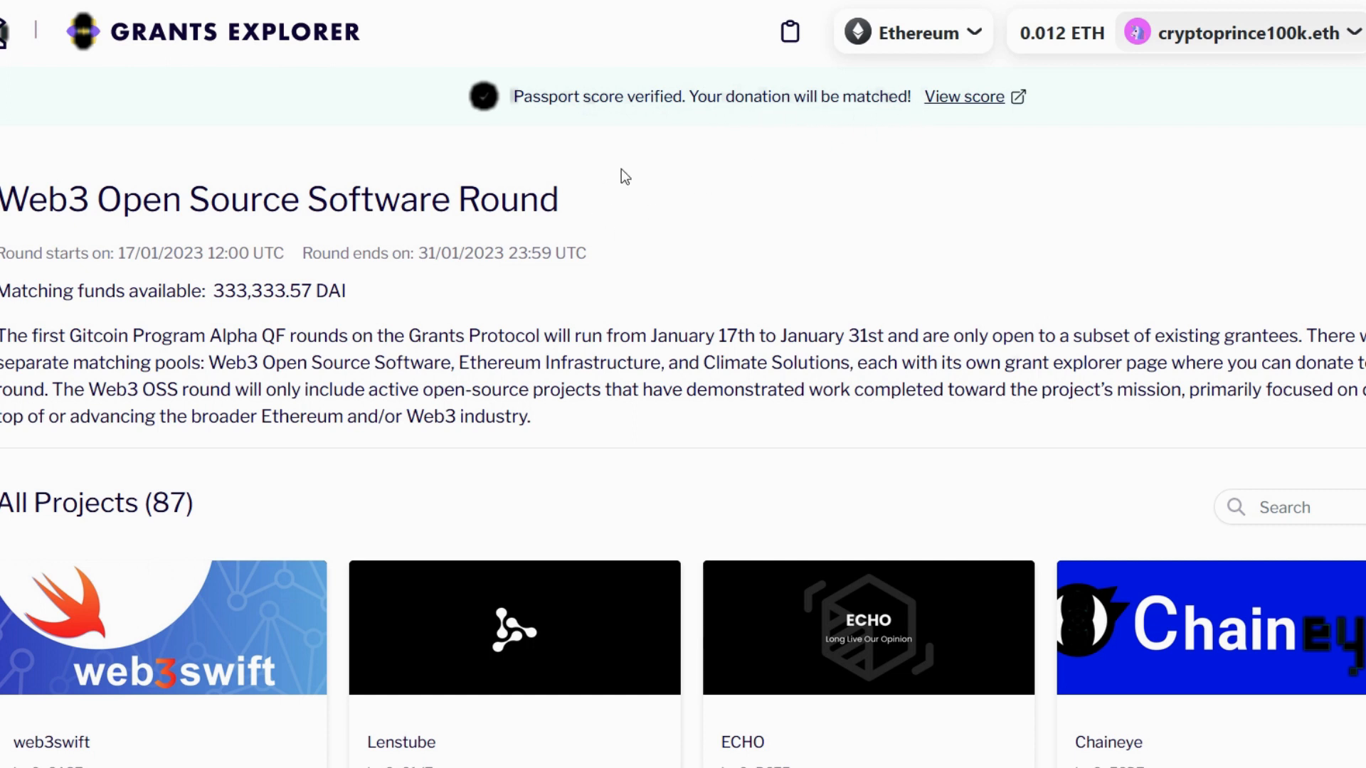
mouse_move(970, 105)
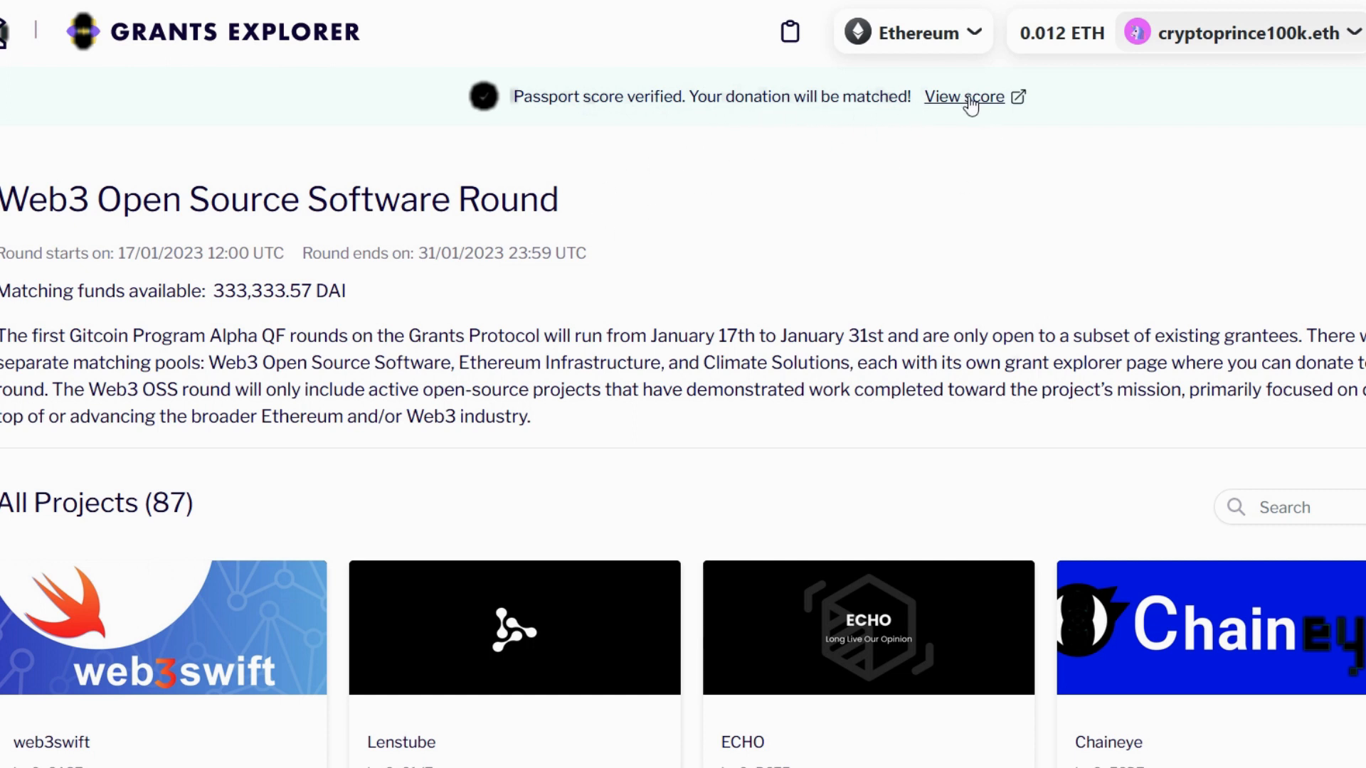
mouse_move(975, 109)
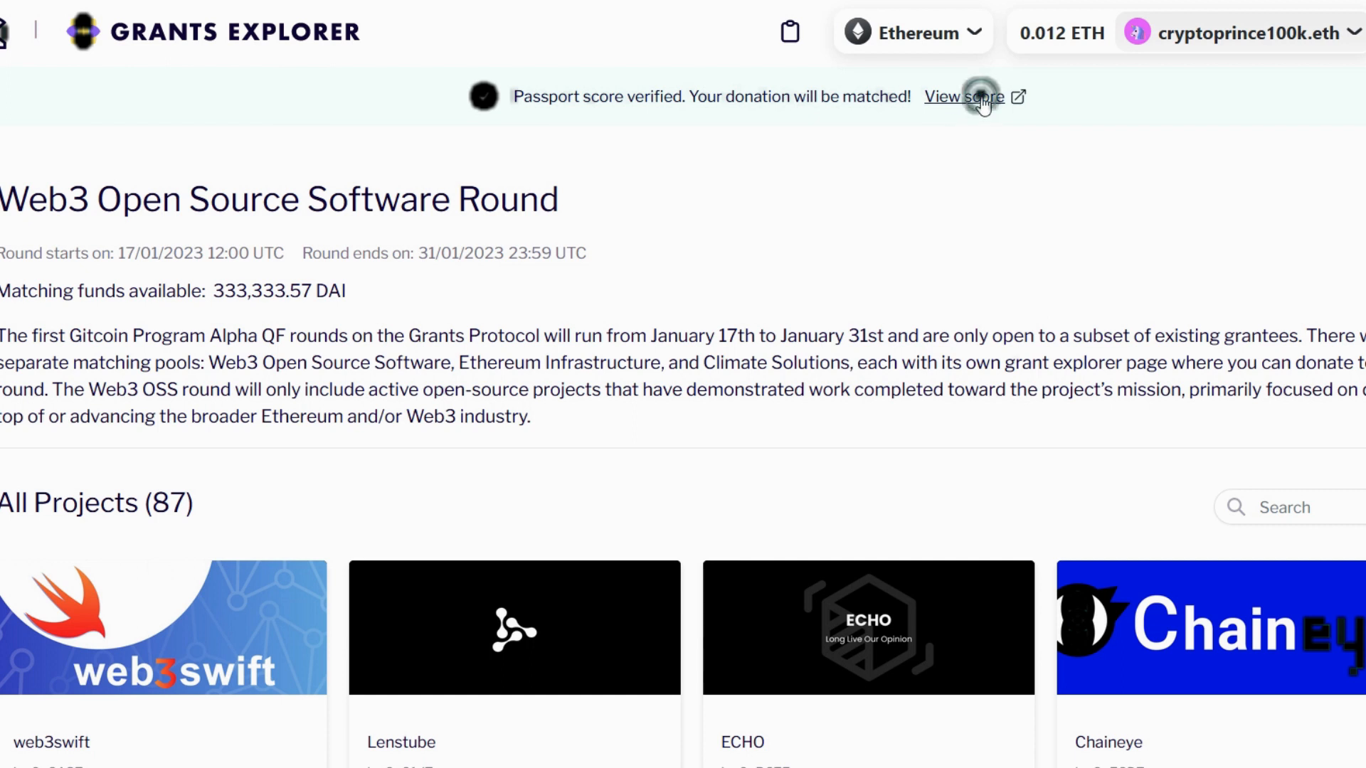
Step: View the Passport score of 26.10 against the 21.76 matching threshold
left_click(961, 97)
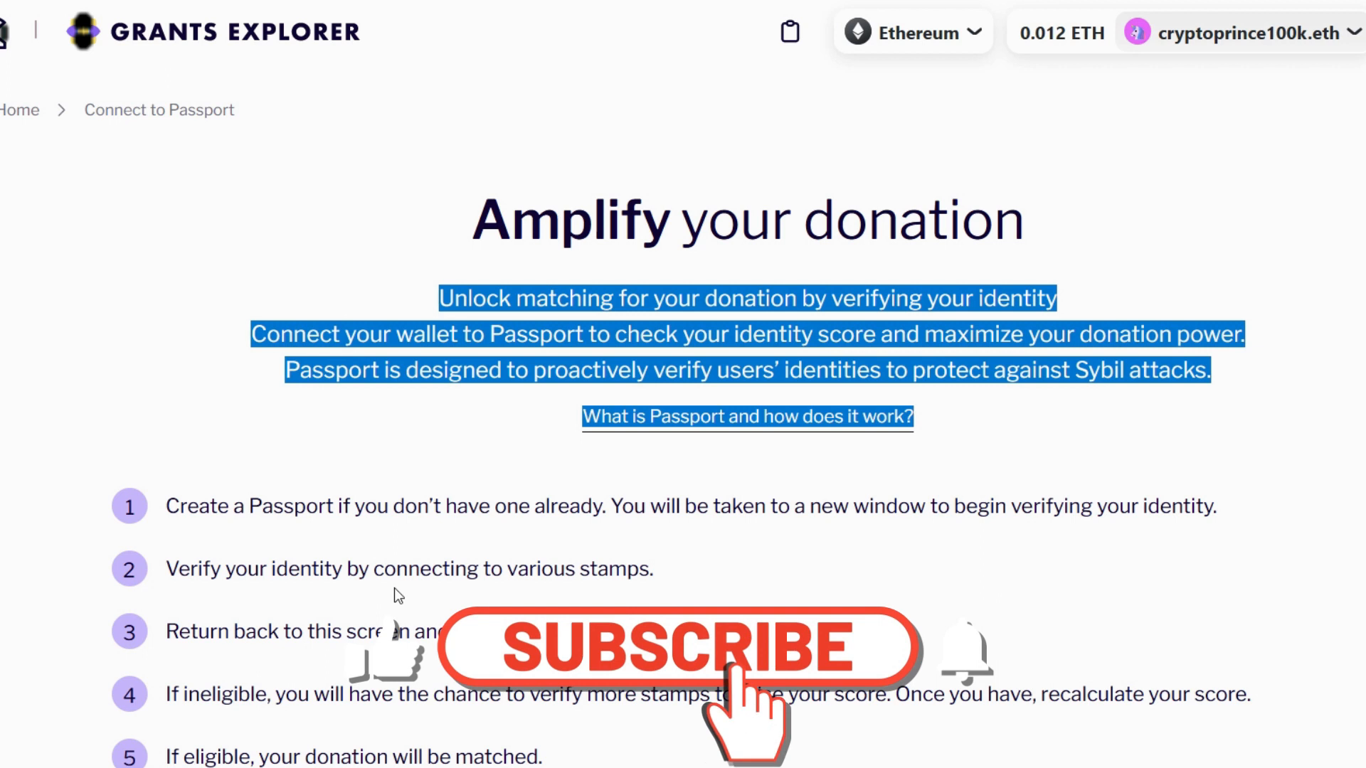
scroll("down", 3)
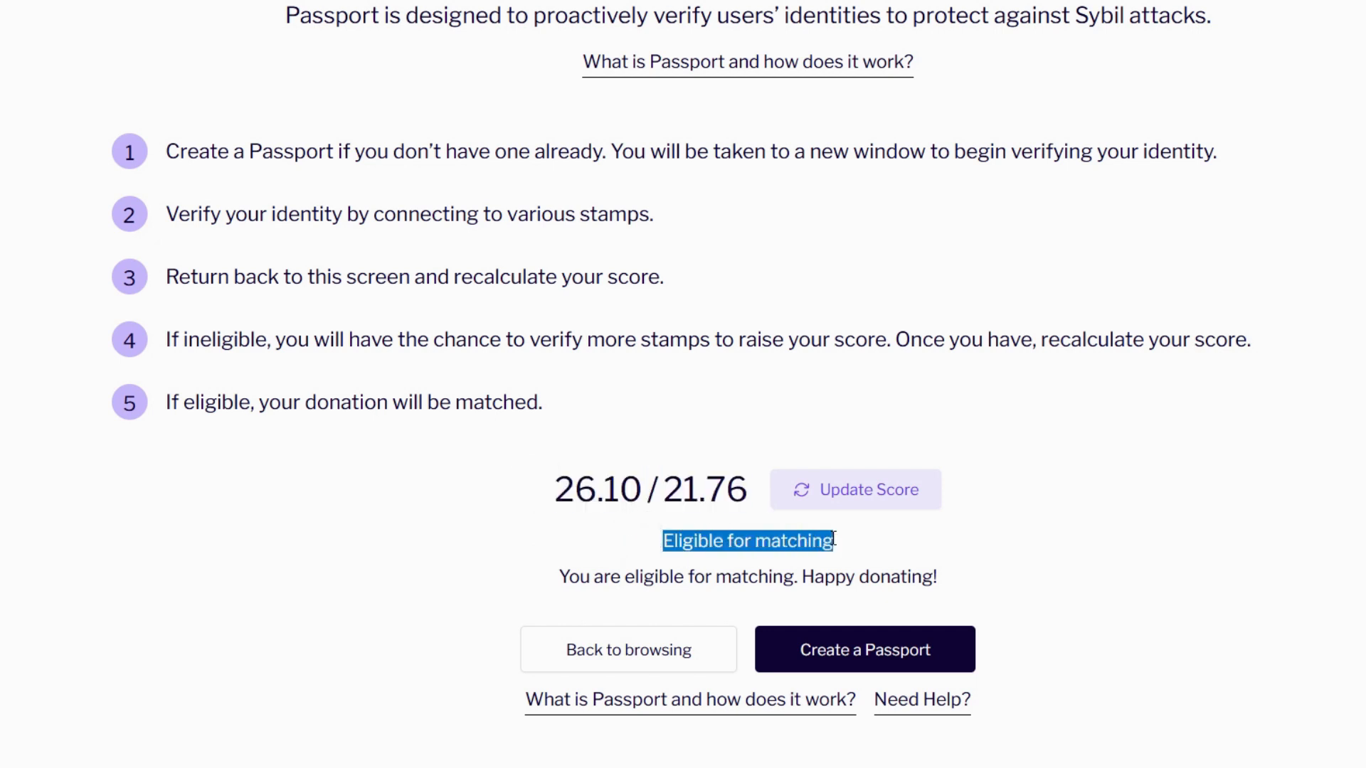
left_click(555, 577)
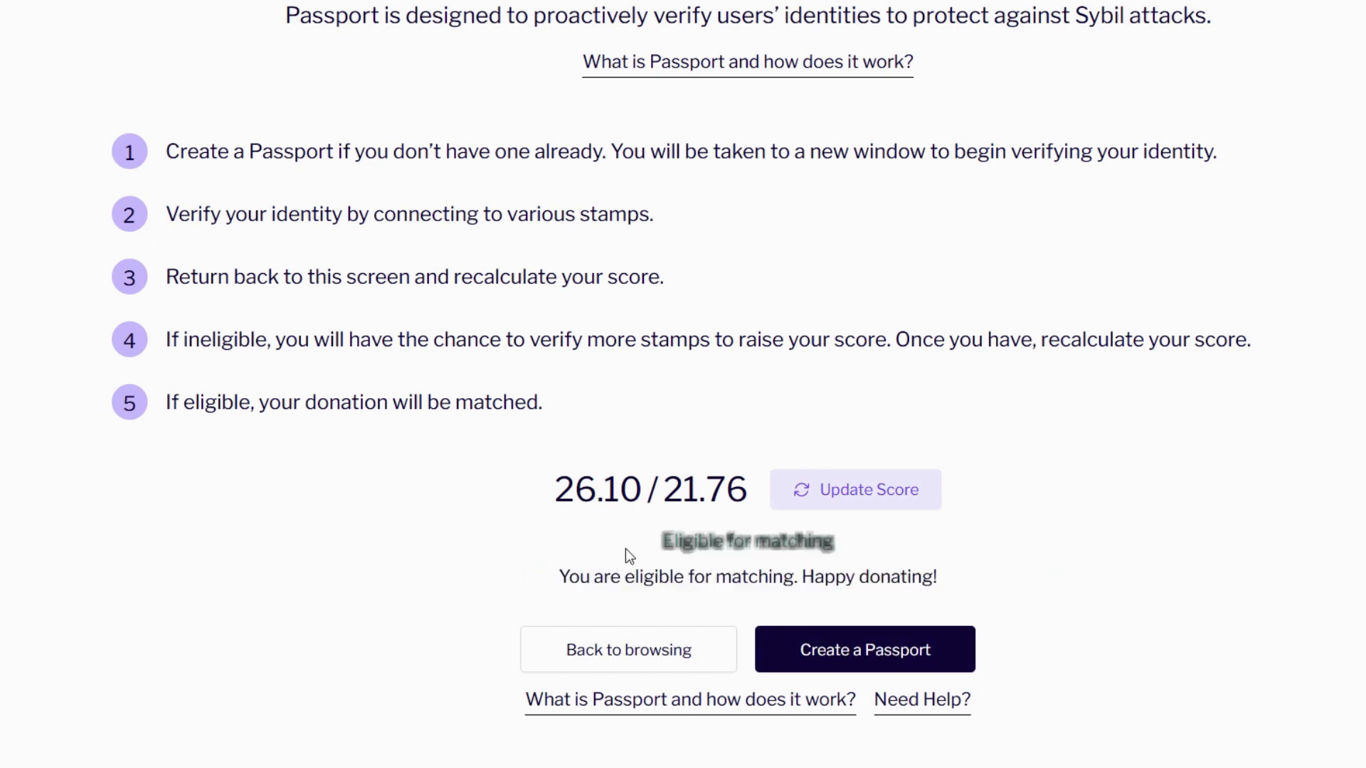
mouse_move(567, 569)
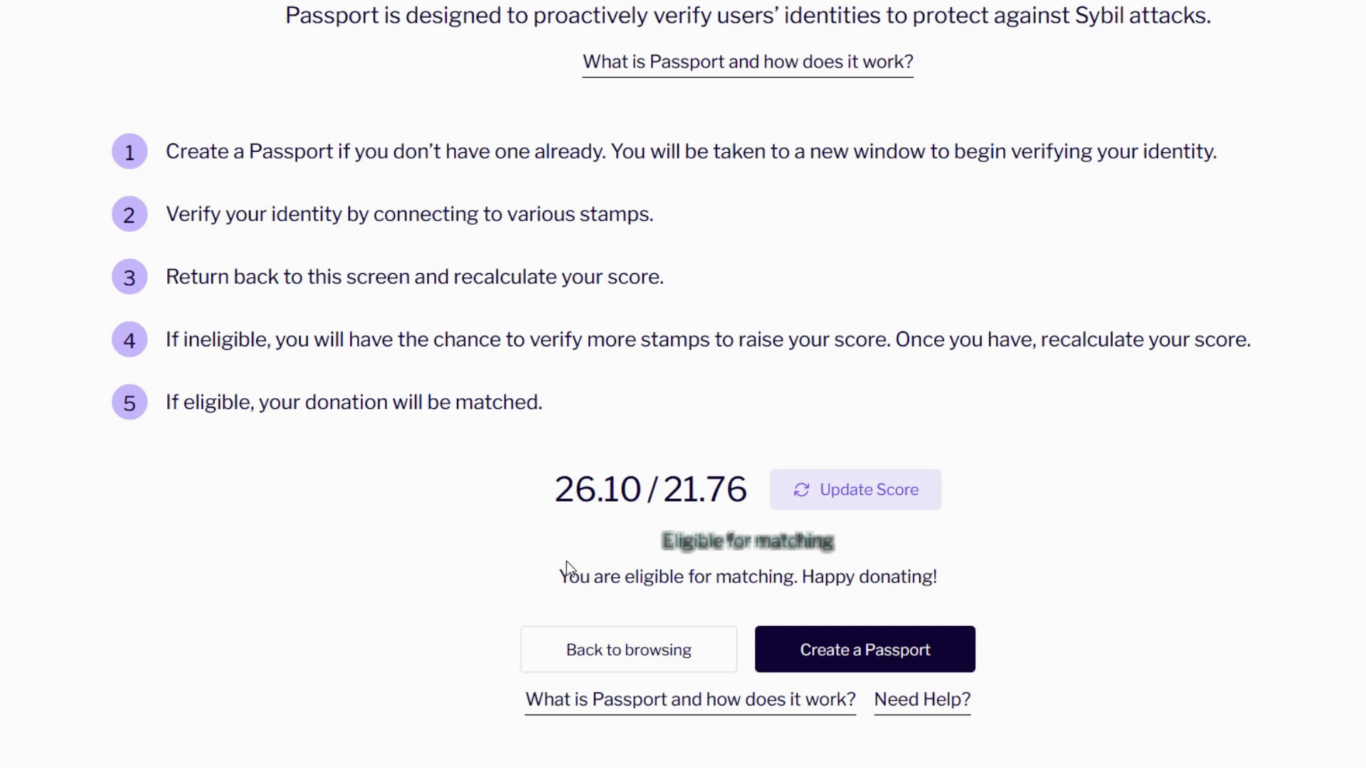
mouse_move(497, 570)
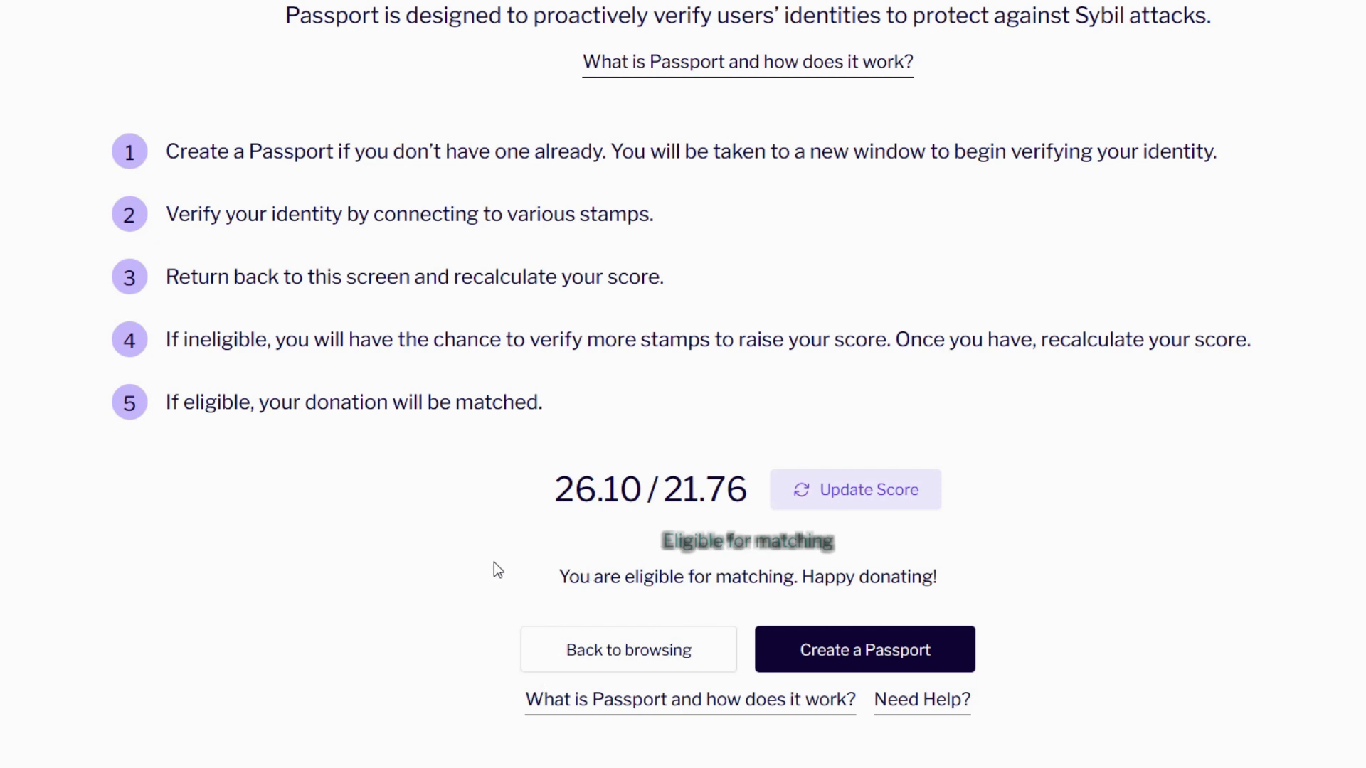
mouse_move(500, 684)
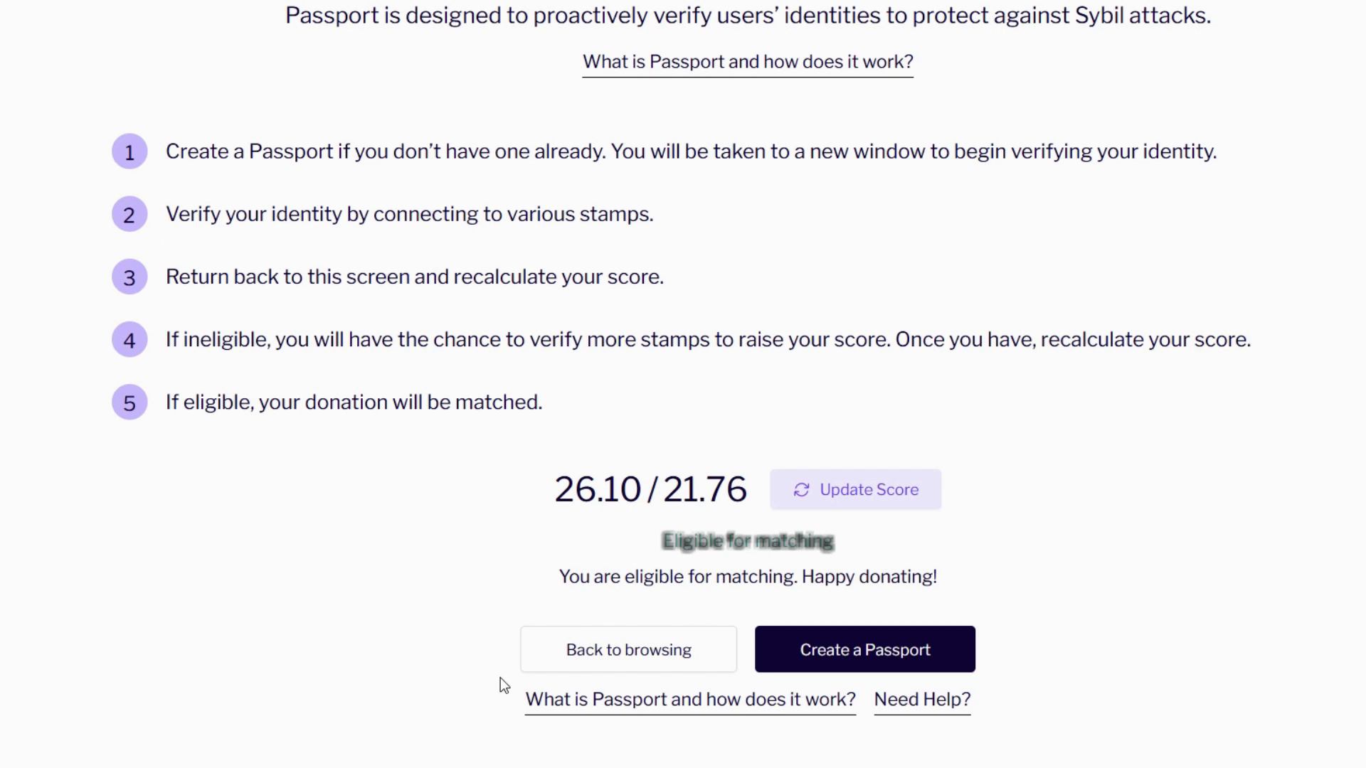
mouse_move(561, 708)
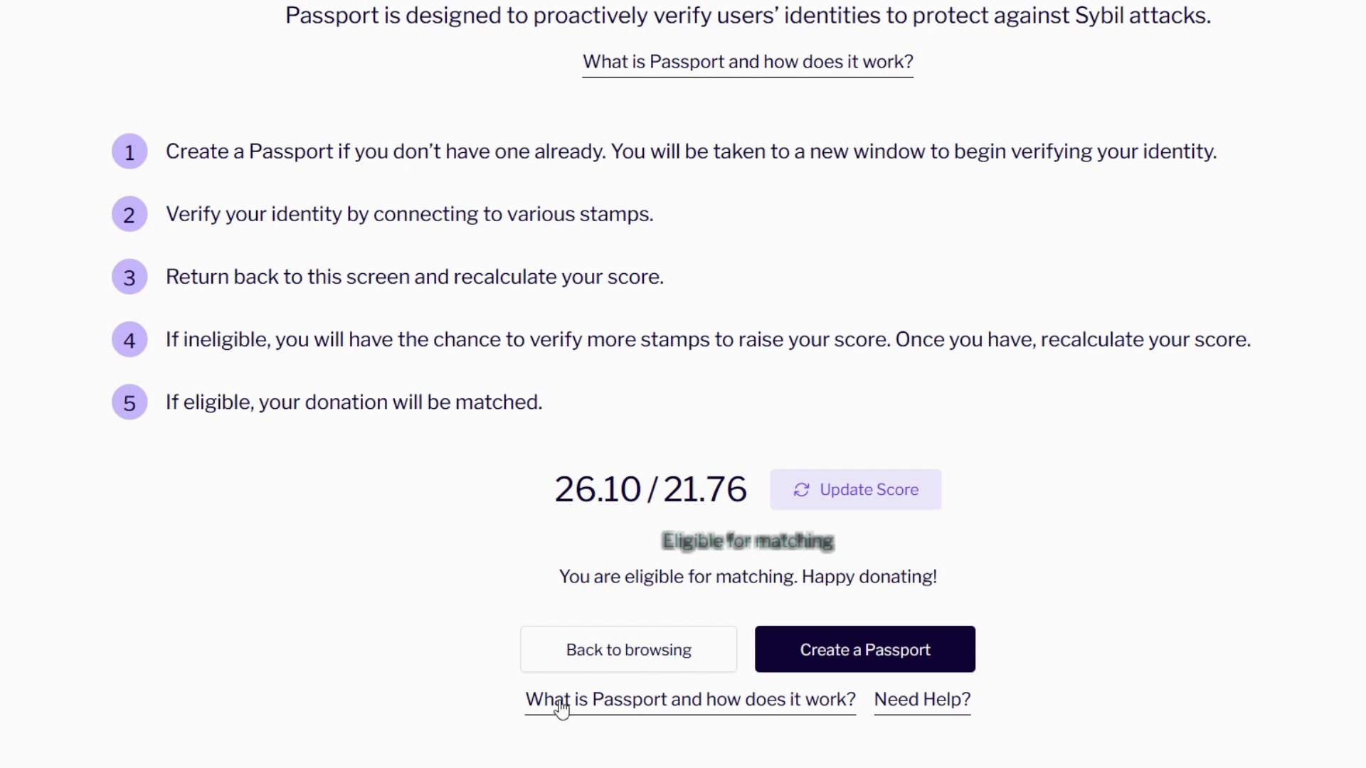
mouse_move(864, 649)
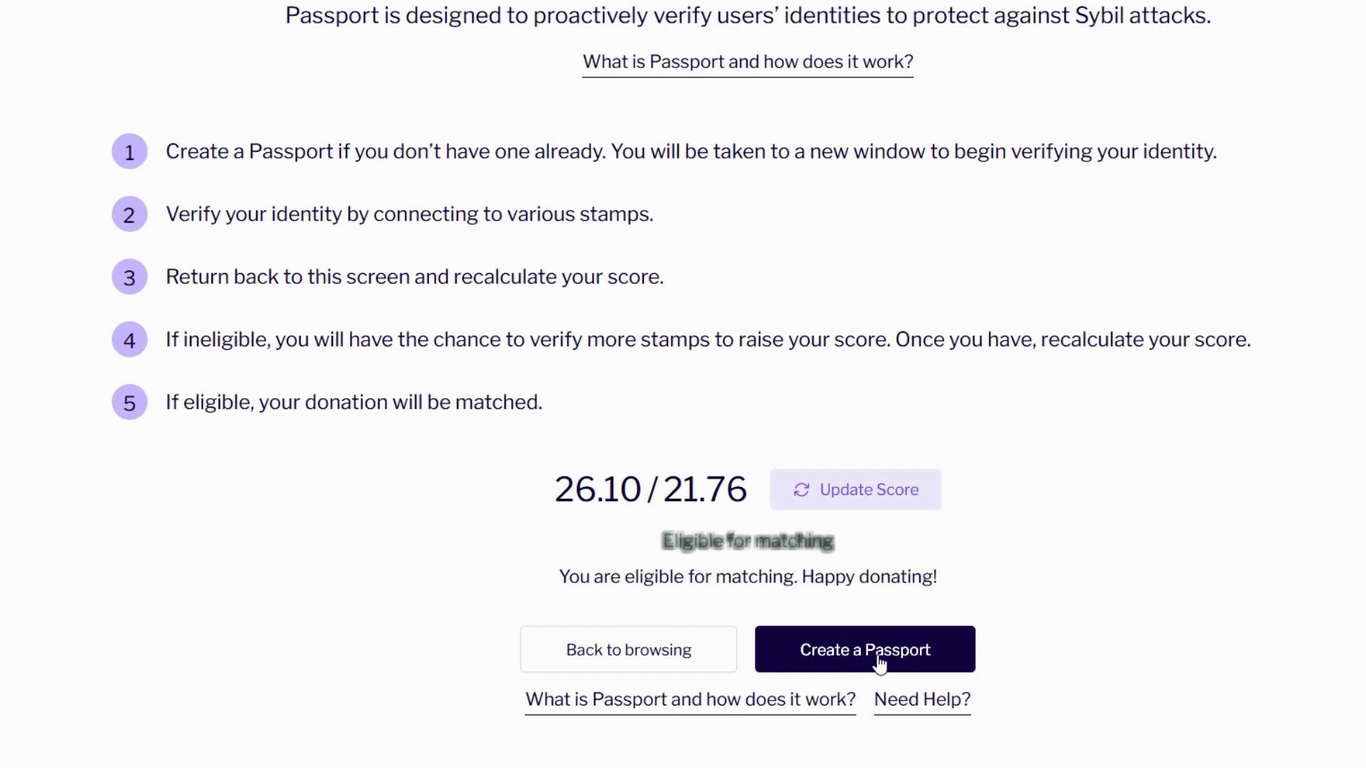
Step: Open the Passport dashboard with GTC, Gitcoin Grants and Twitter stamps verified
left_click(864, 648)
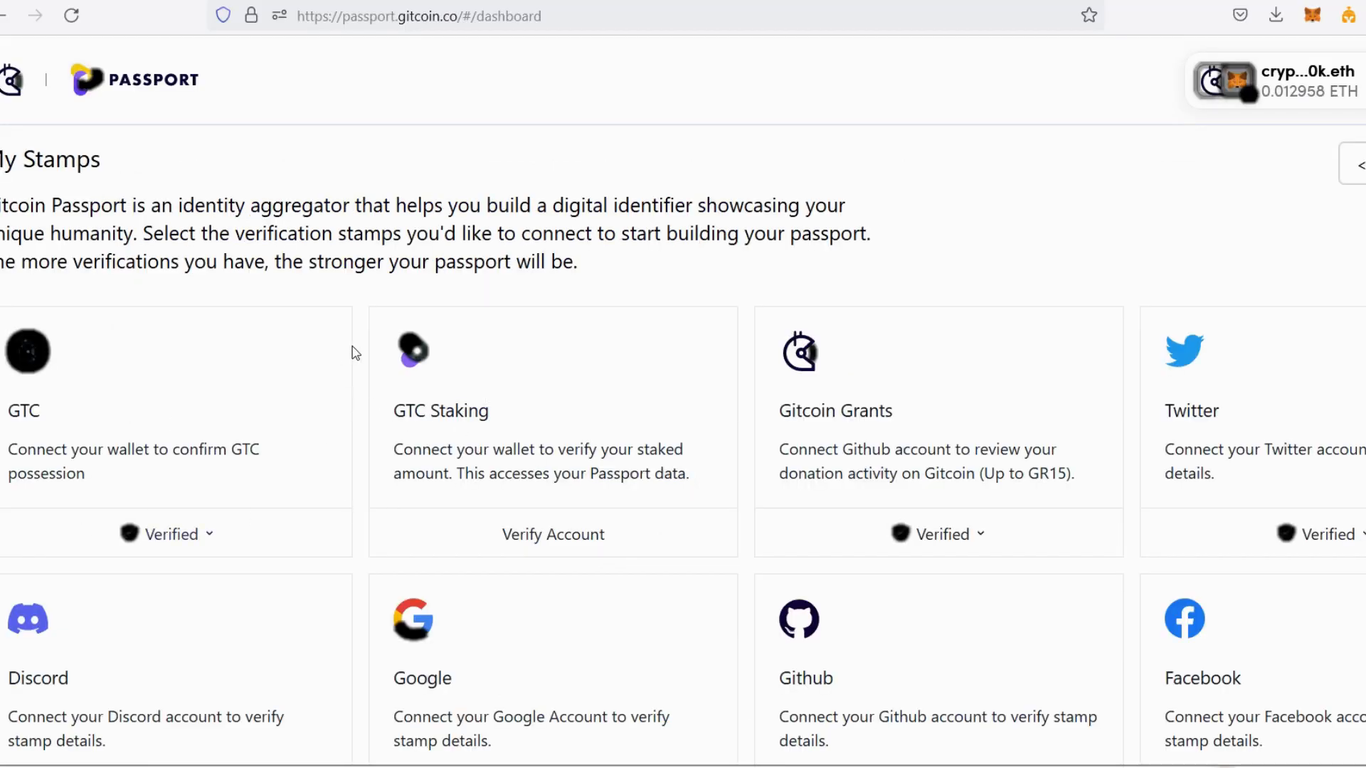
mouse_move(120, 599)
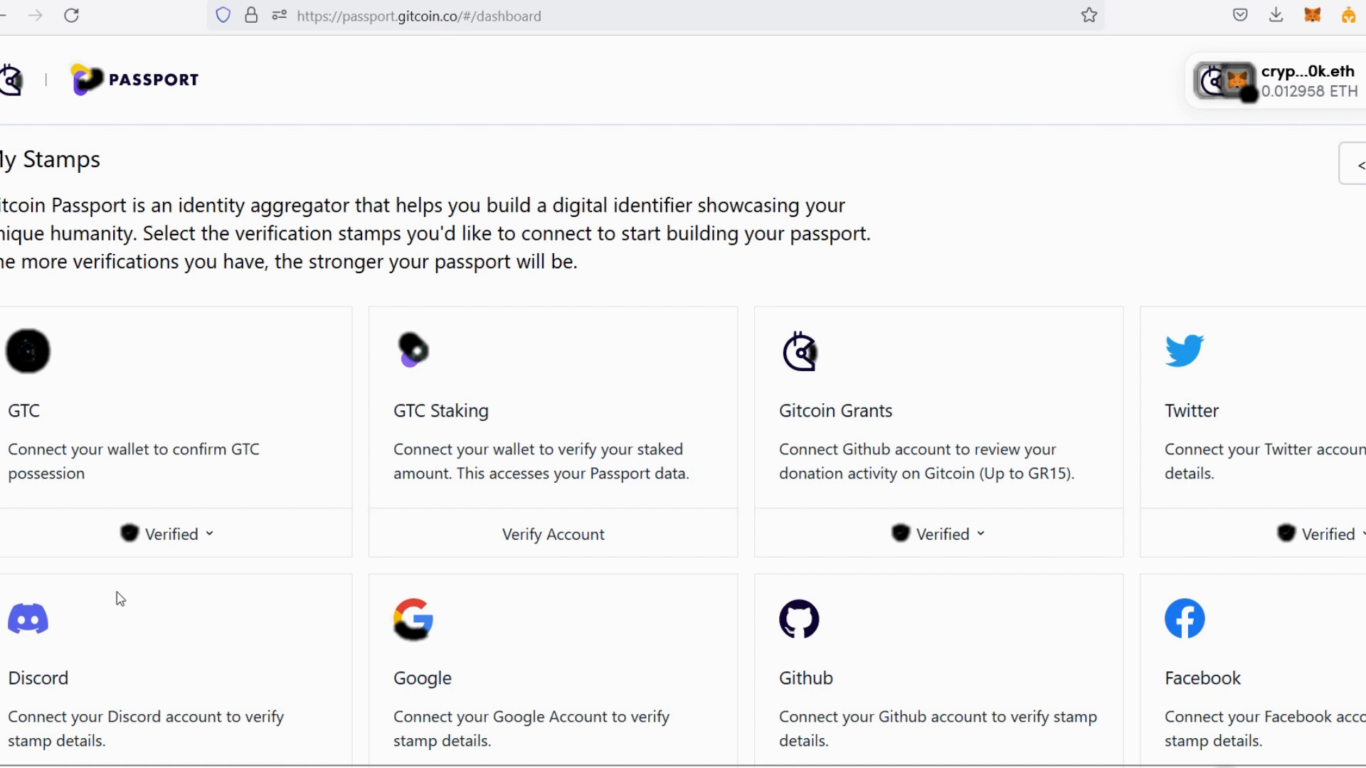
mouse_move(657, 702)
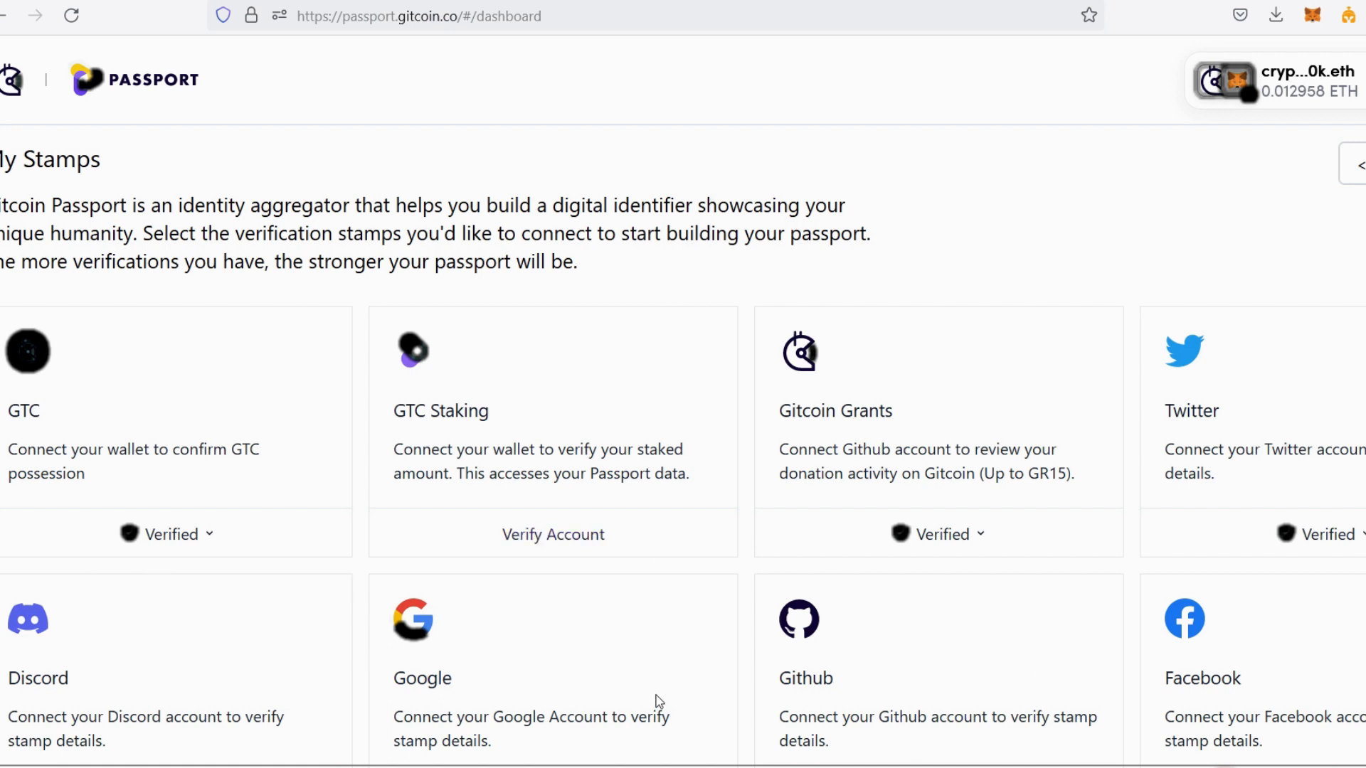
mouse_move(52, 453)
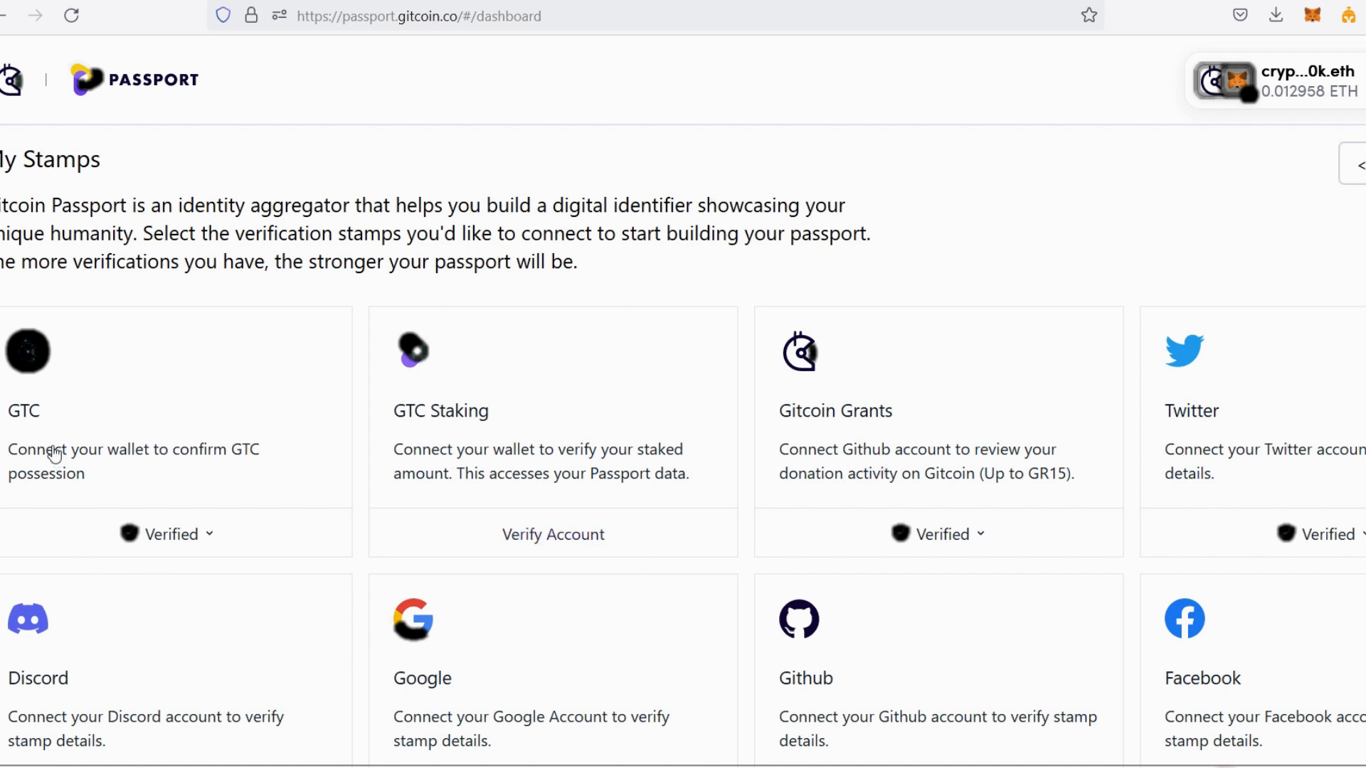
mouse_move(228, 465)
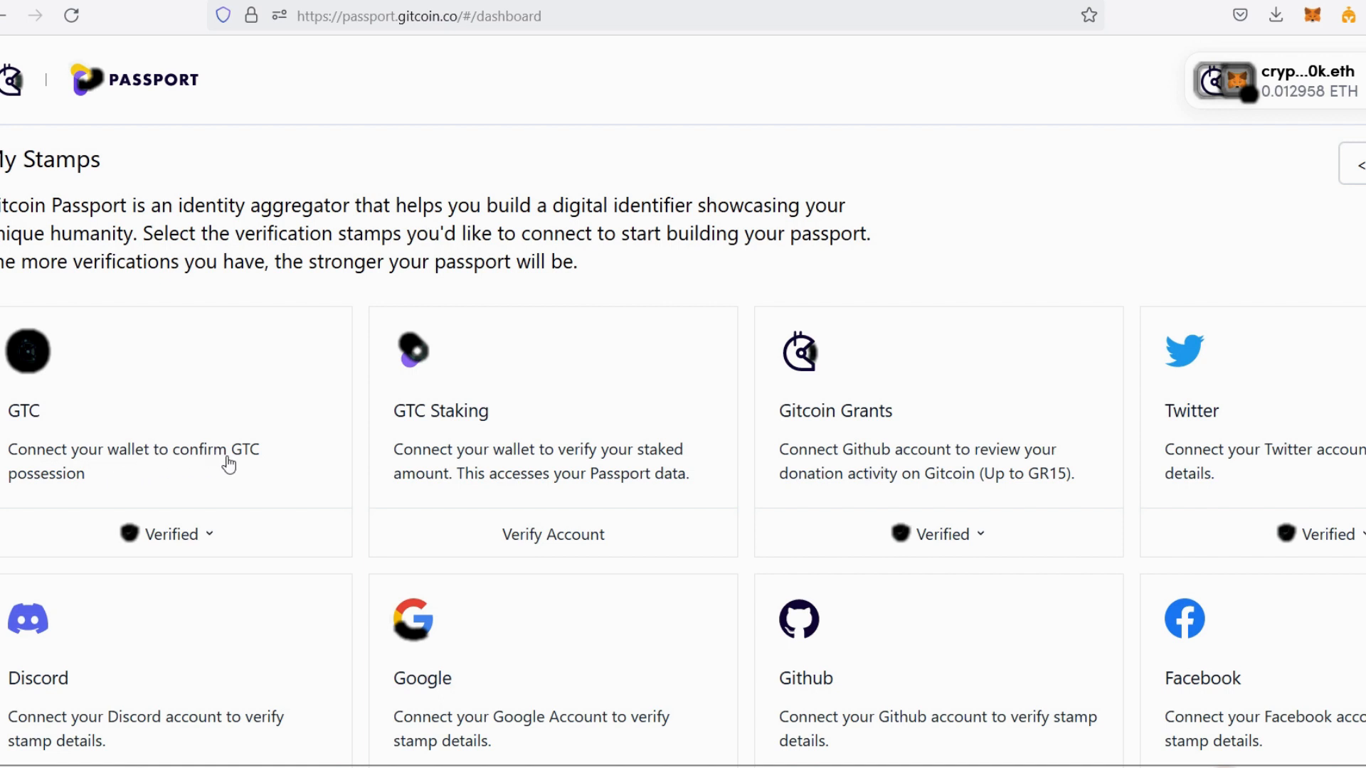
mouse_move(155, 529)
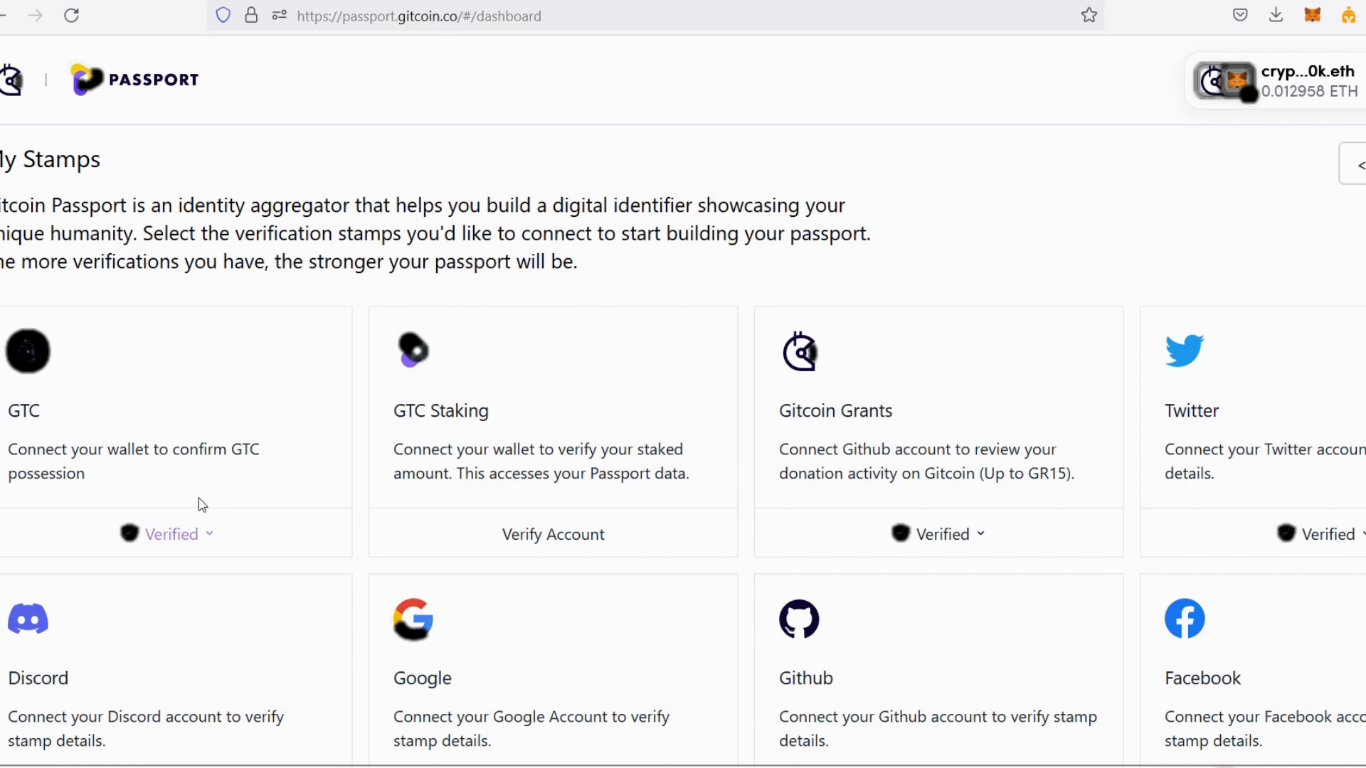
mouse_move(39, 426)
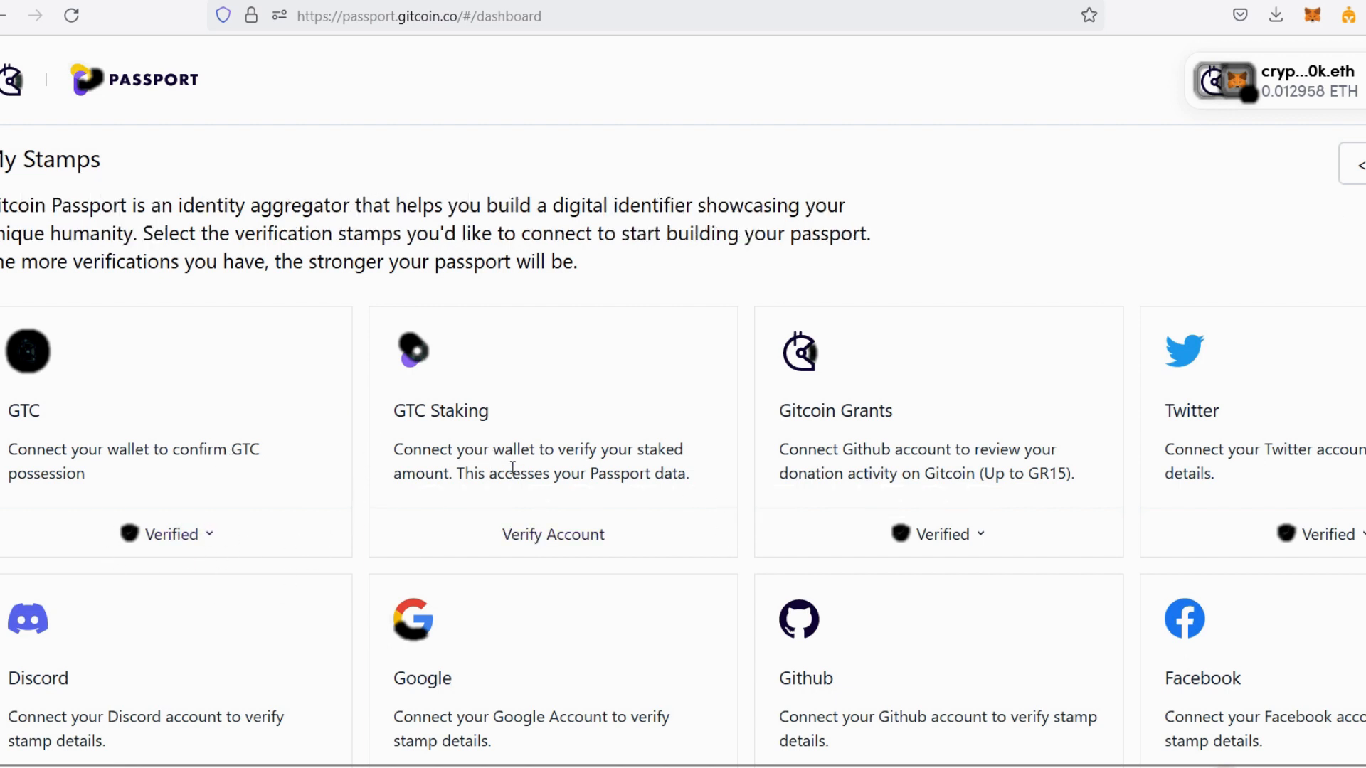
mouse_move(439, 440)
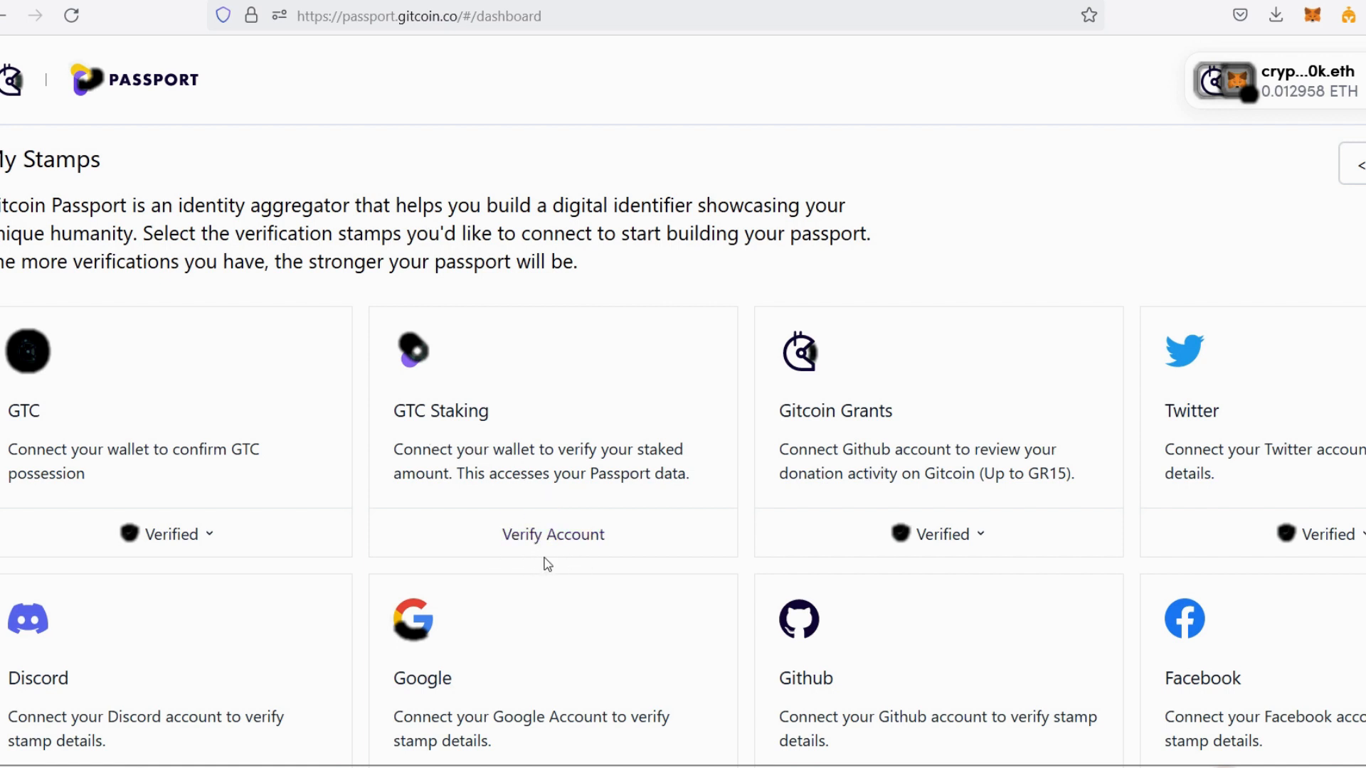
mouse_move(521, 459)
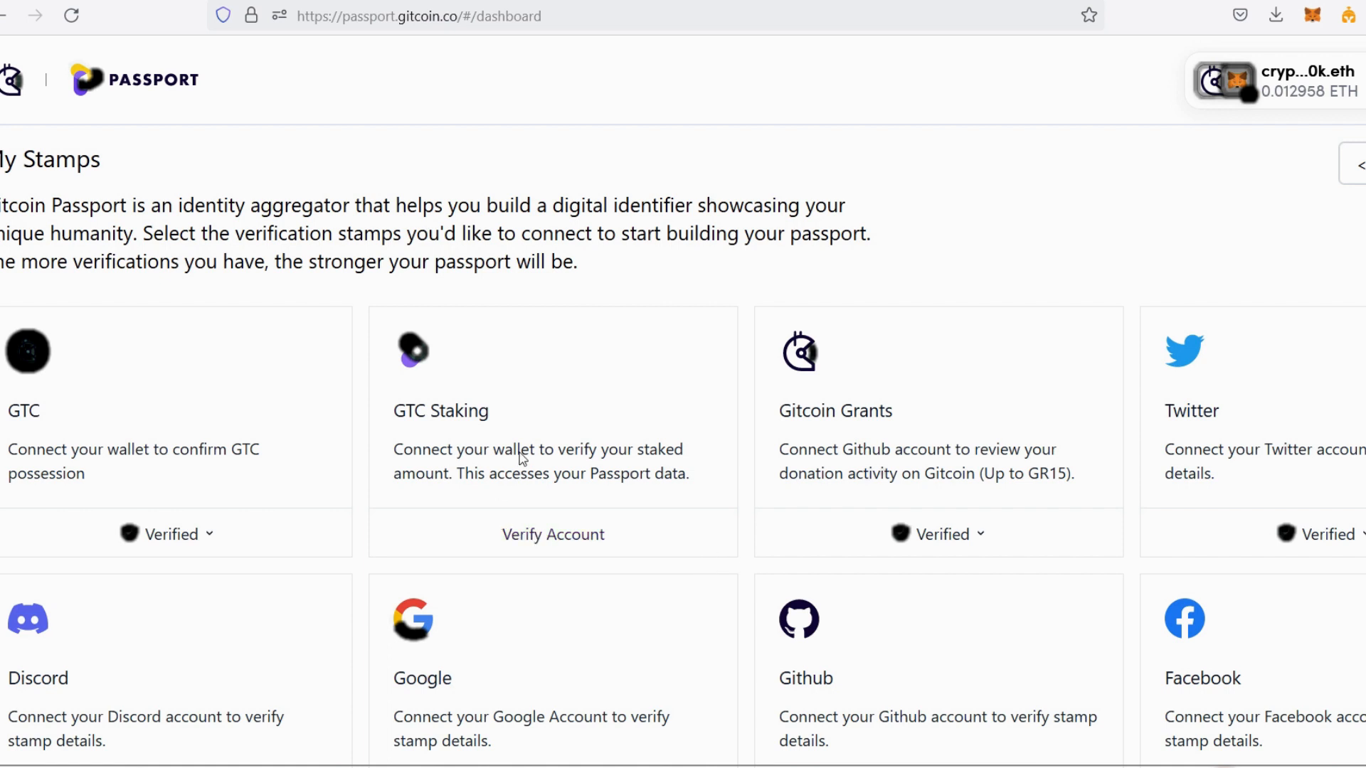
mouse_move(989, 207)
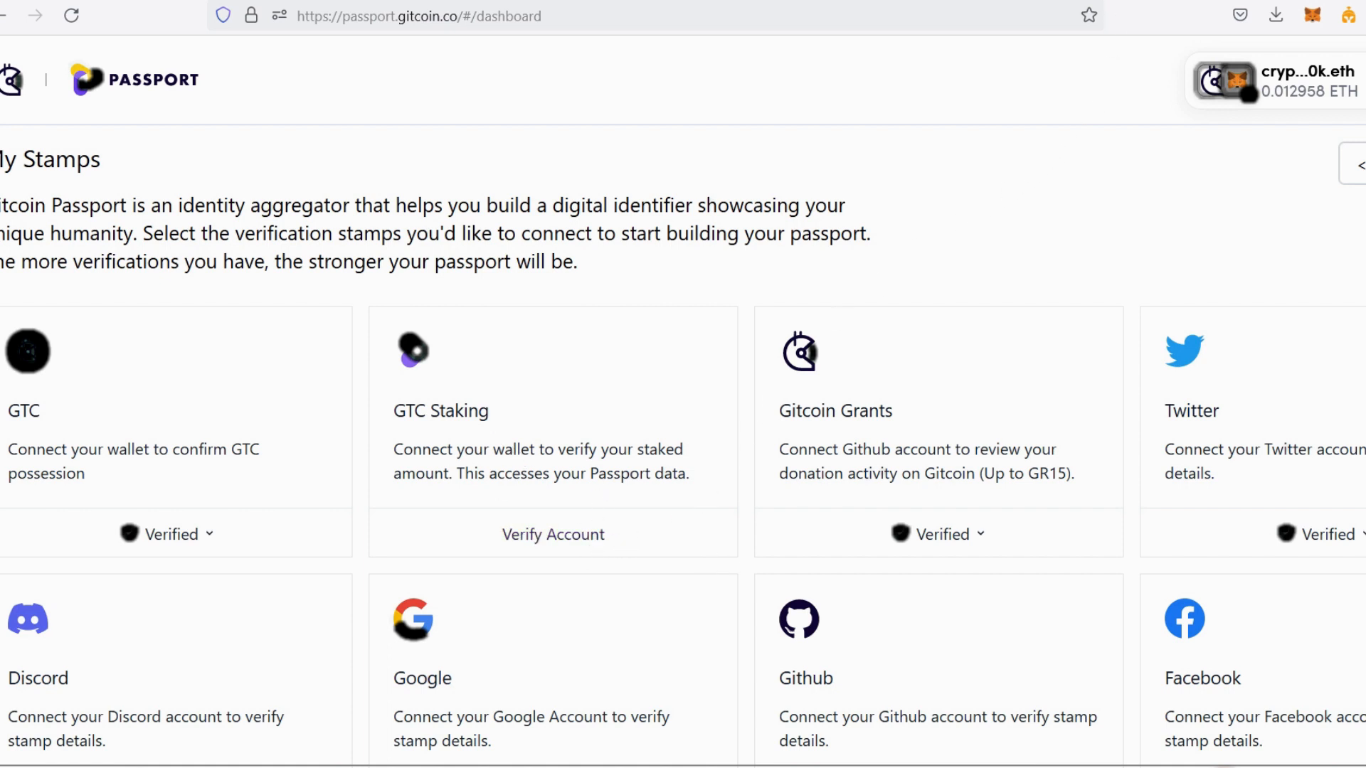
Step: Enter a 10.50 GTC self-stake on the Identity Staking dashboard
left_click(552, 534)
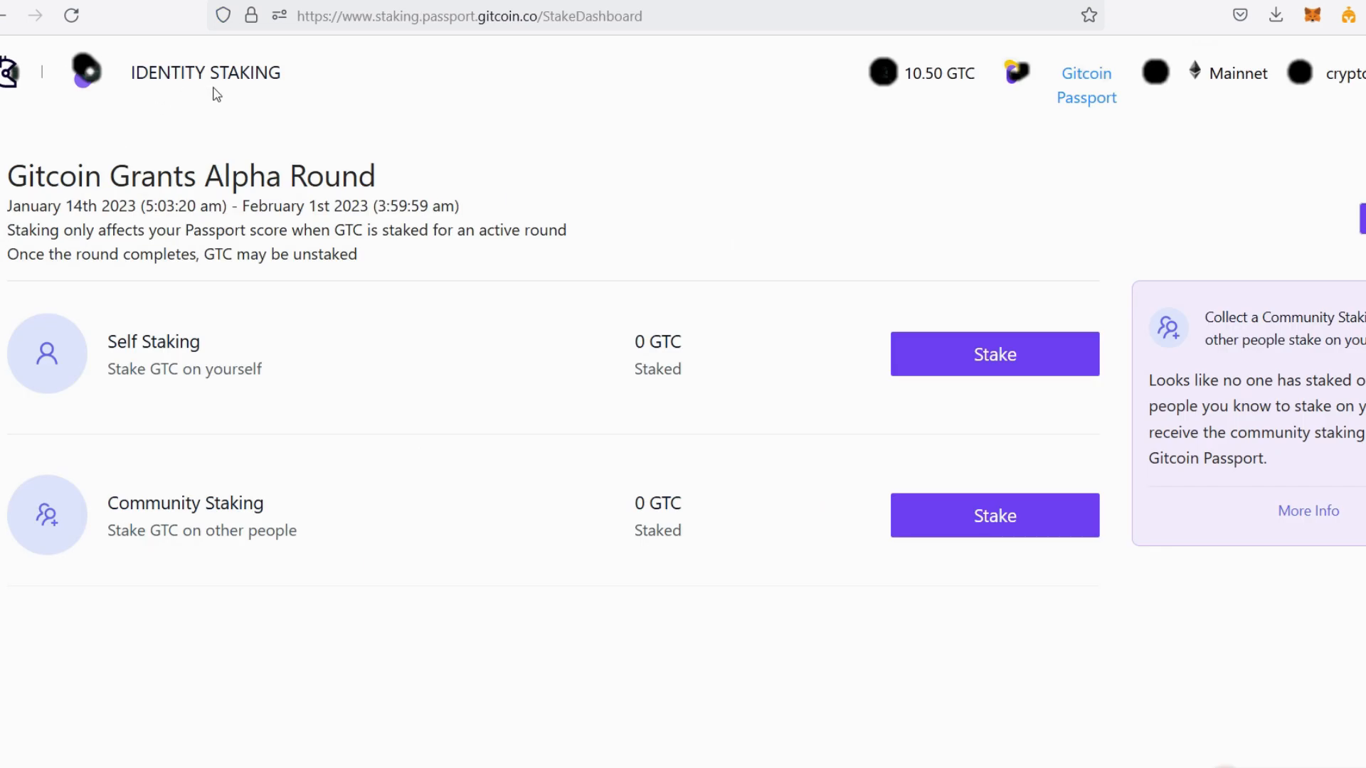
double_click(166, 72)
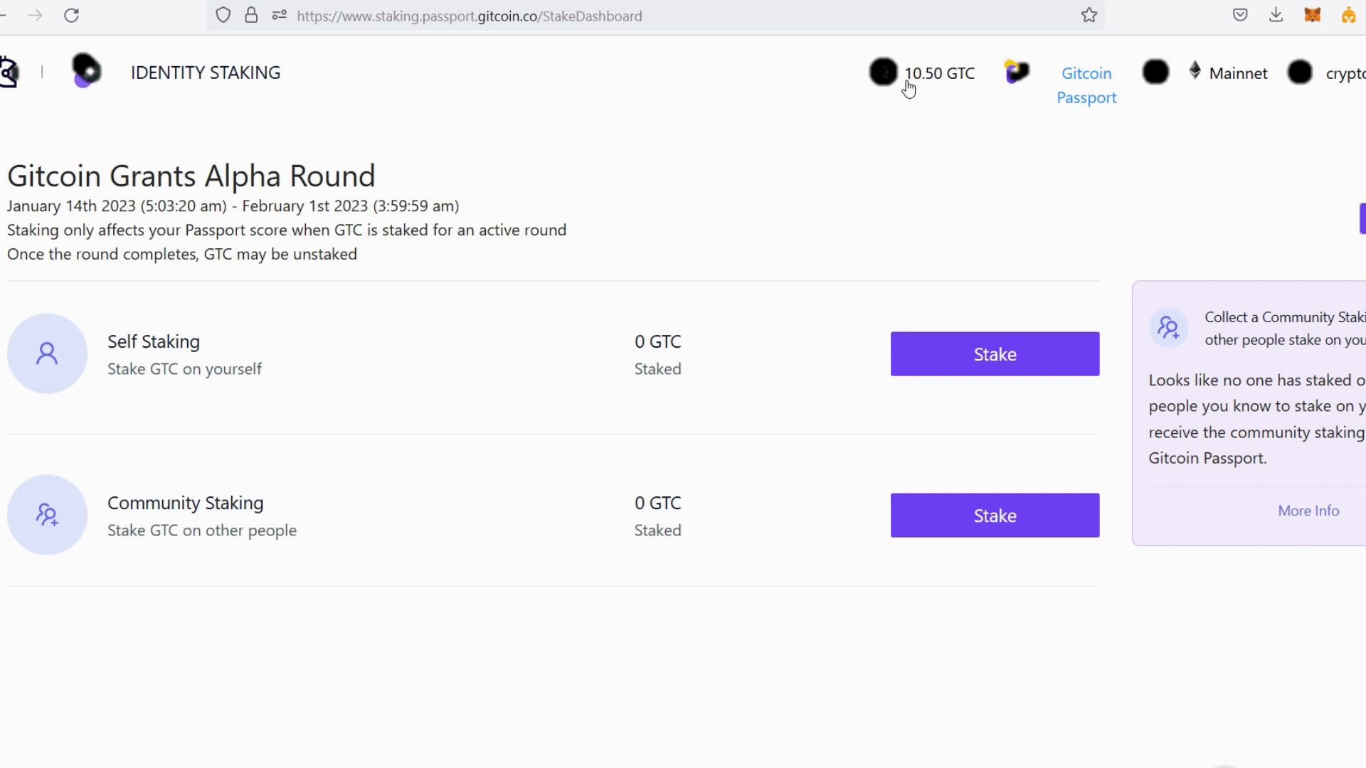
mouse_move(981, 101)
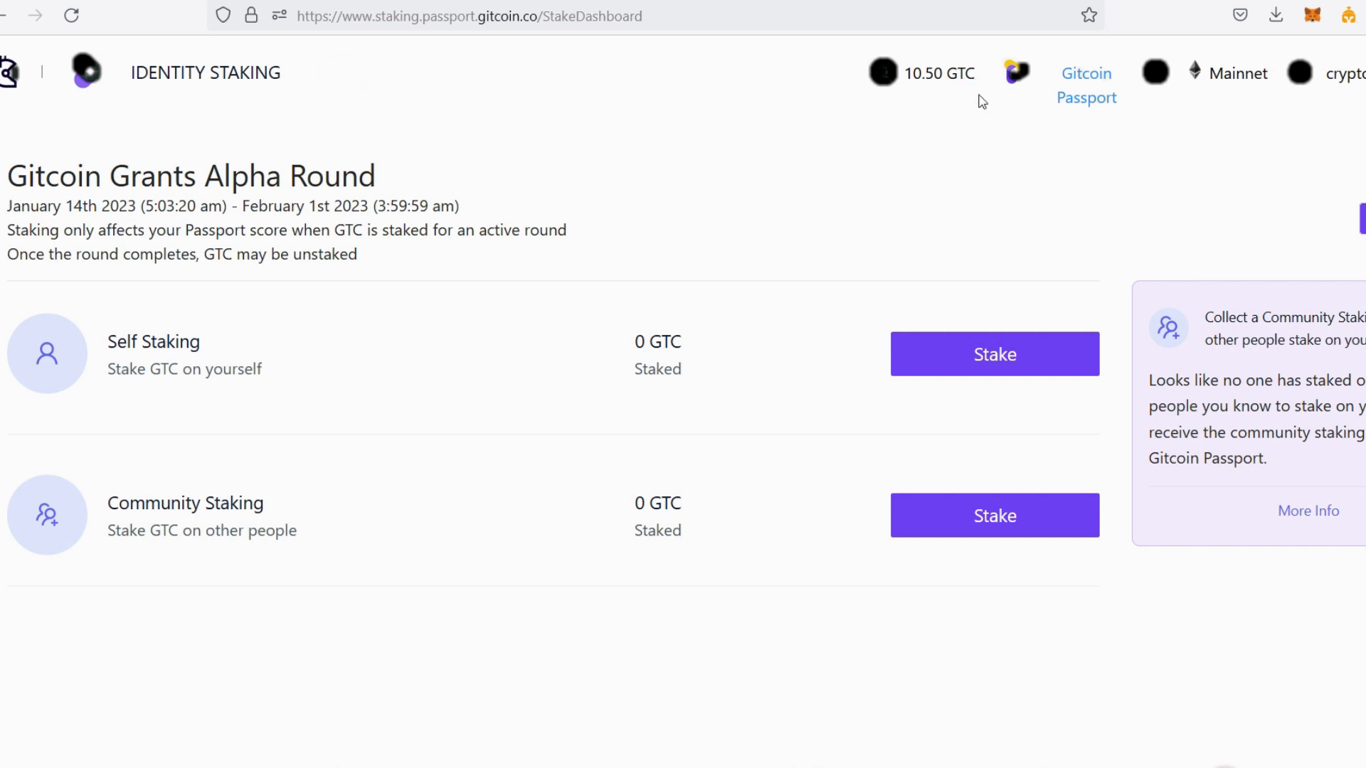
mouse_move(191, 348)
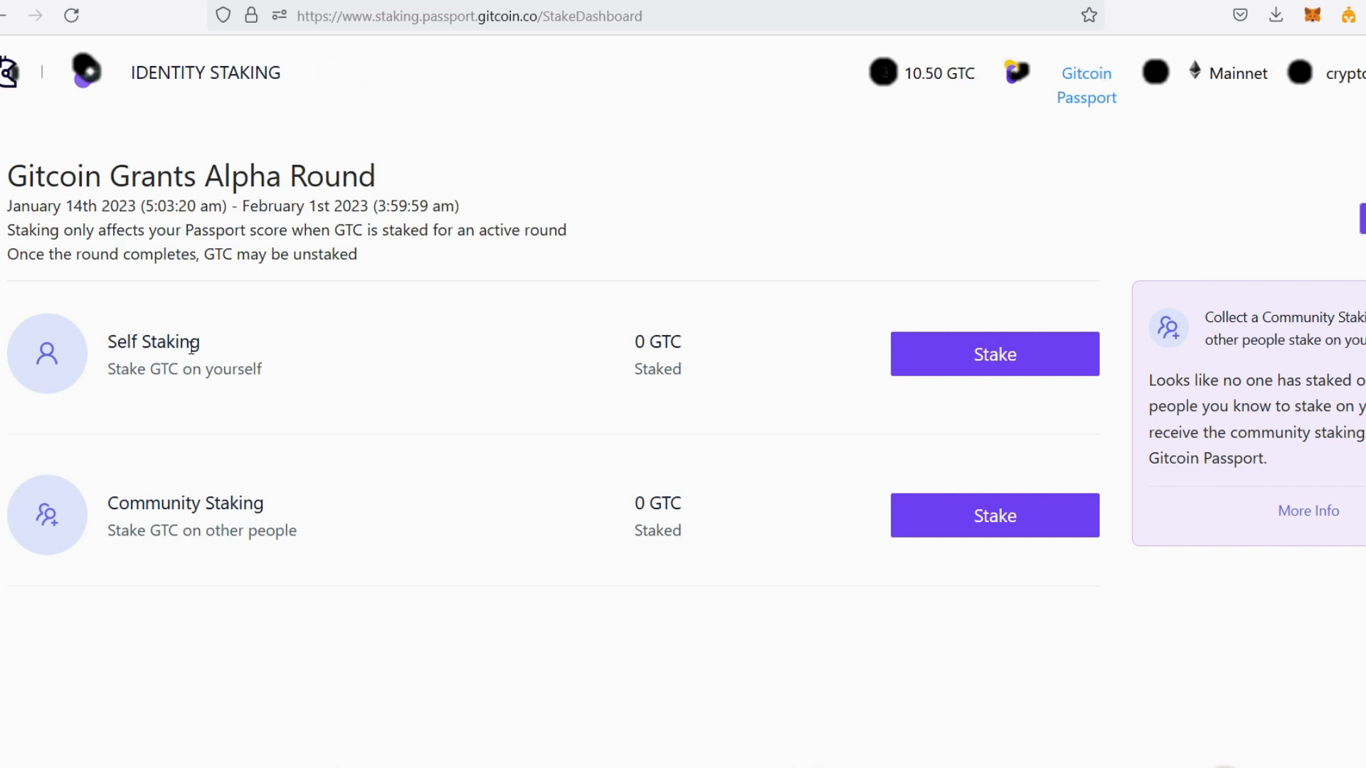
mouse_move(299, 540)
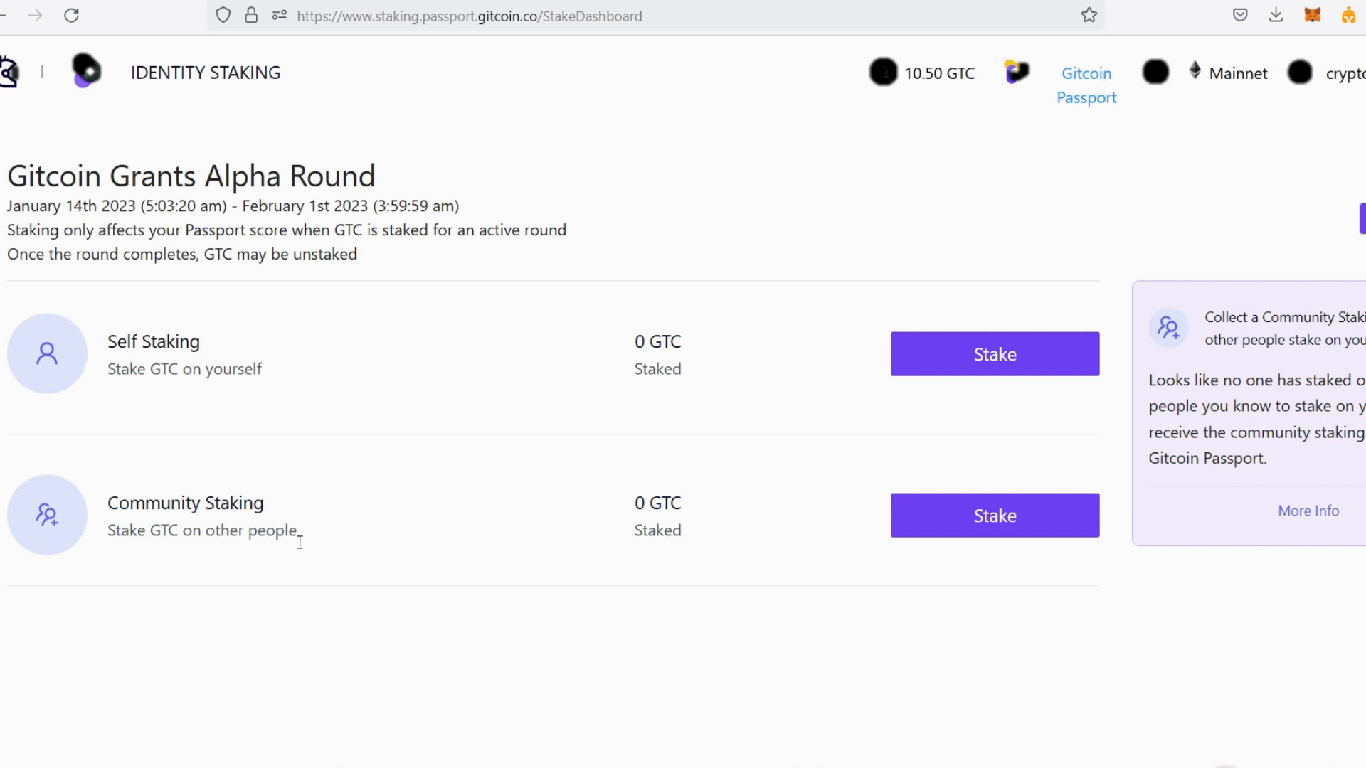
mouse_move(994, 354)
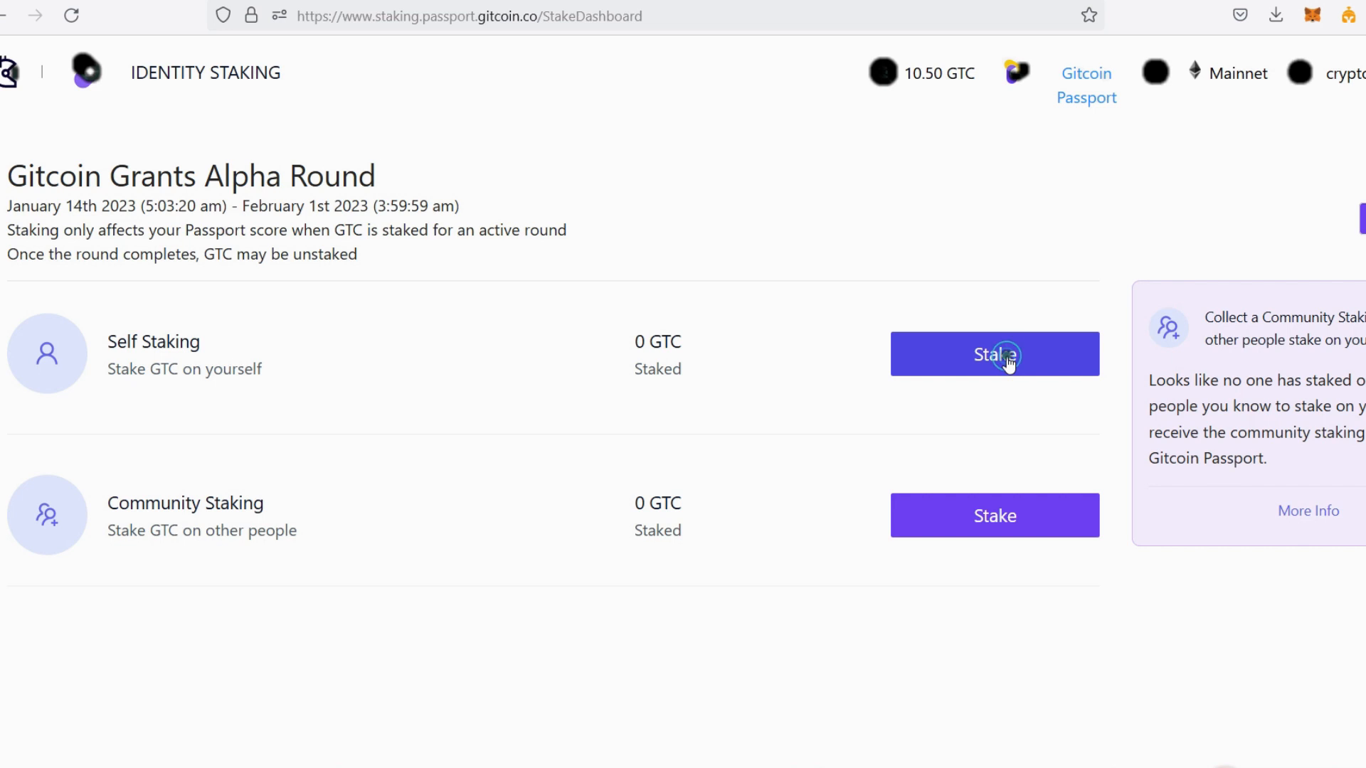
left_click(994, 354)
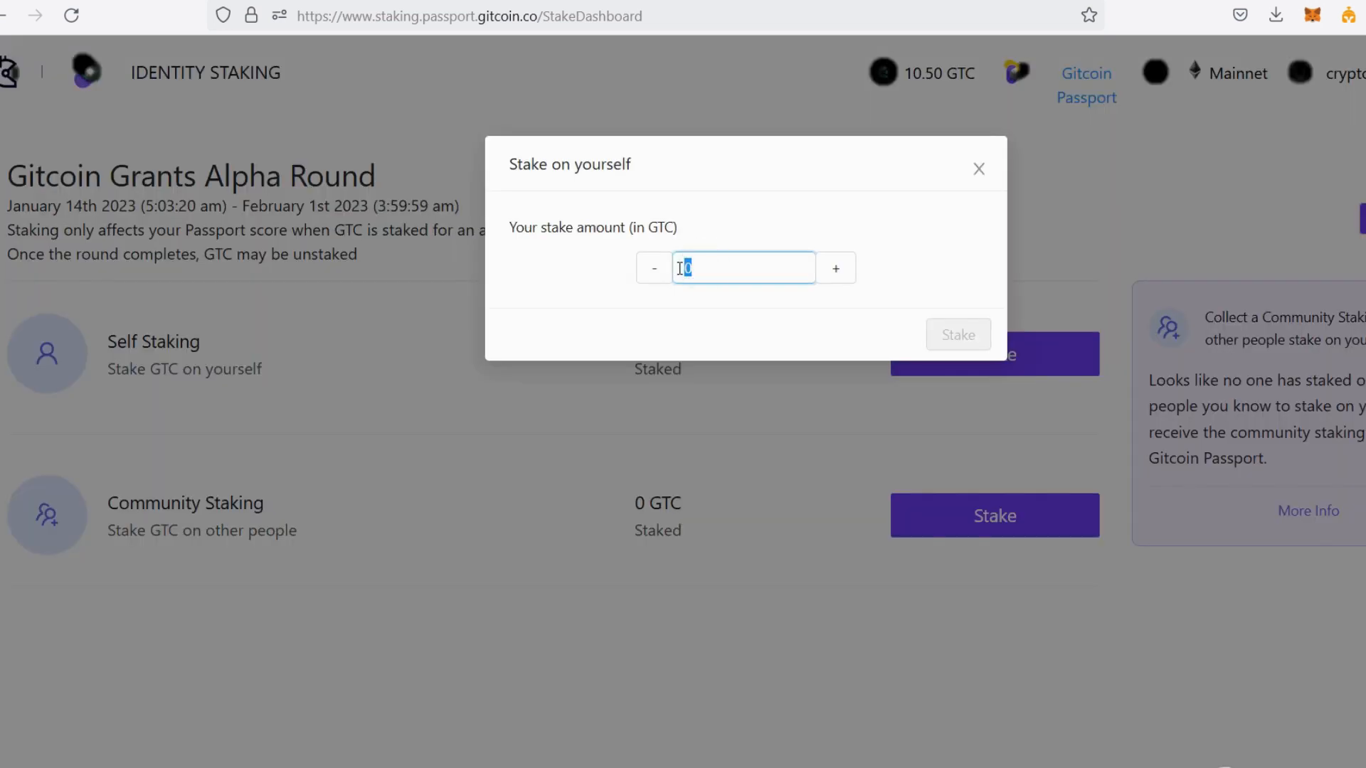
type("10.50")
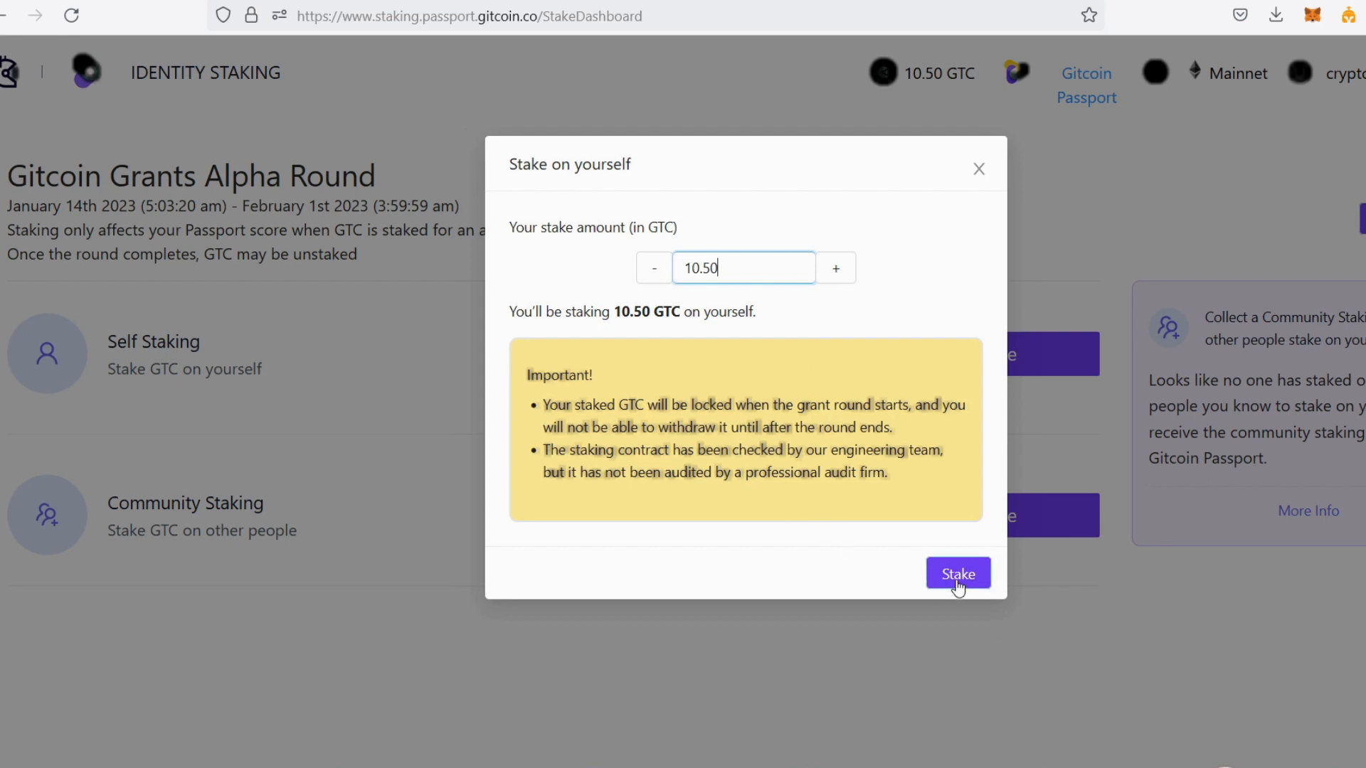
Step: Submit the 10.50 GTC self-stake and dismiss the insufficient-balance error
left_click(958, 574)
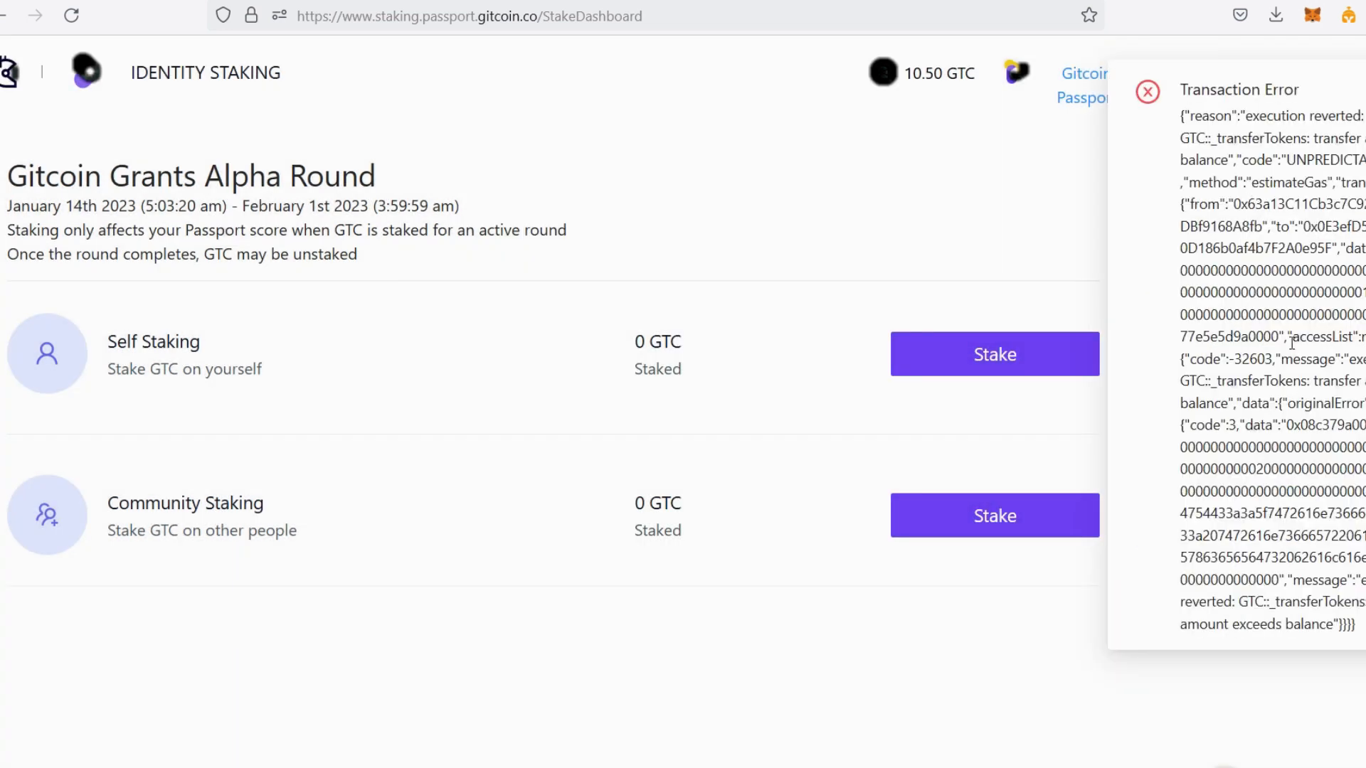
mouse_move(1276, 462)
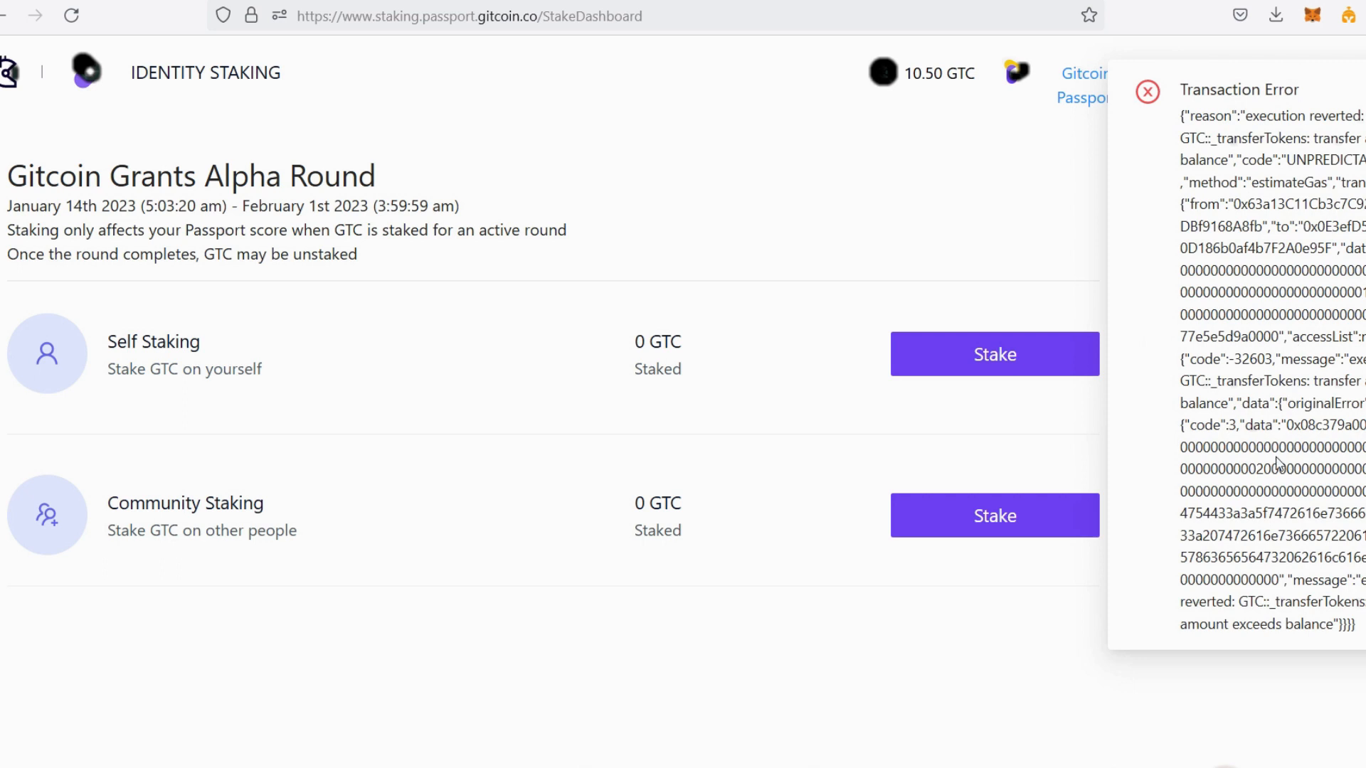
mouse_move(1233, 221)
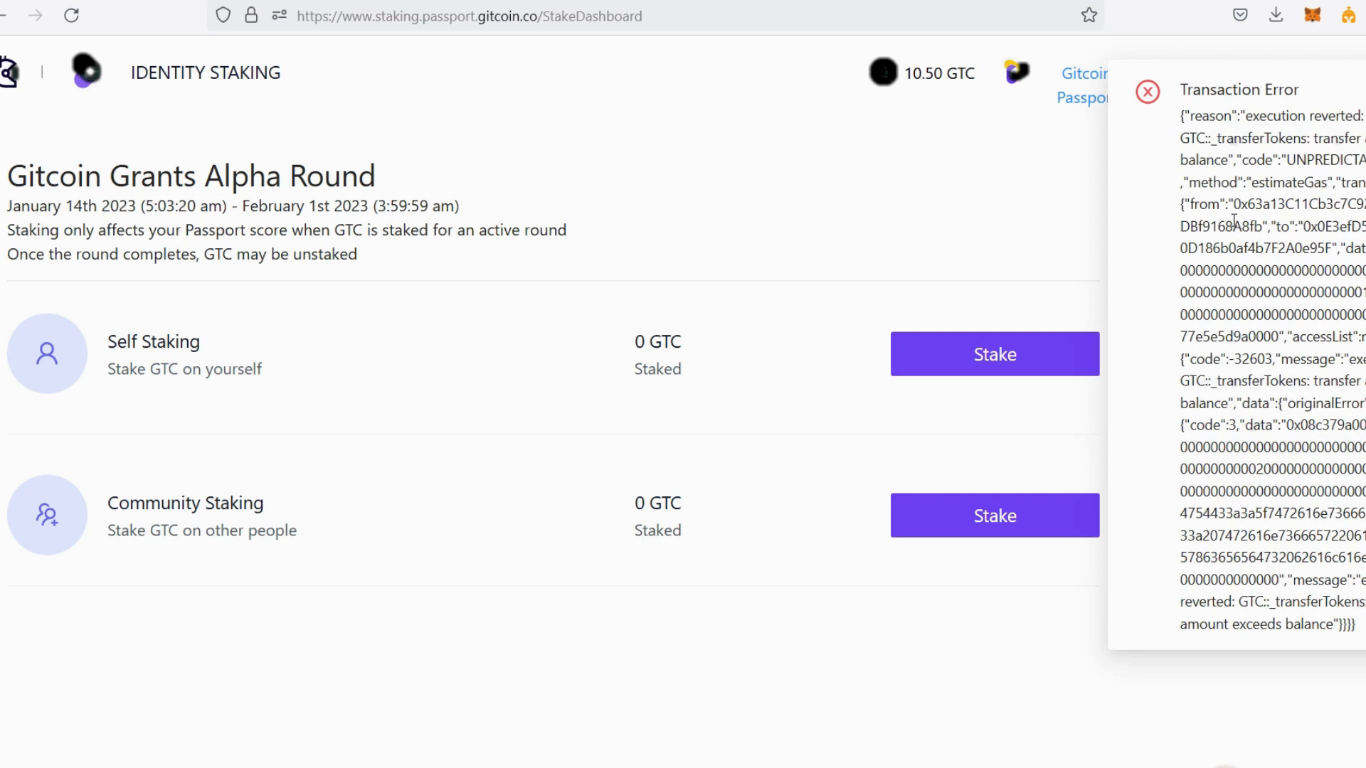
mouse_move(1019, 190)
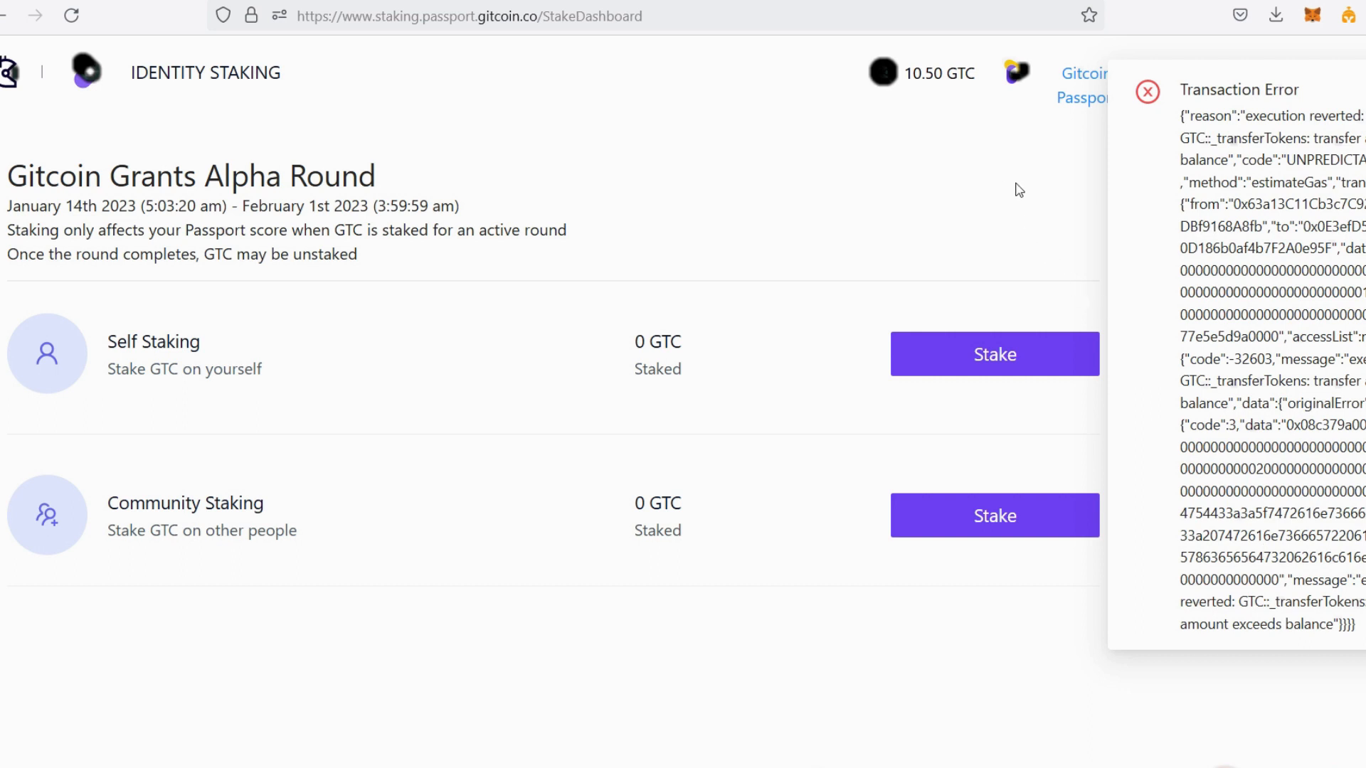
mouse_move(1020, 190)
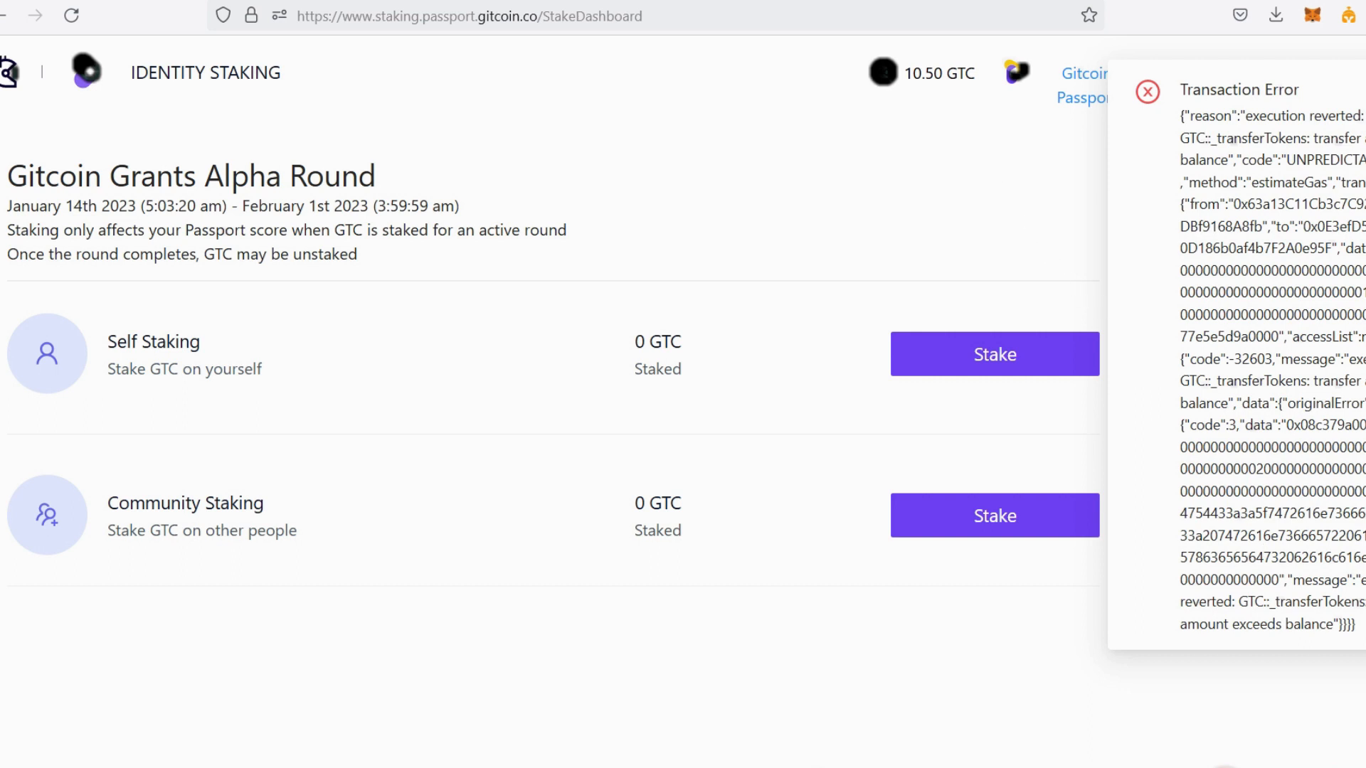
left_click(1147, 92)
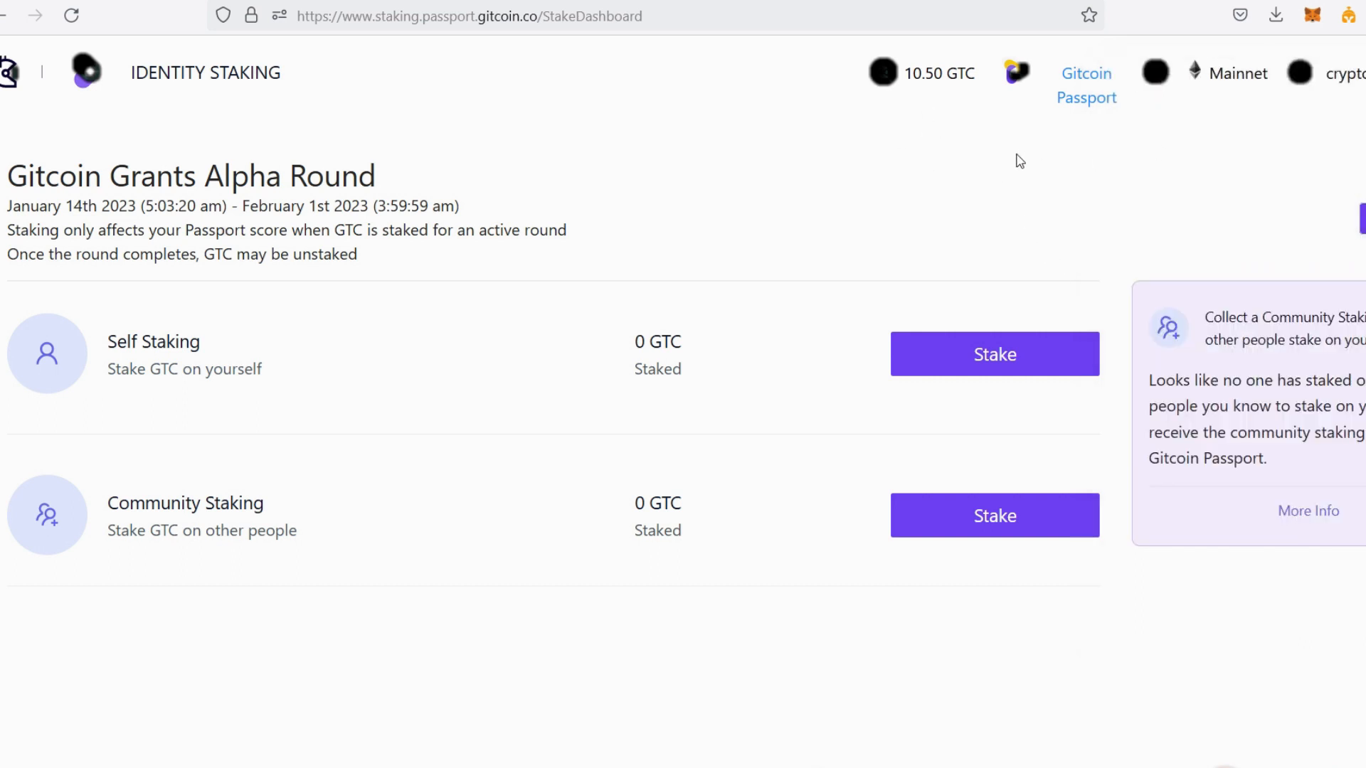
mouse_move(971, 247)
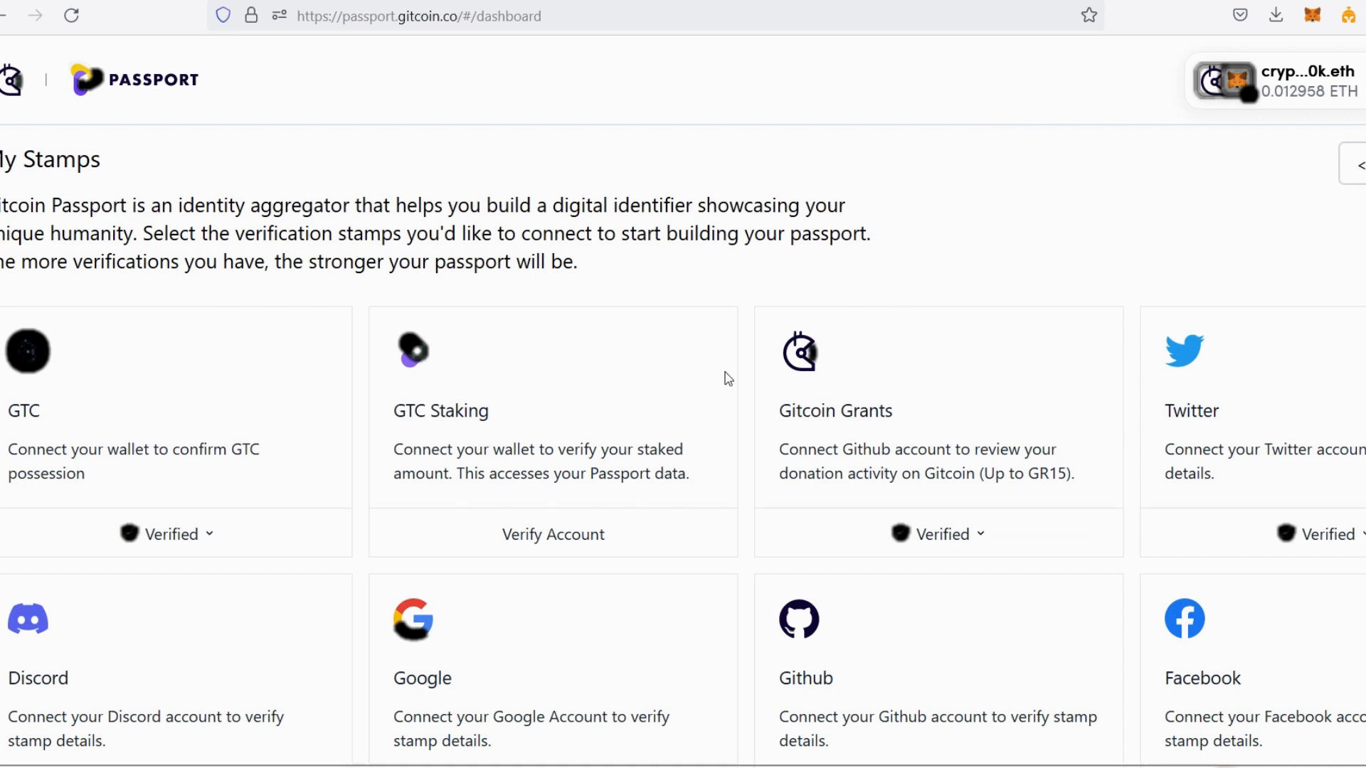
mouse_move(481, 451)
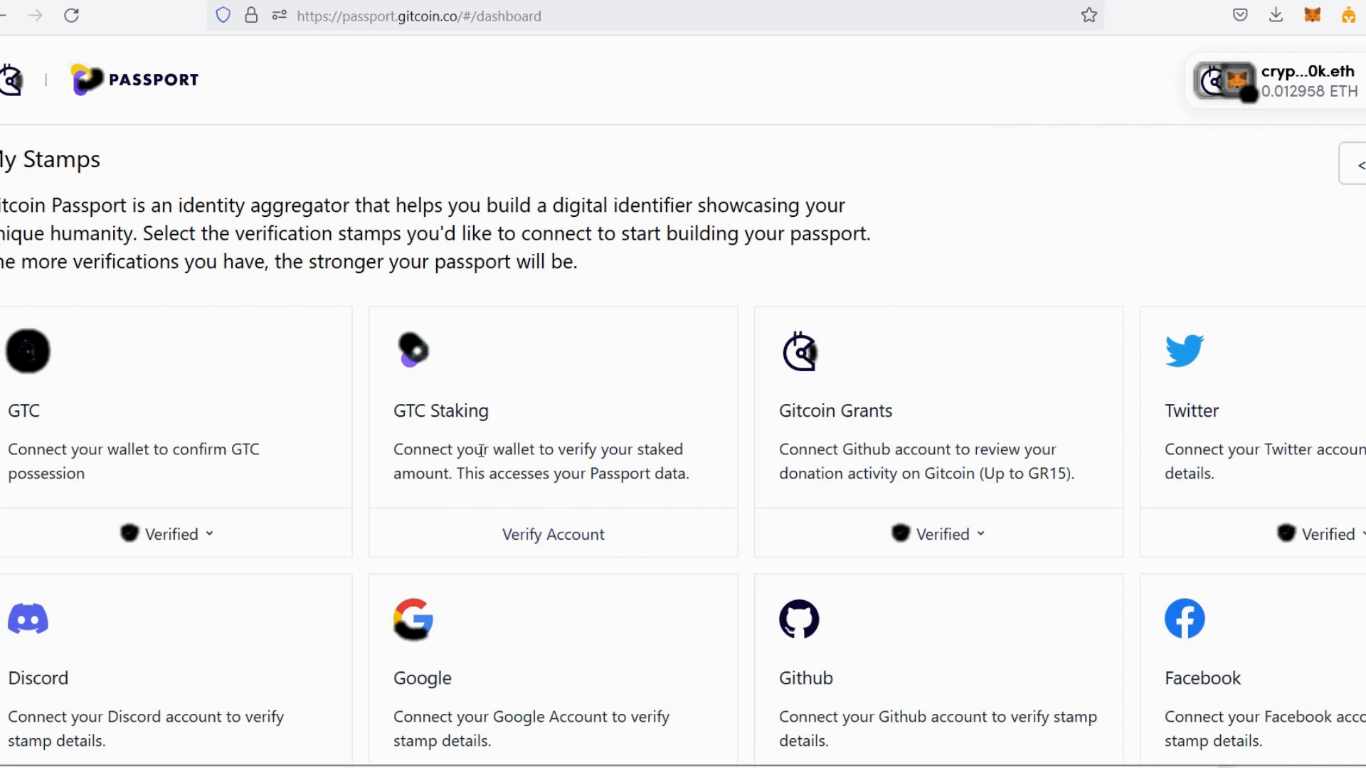
mouse_move(1301, 578)
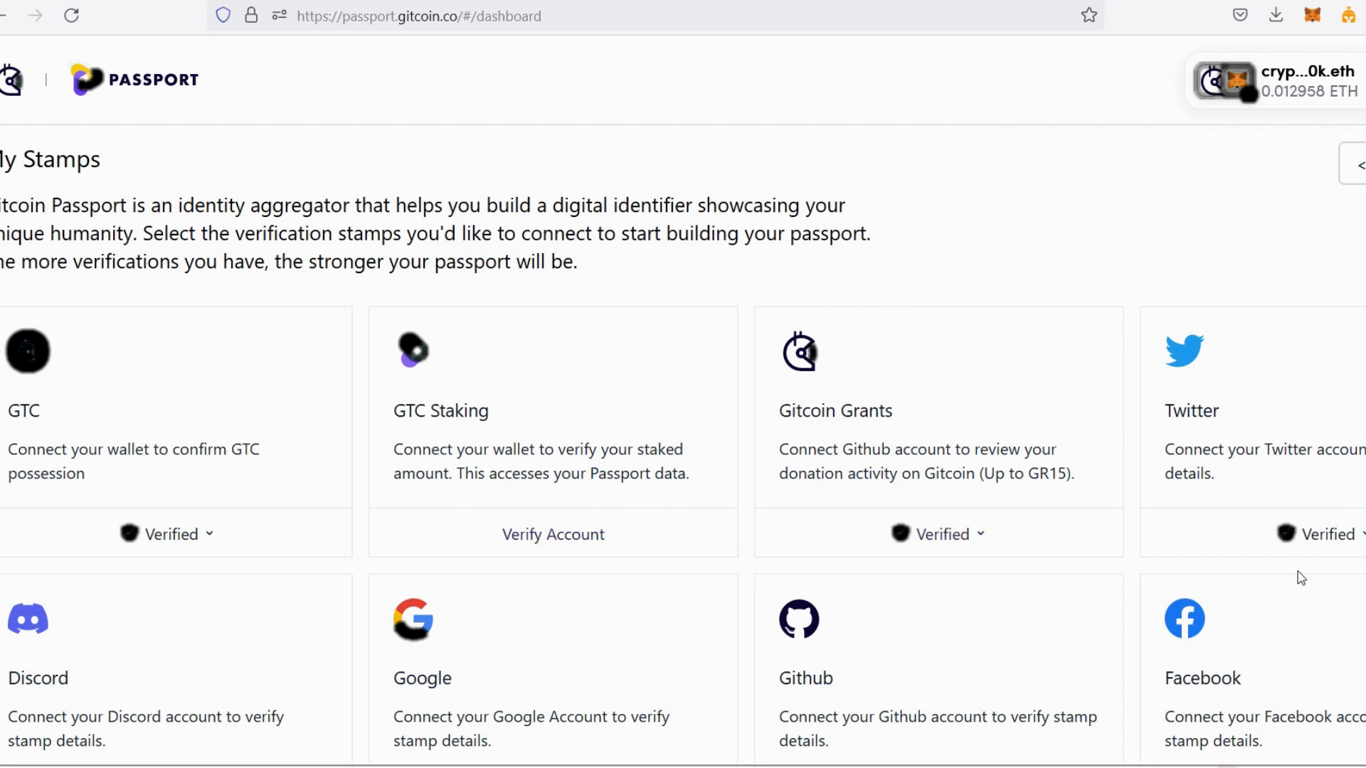
scroll("down", 3)
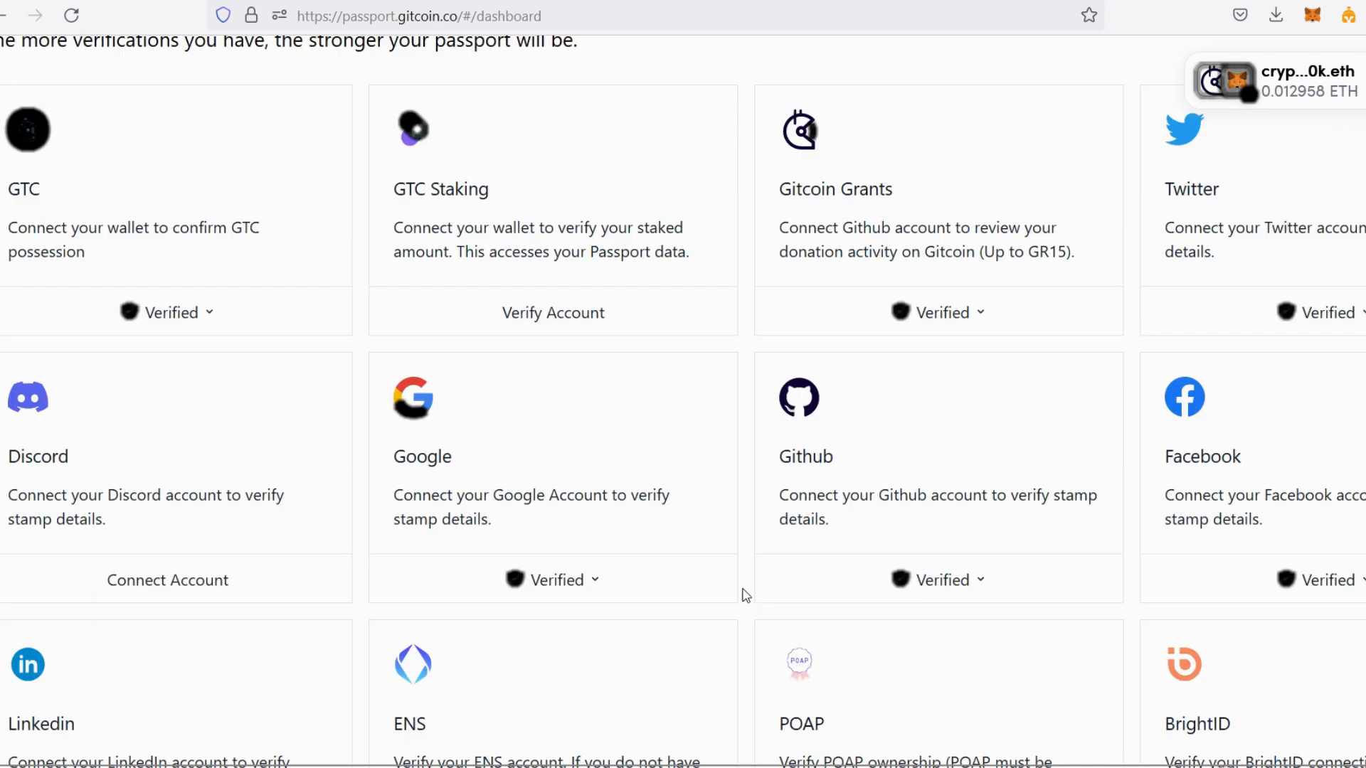
scroll("down", 3)
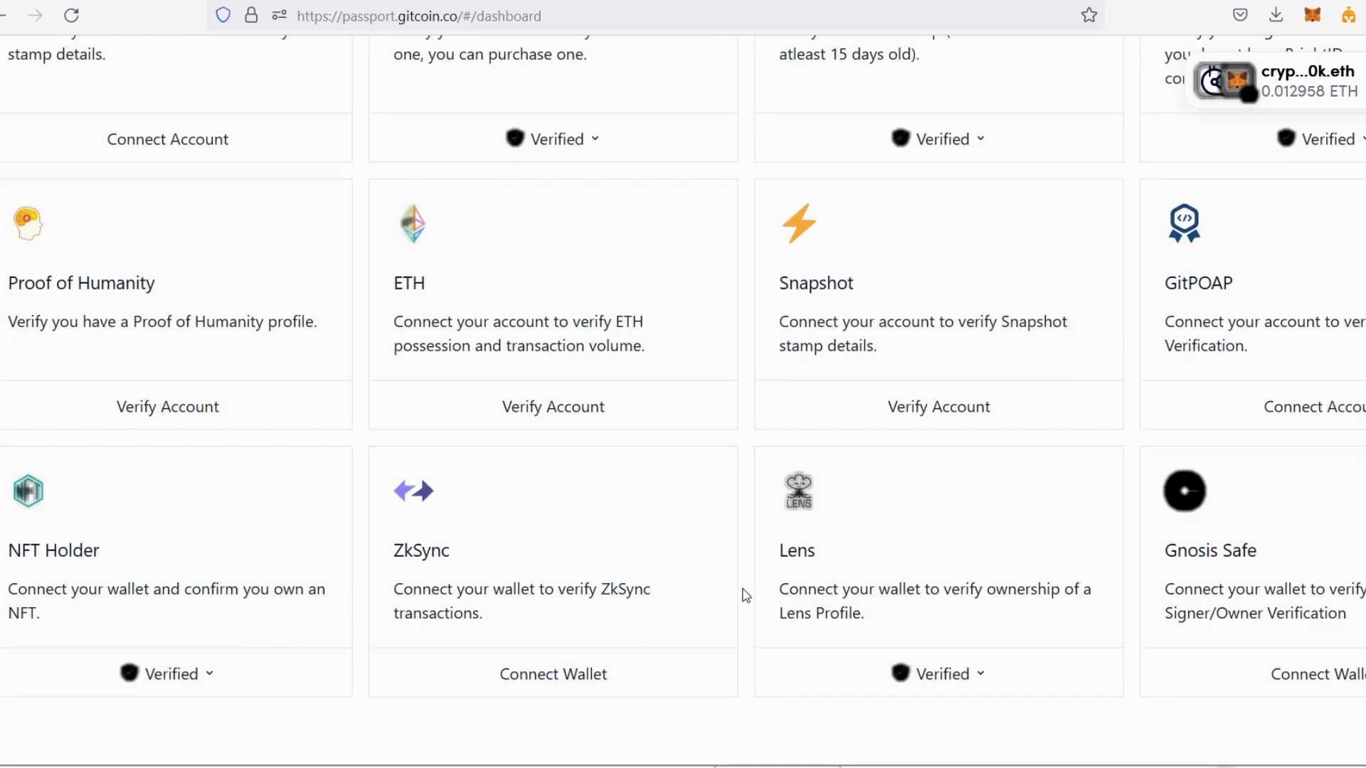
scroll("down", 3)
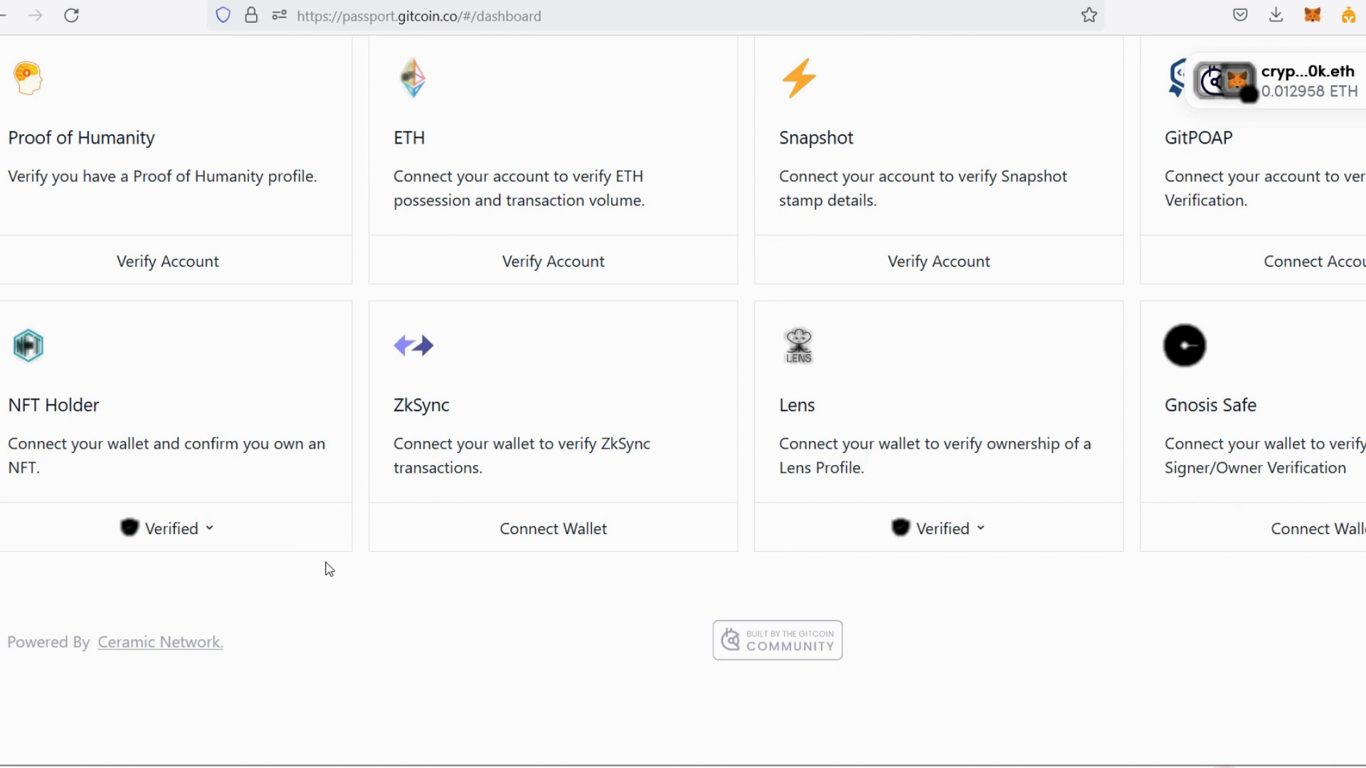
scroll("up", 3)
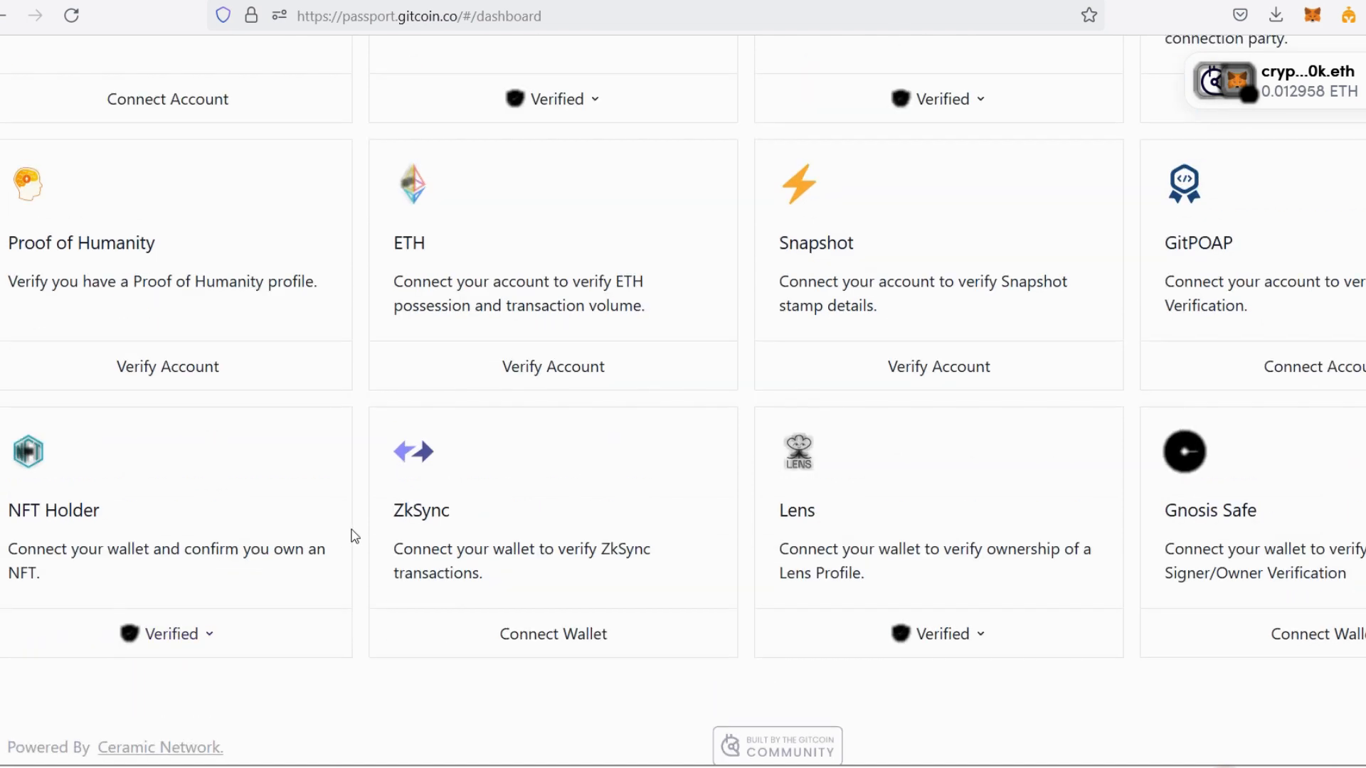
scroll("up", 3)
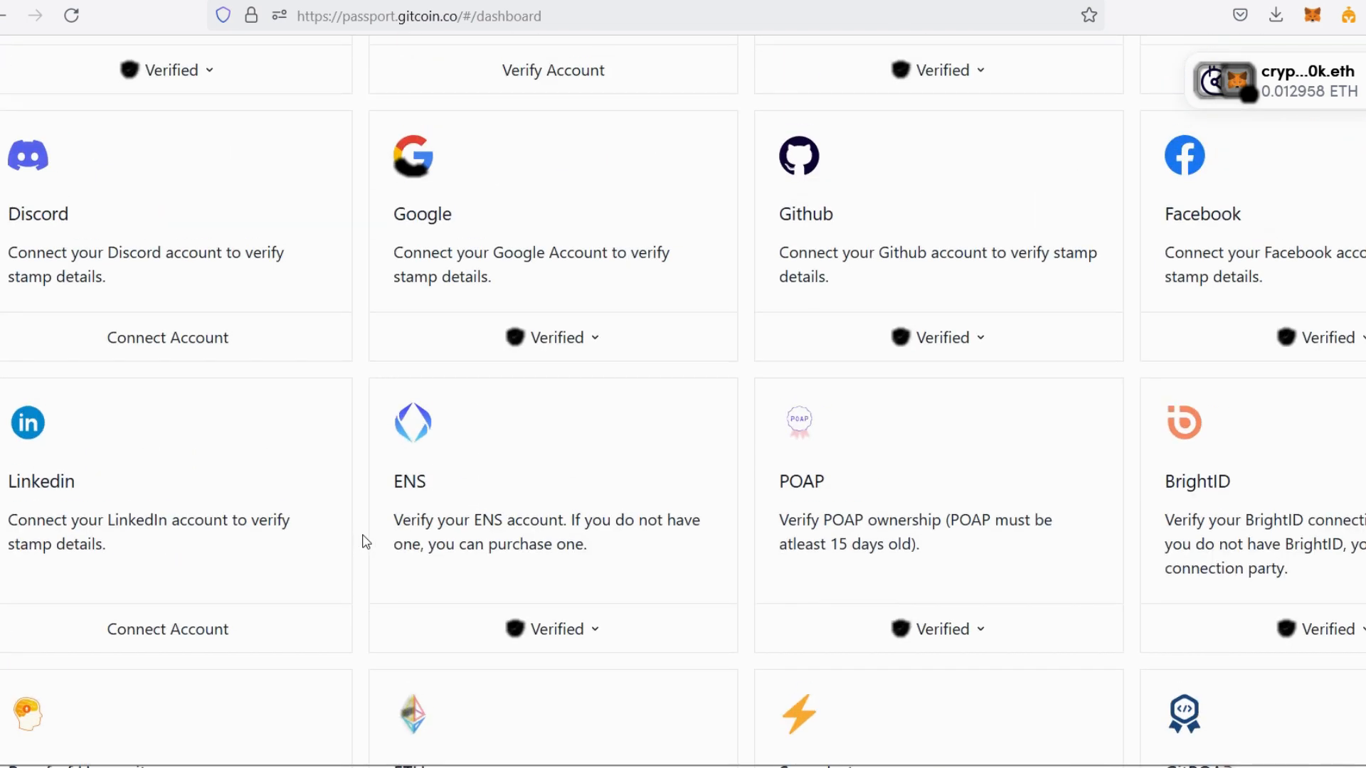
scroll("up", 3)
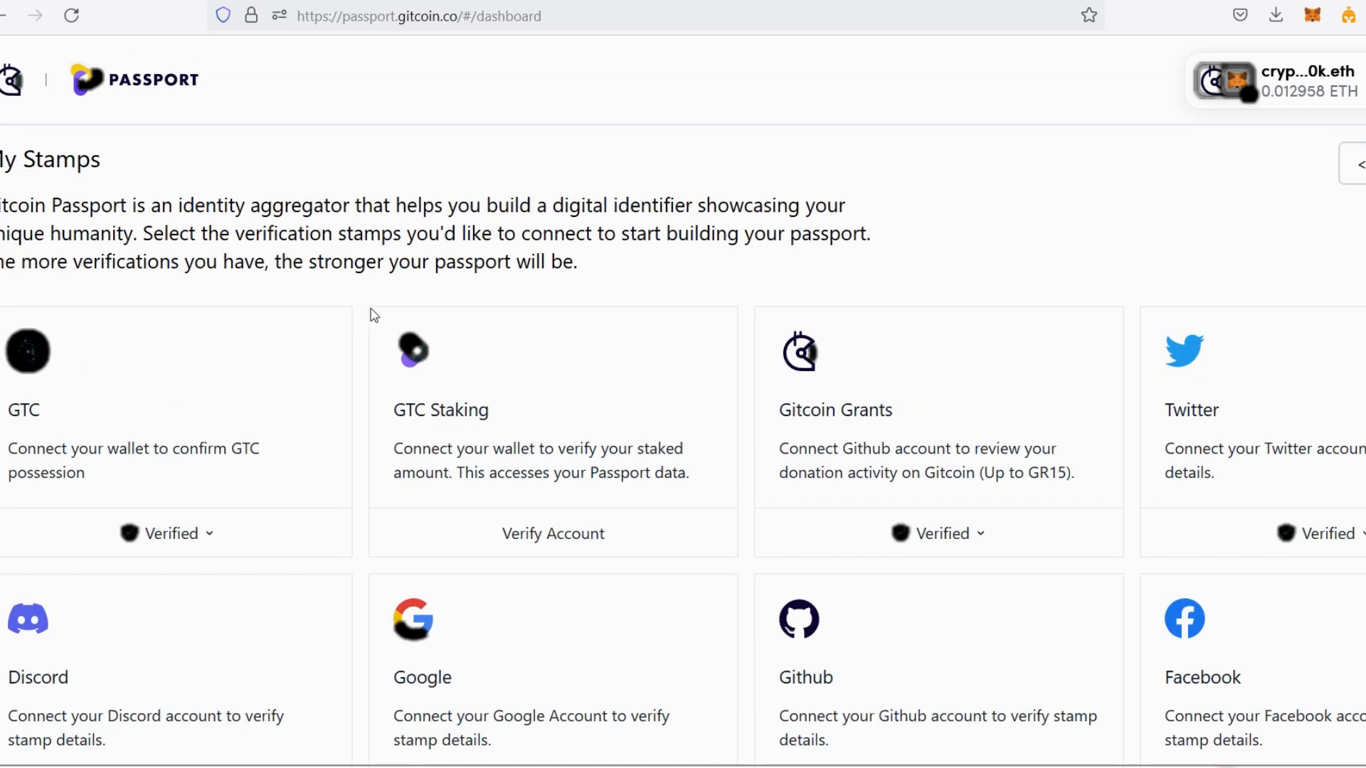
mouse_move(982, 221)
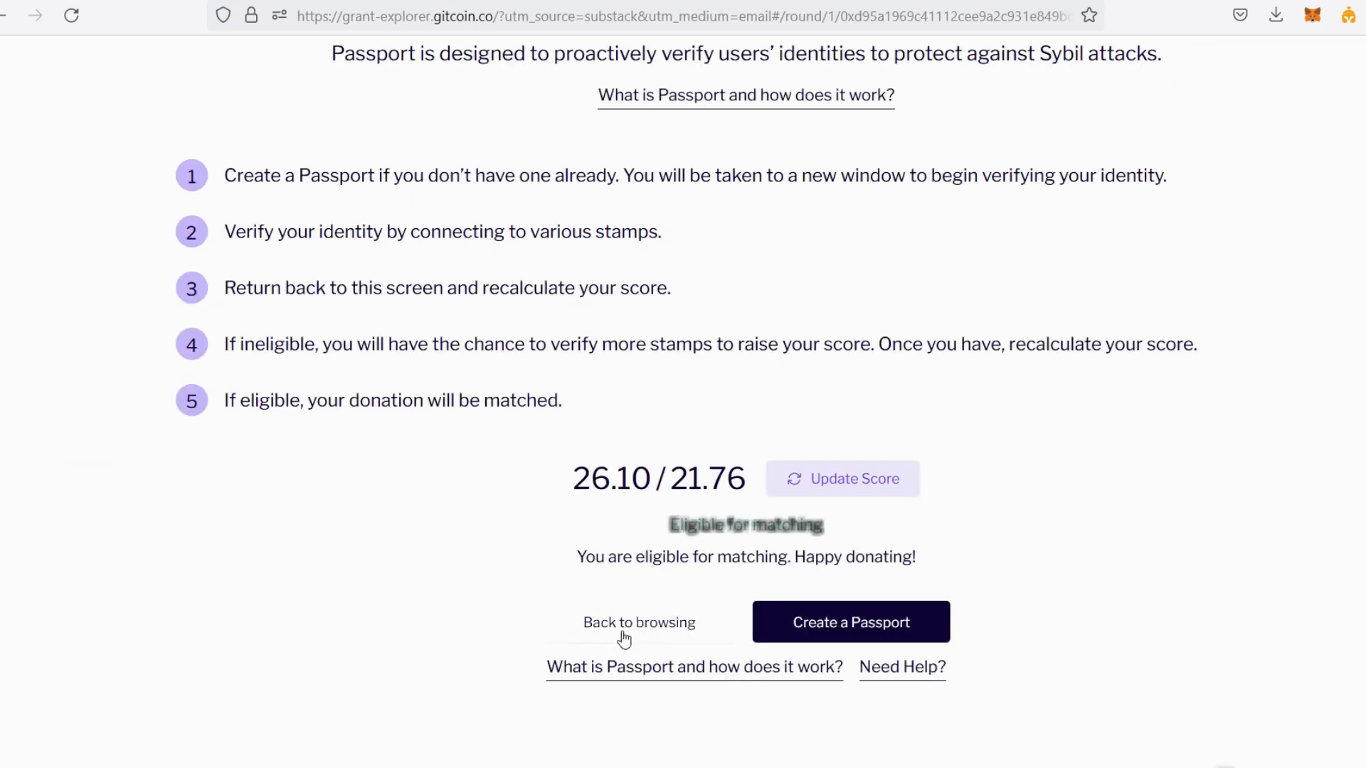
Step: Go back to browsing and scroll to the round's All Projects grid
left_click(639, 621)
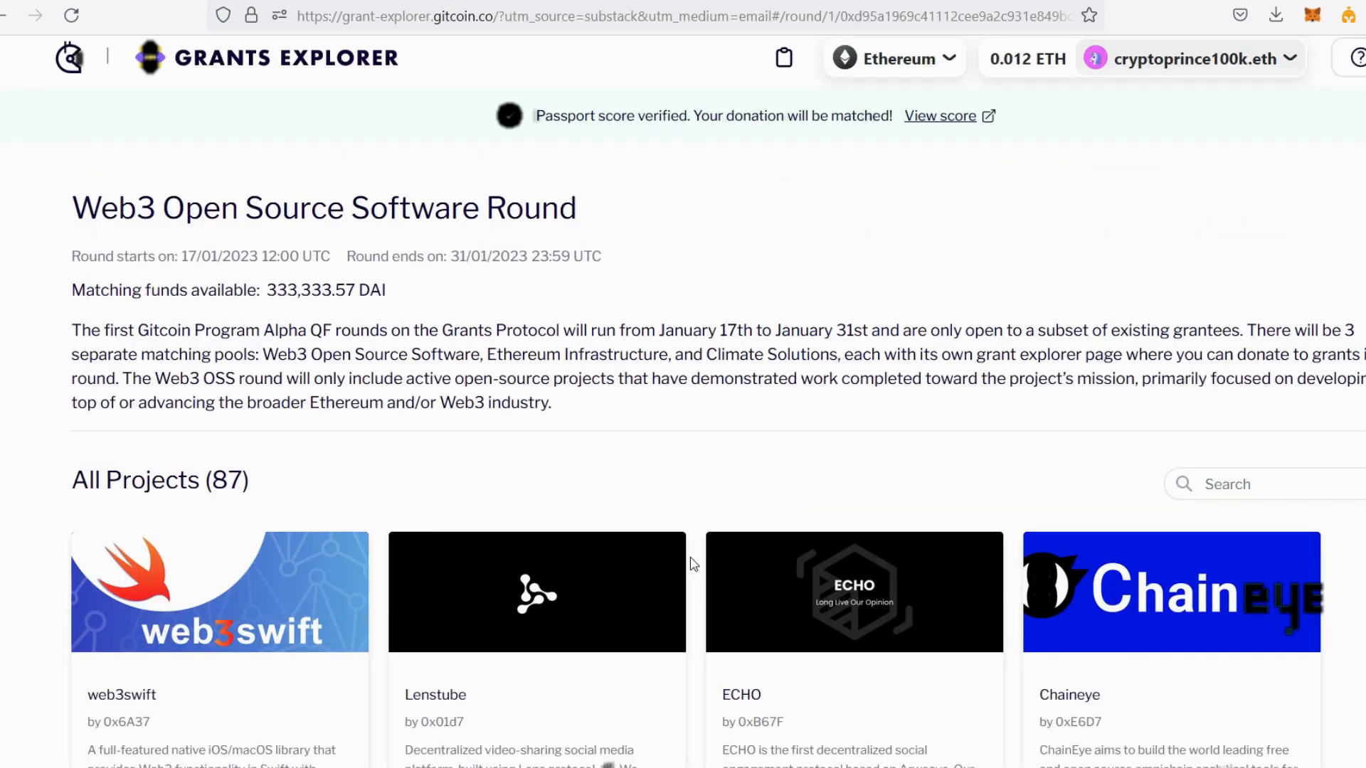
scroll("down", 3)
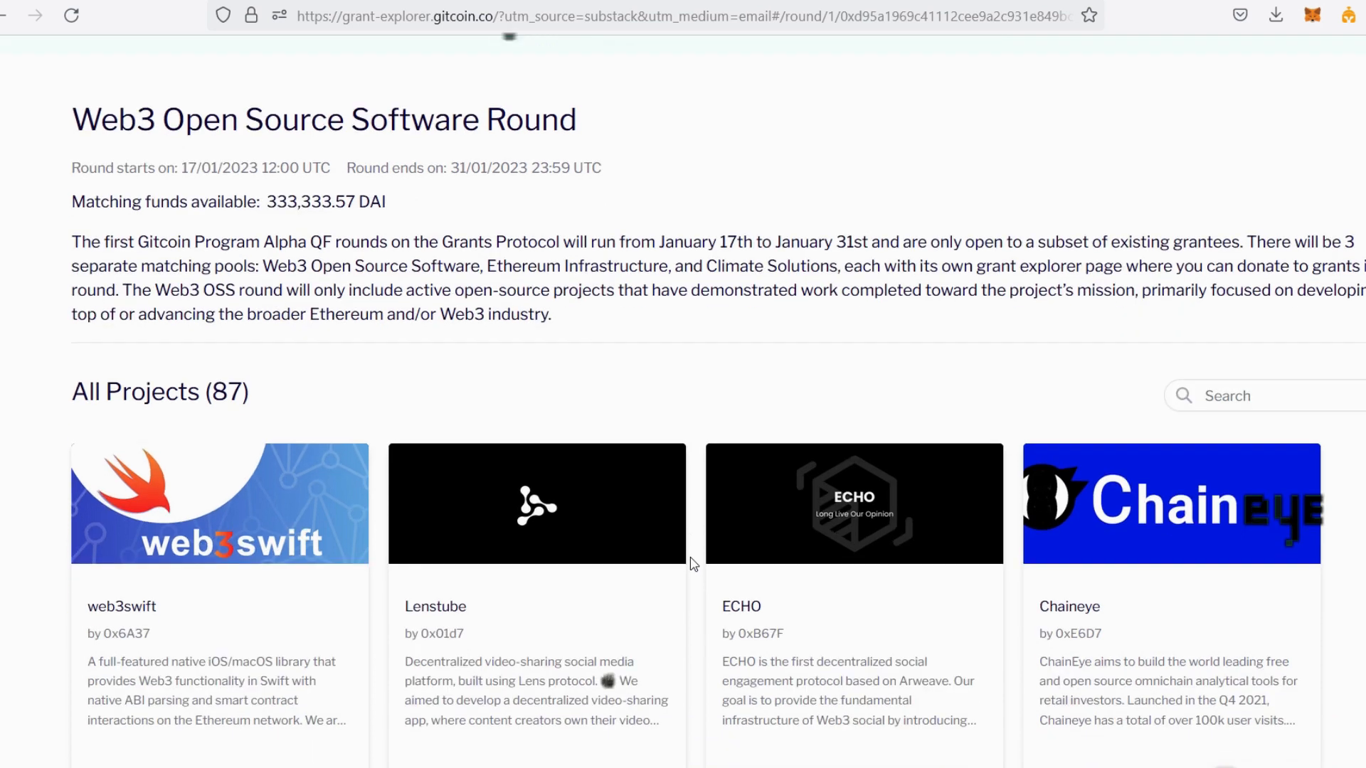
scroll("down", 3)
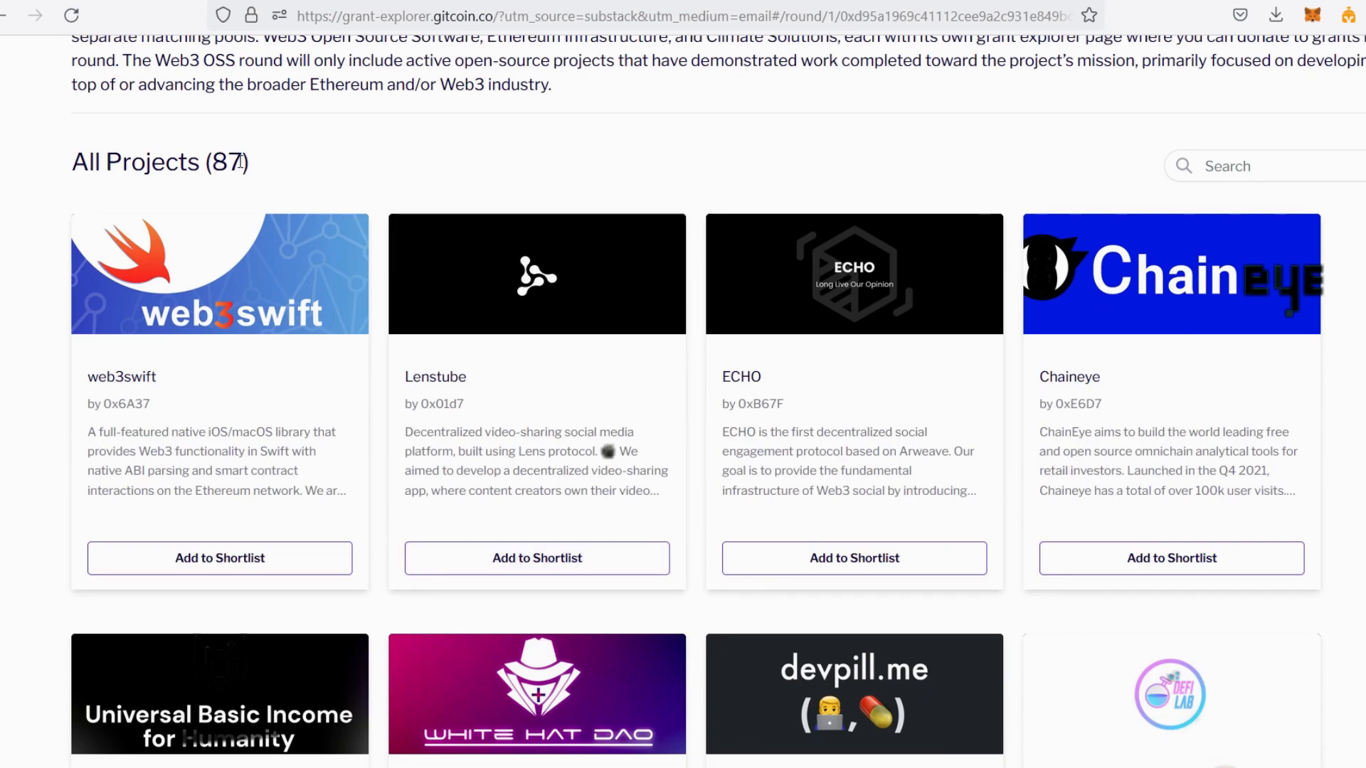
double_click(234, 162)
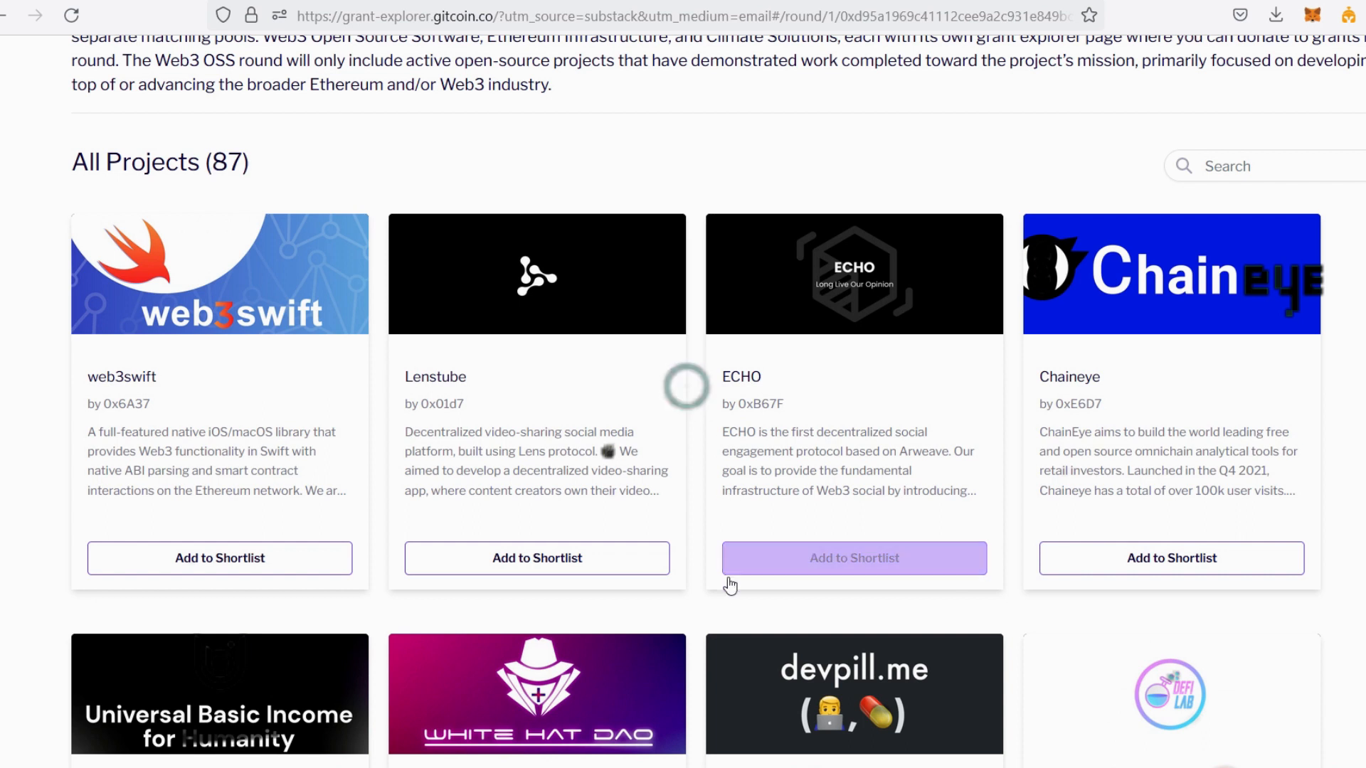
scroll("down", 3)
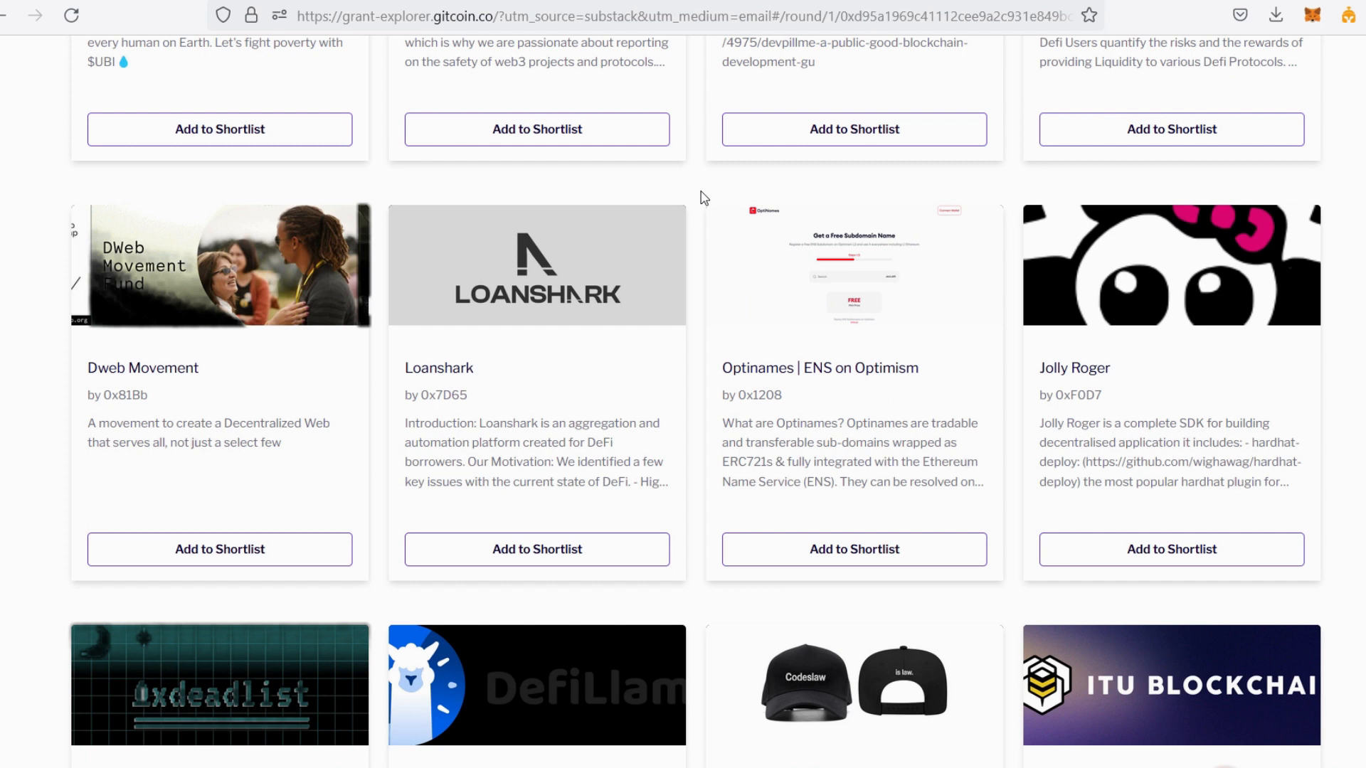
mouse_move(512, 366)
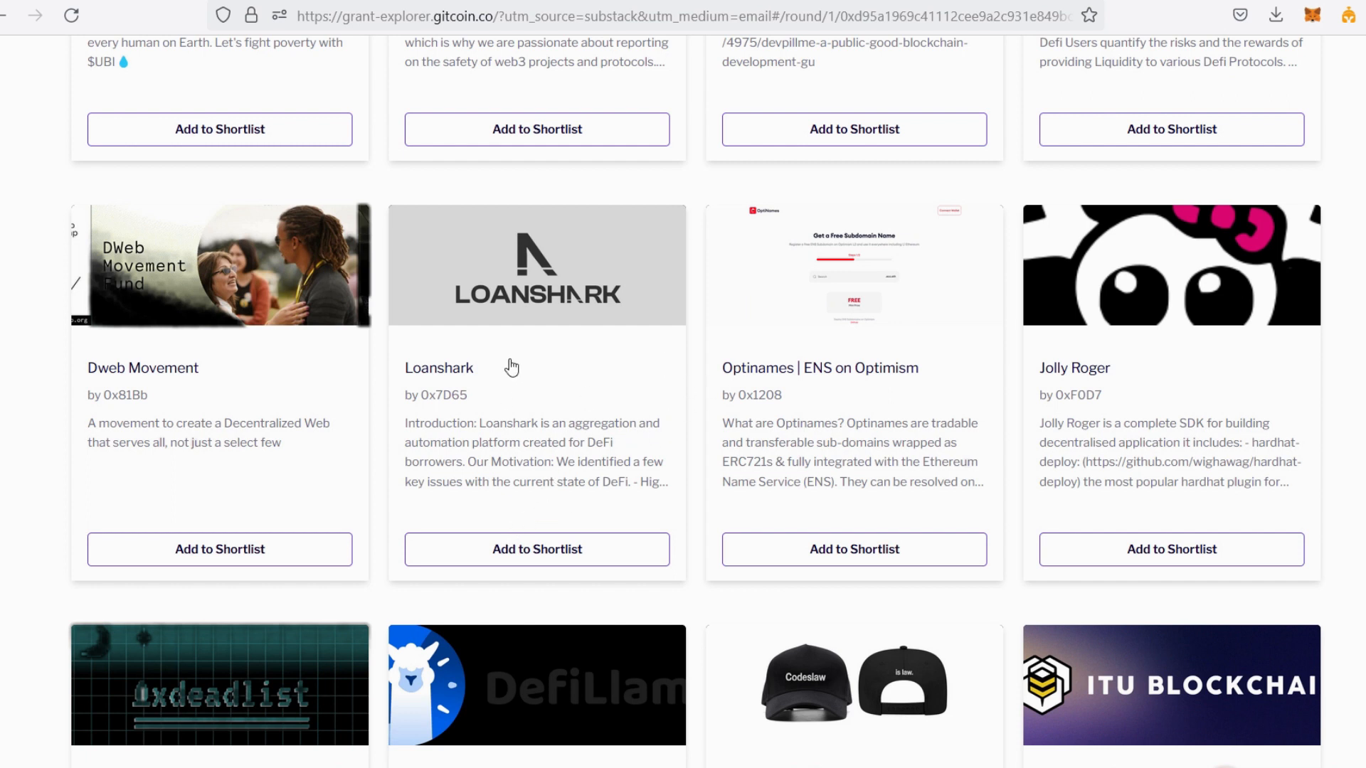
mouse_move(690, 402)
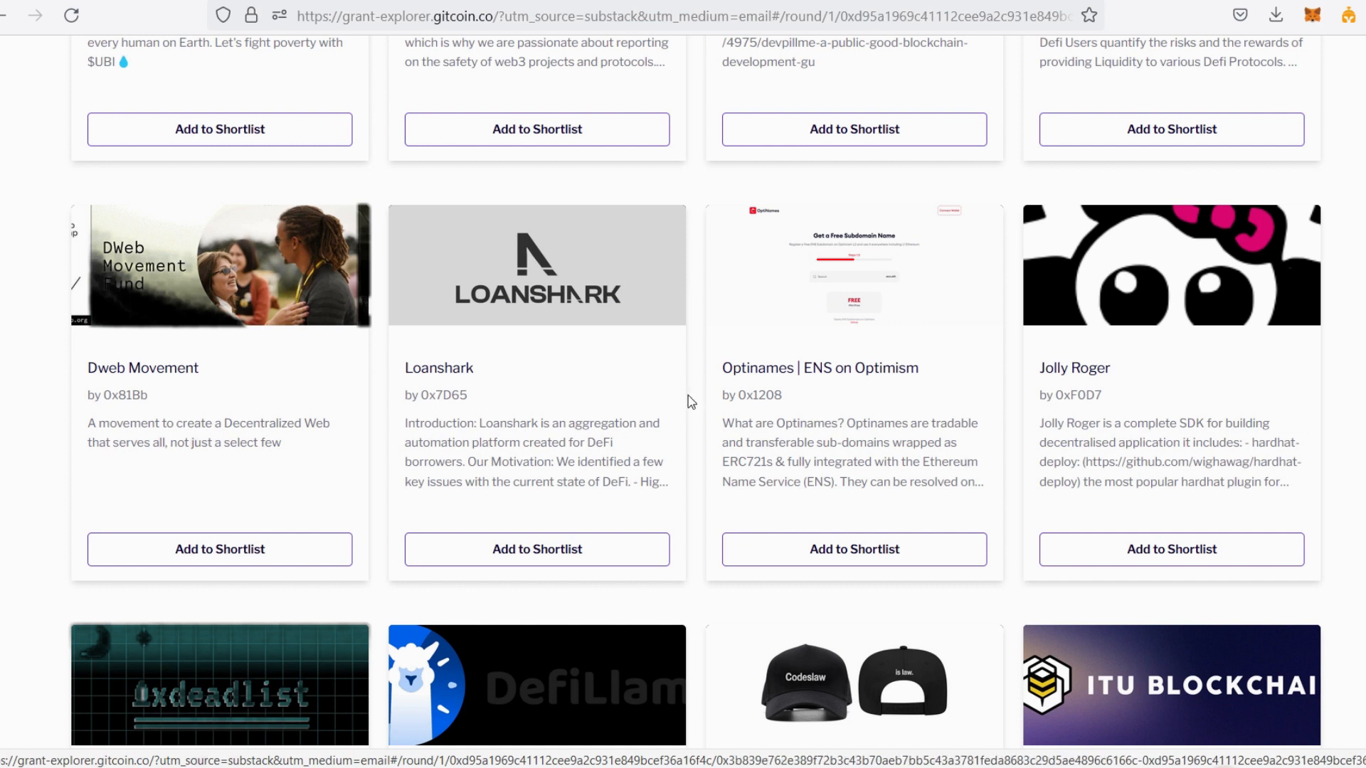
mouse_move(435, 435)
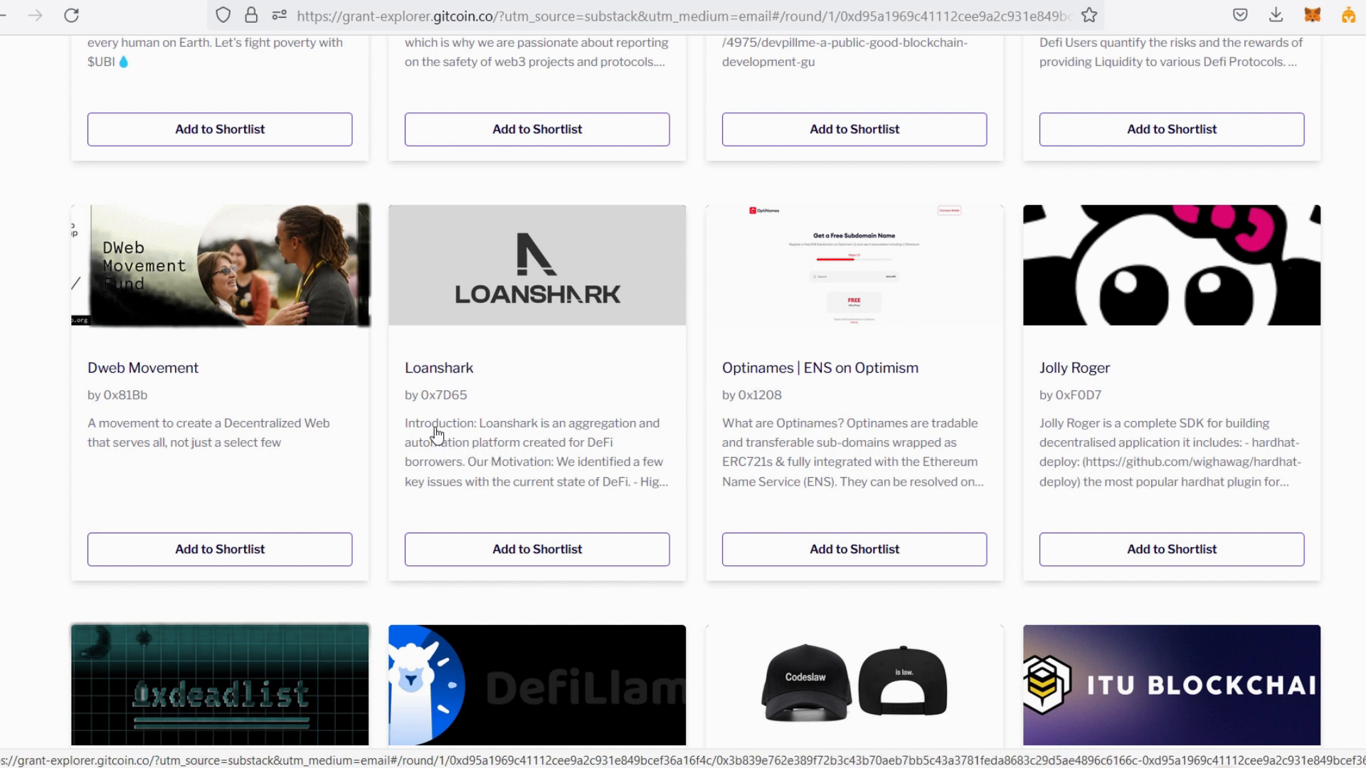
mouse_move(558, 441)
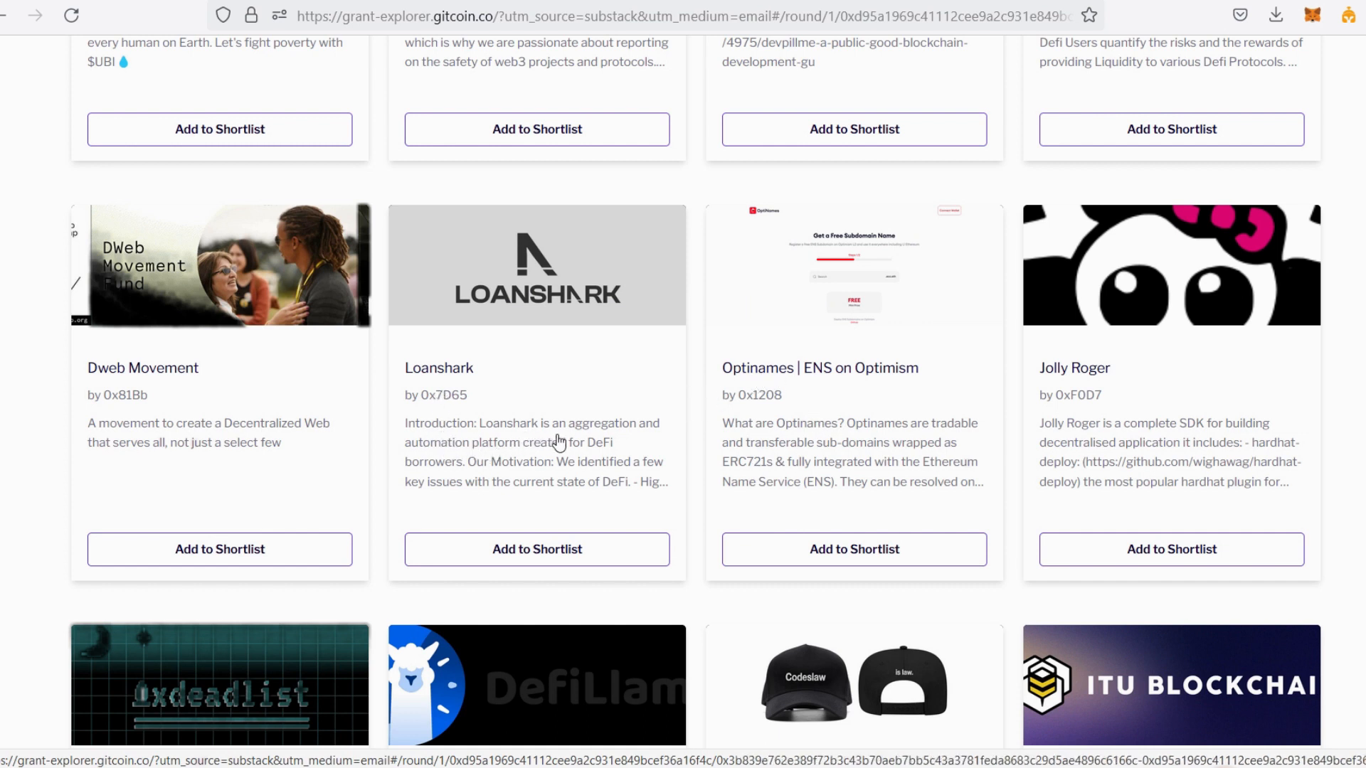
mouse_move(425, 462)
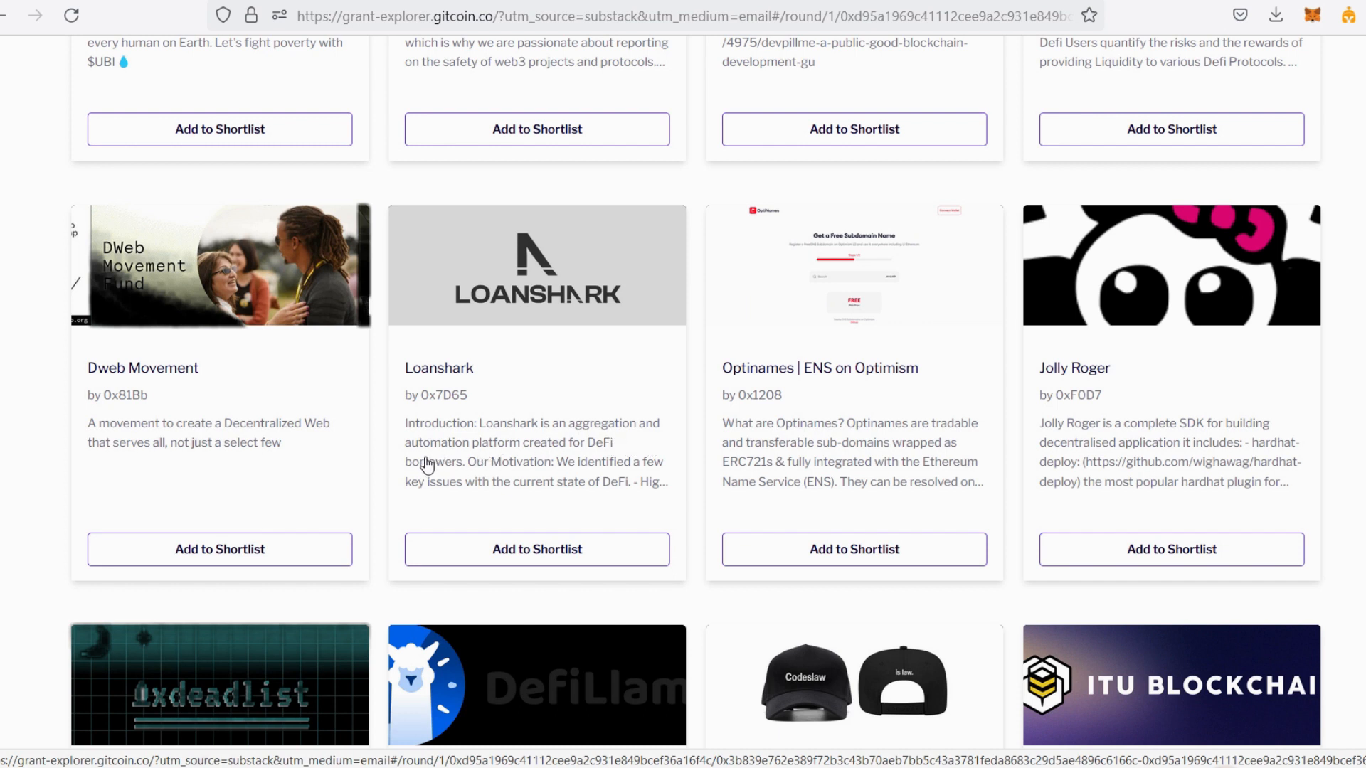
mouse_move(564, 459)
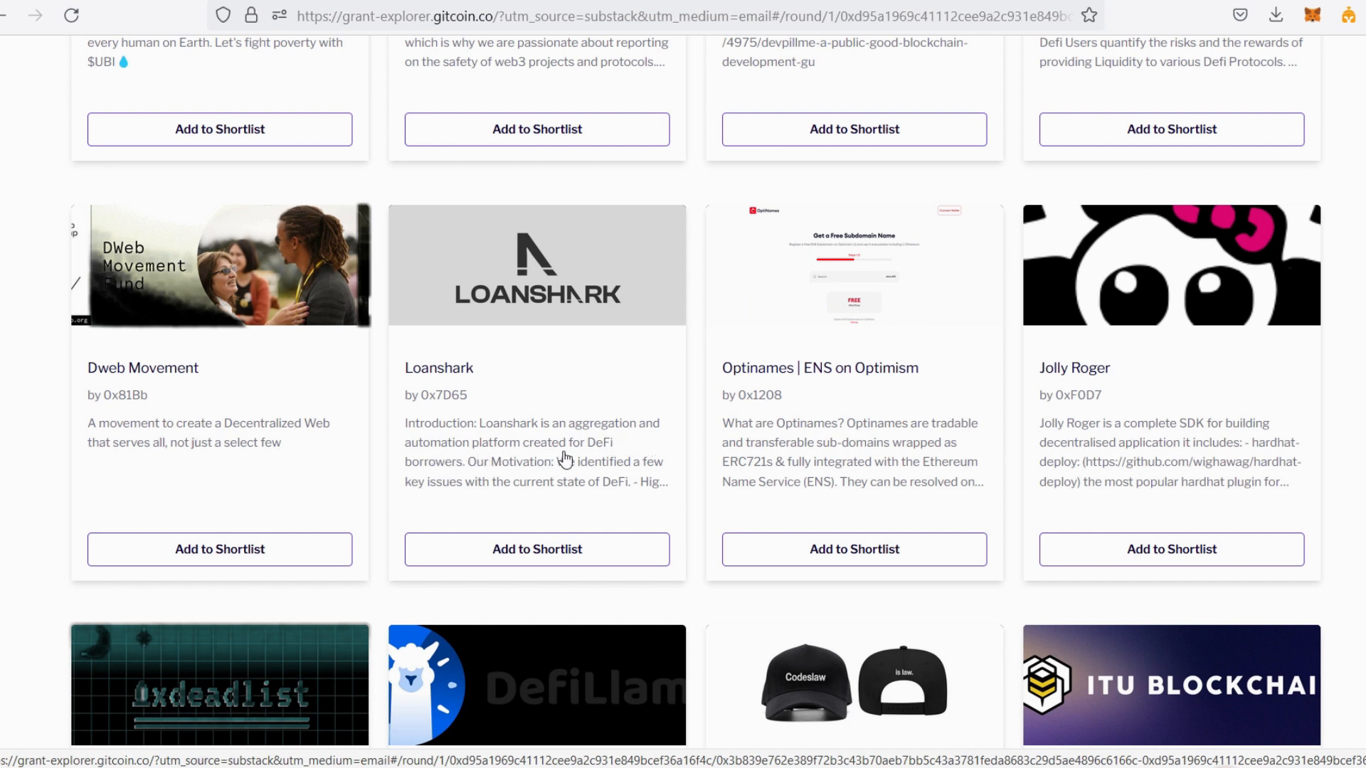
mouse_move(540, 479)
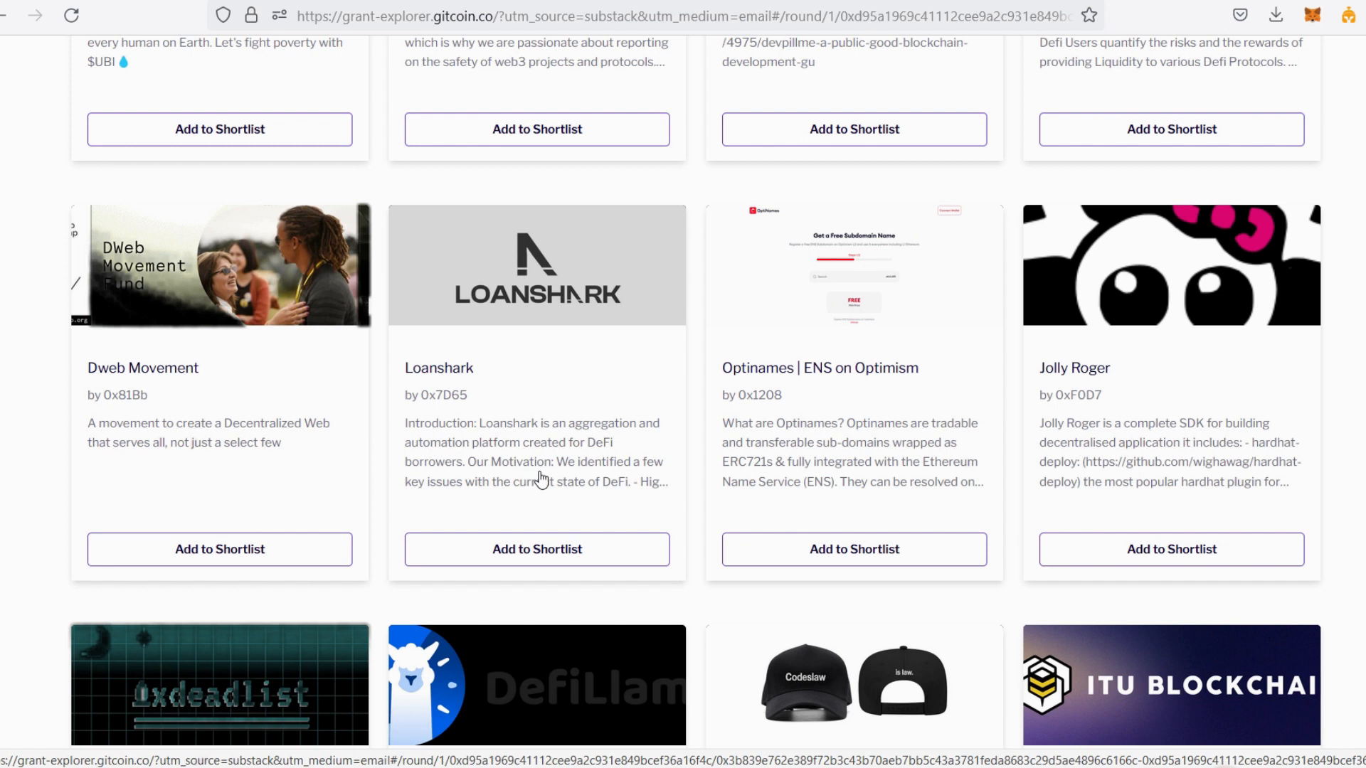
mouse_move(647, 477)
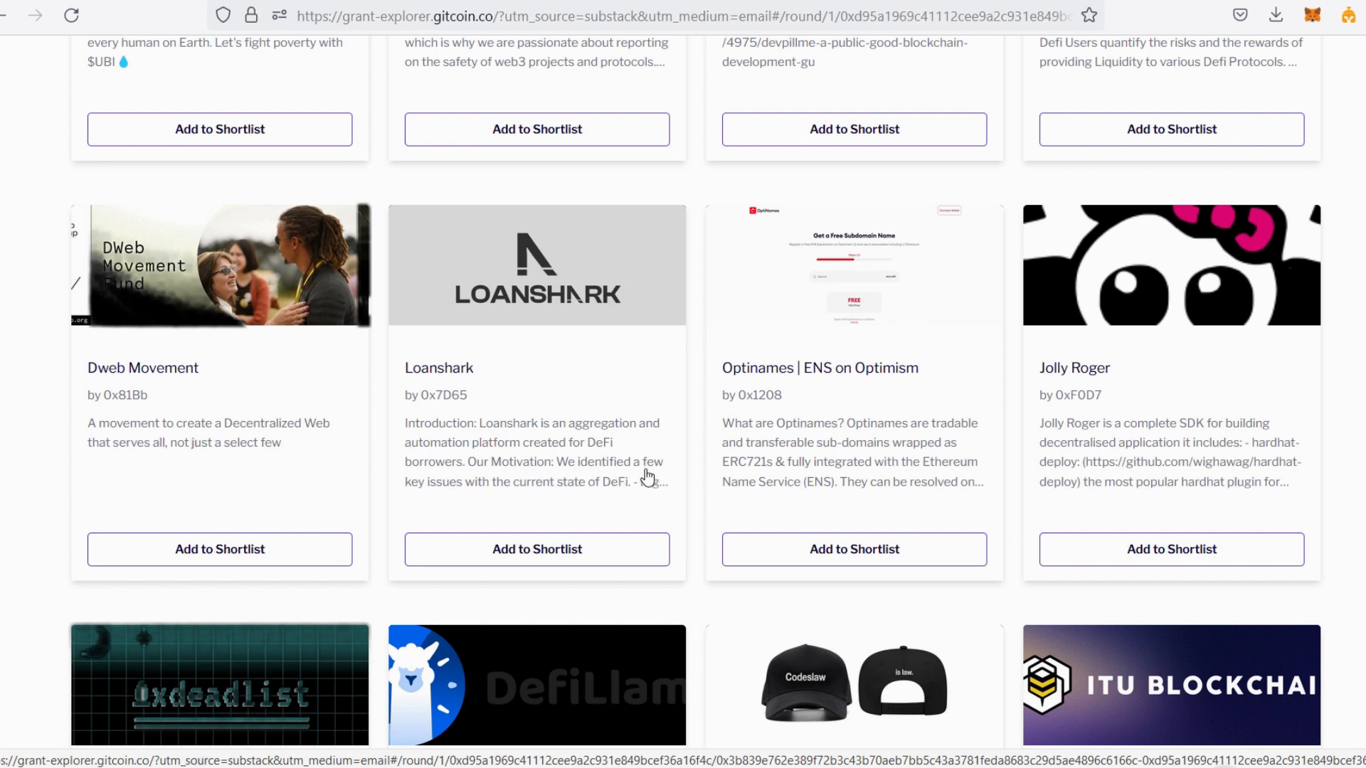
mouse_move(520, 496)
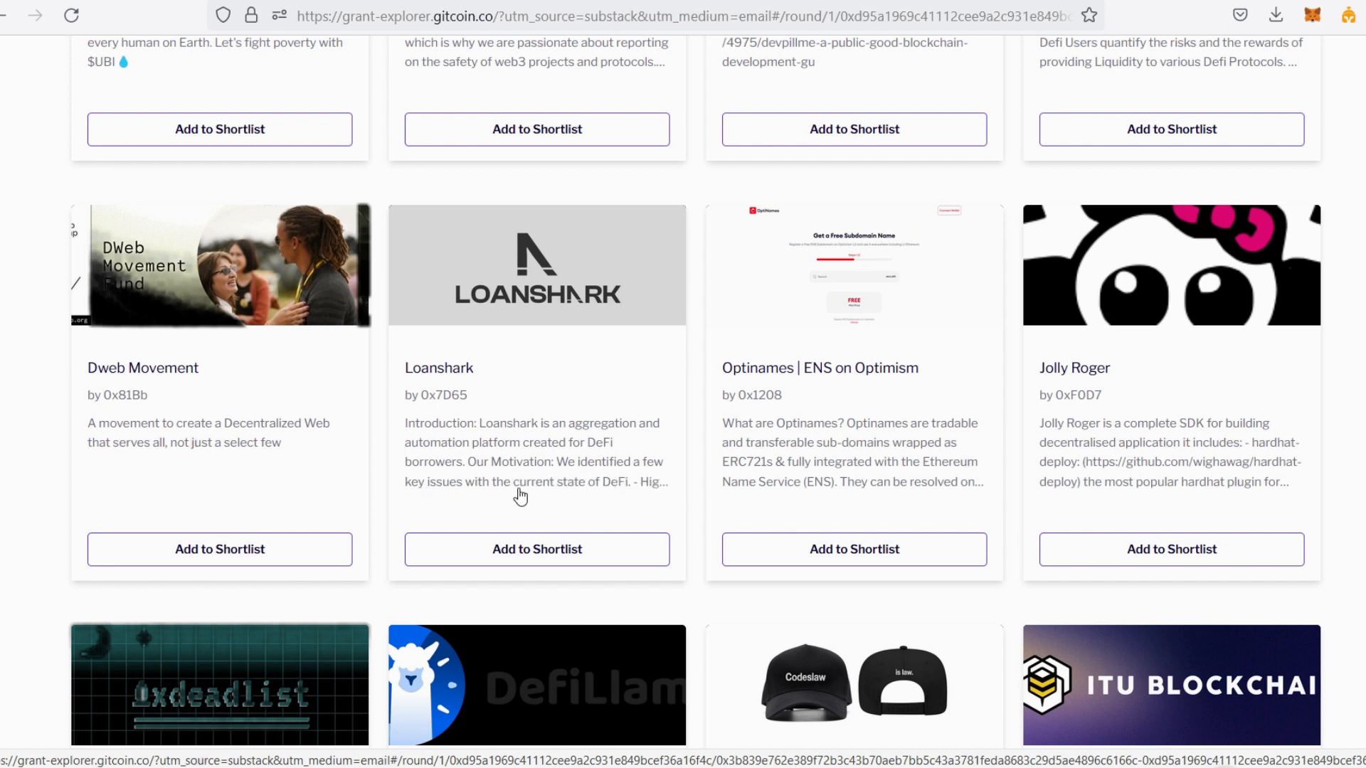
mouse_move(605, 499)
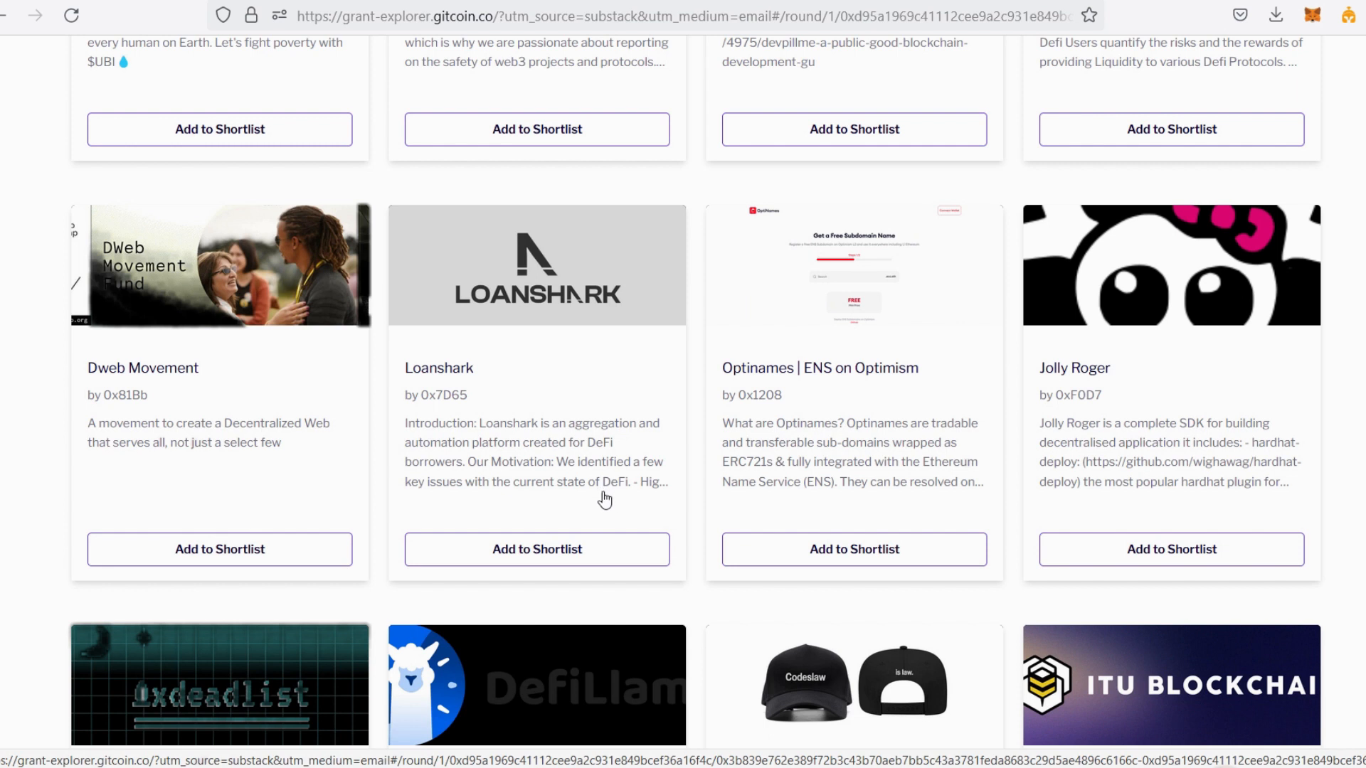
mouse_move(541, 437)
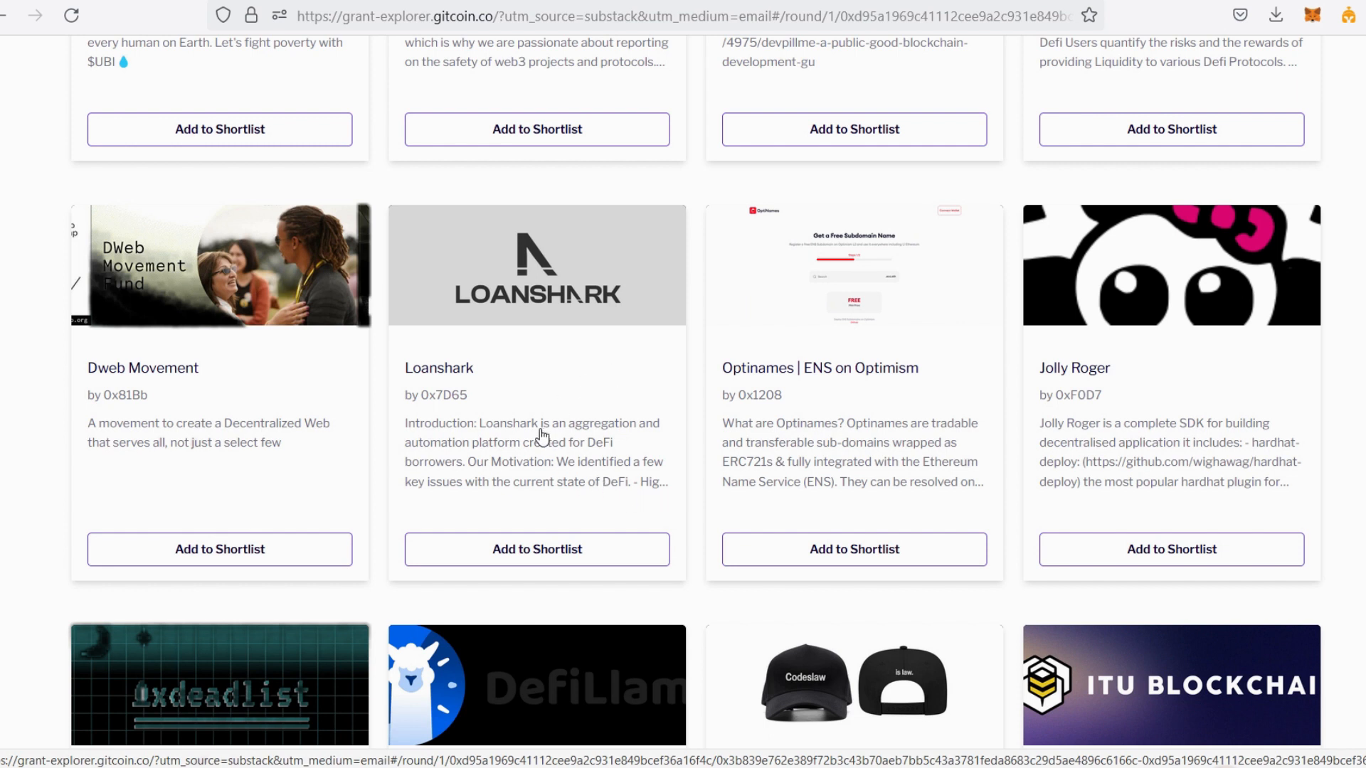
mouse_move(519, 443)
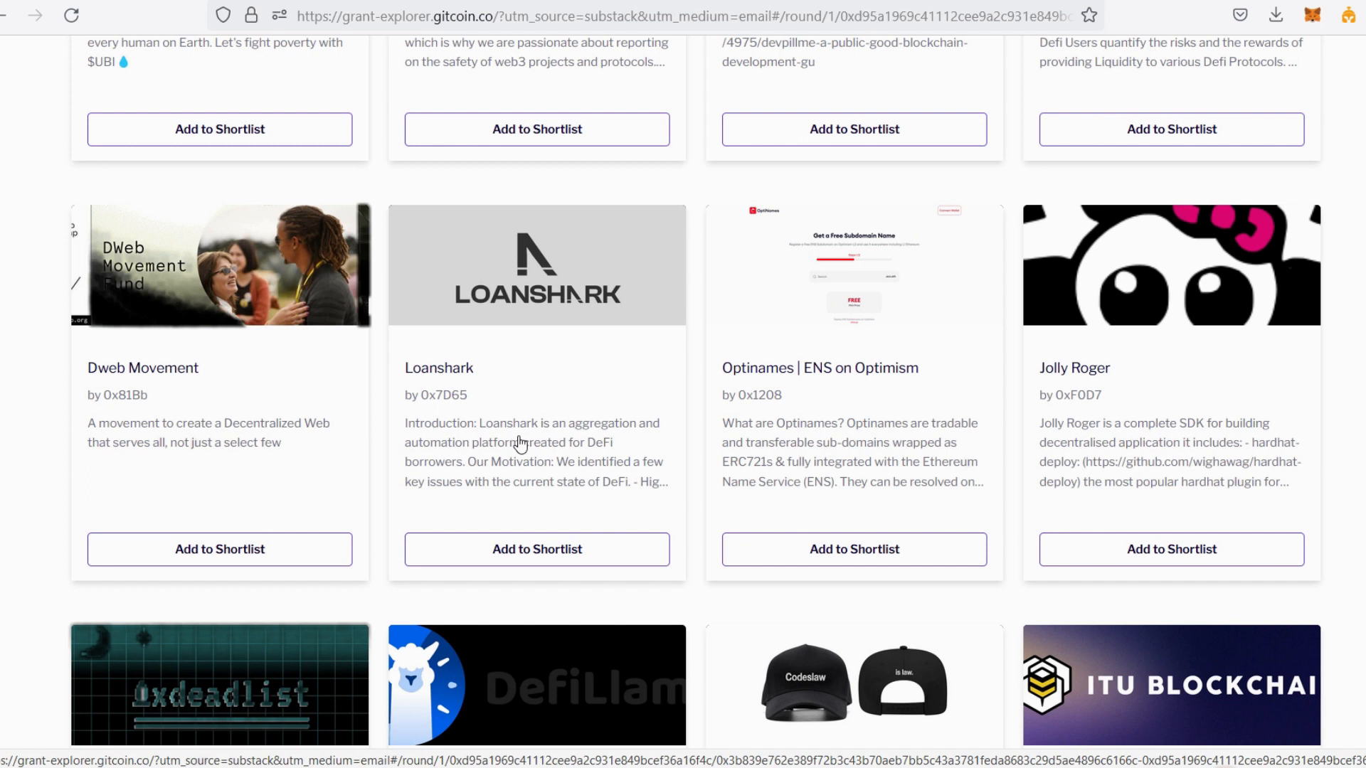
mouse_move(509, 435)
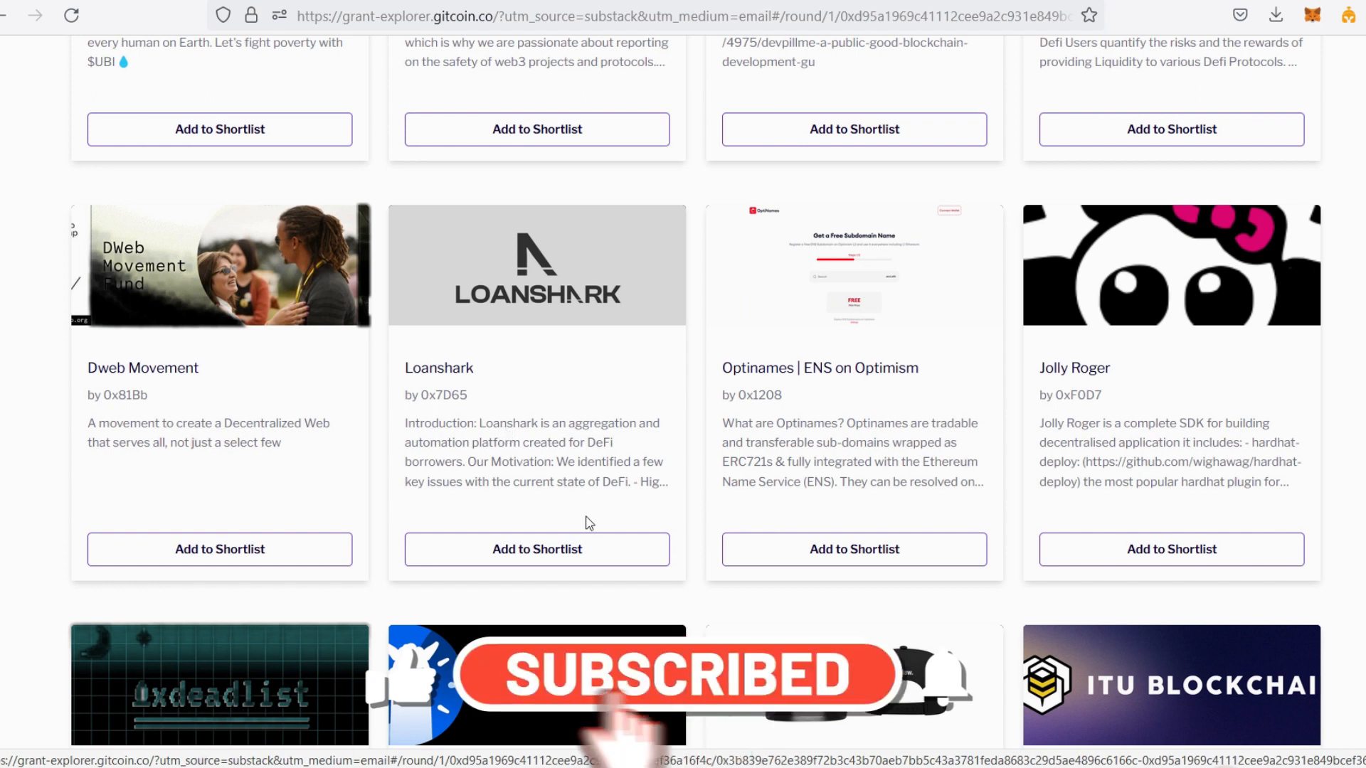
mouse_move(741, 383)
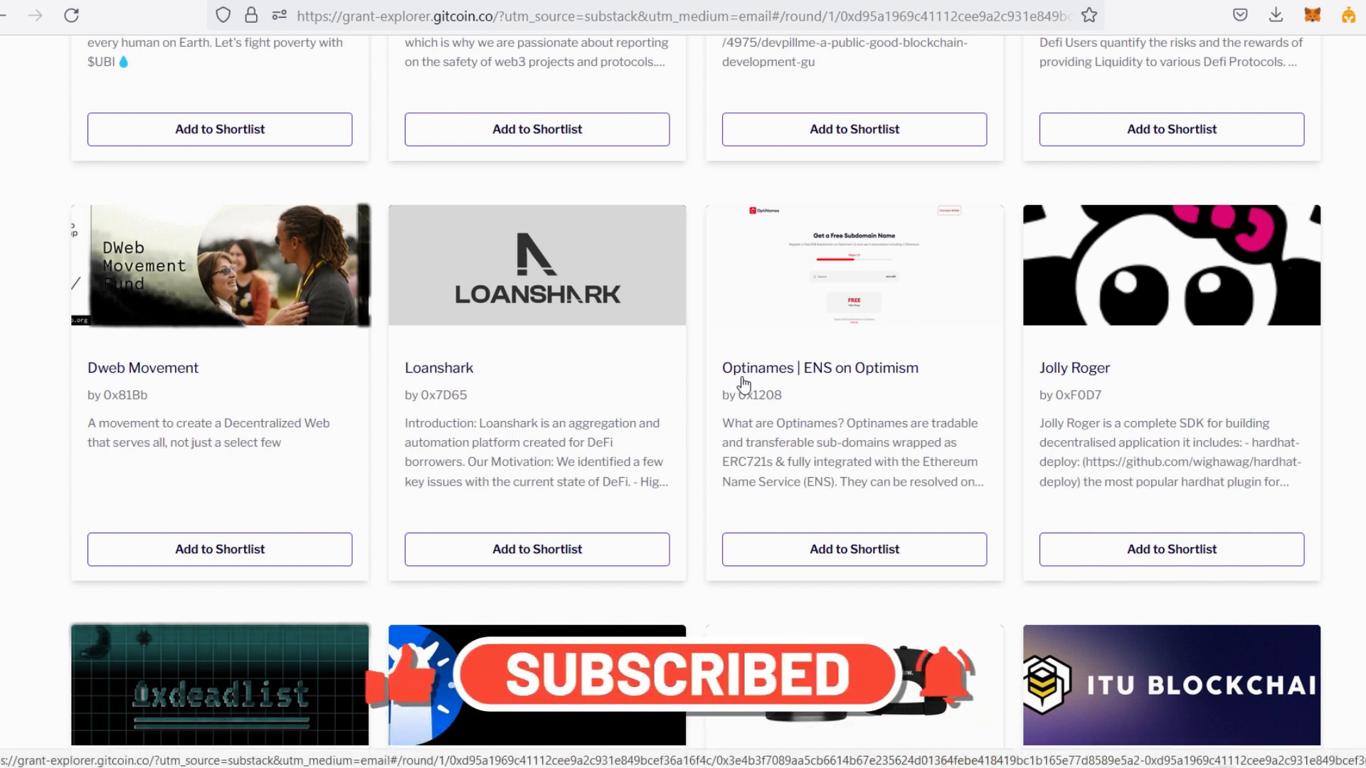
mouse_move(912, 379)
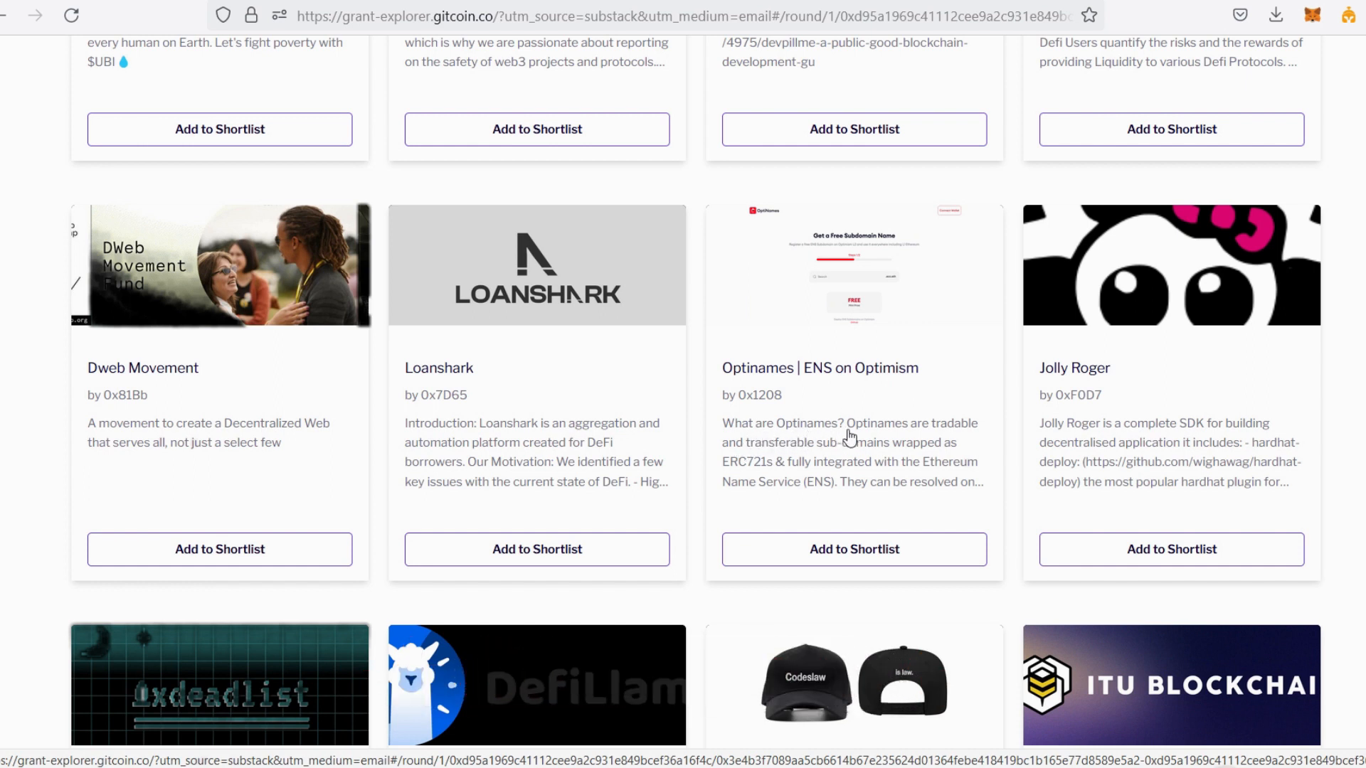
mouse_move(795, 457)
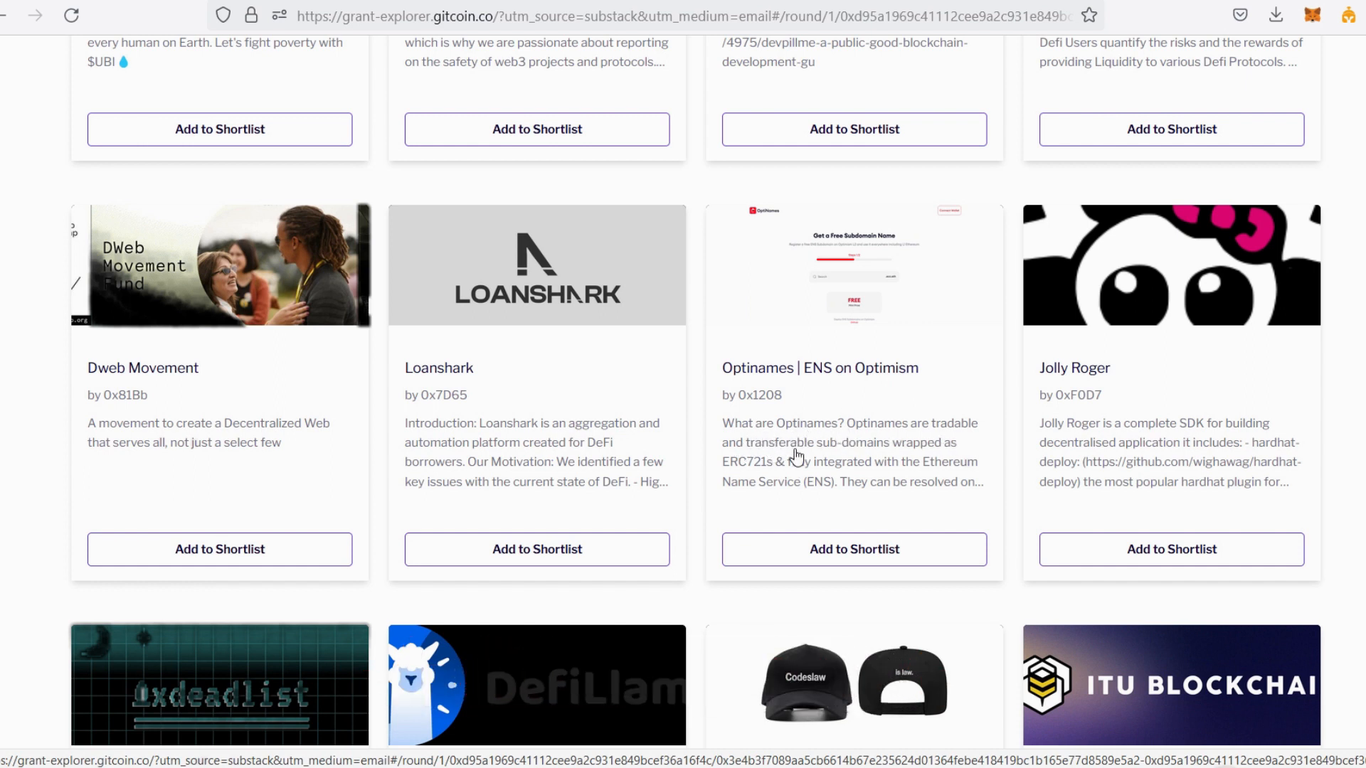
mouse_move(911, 462)
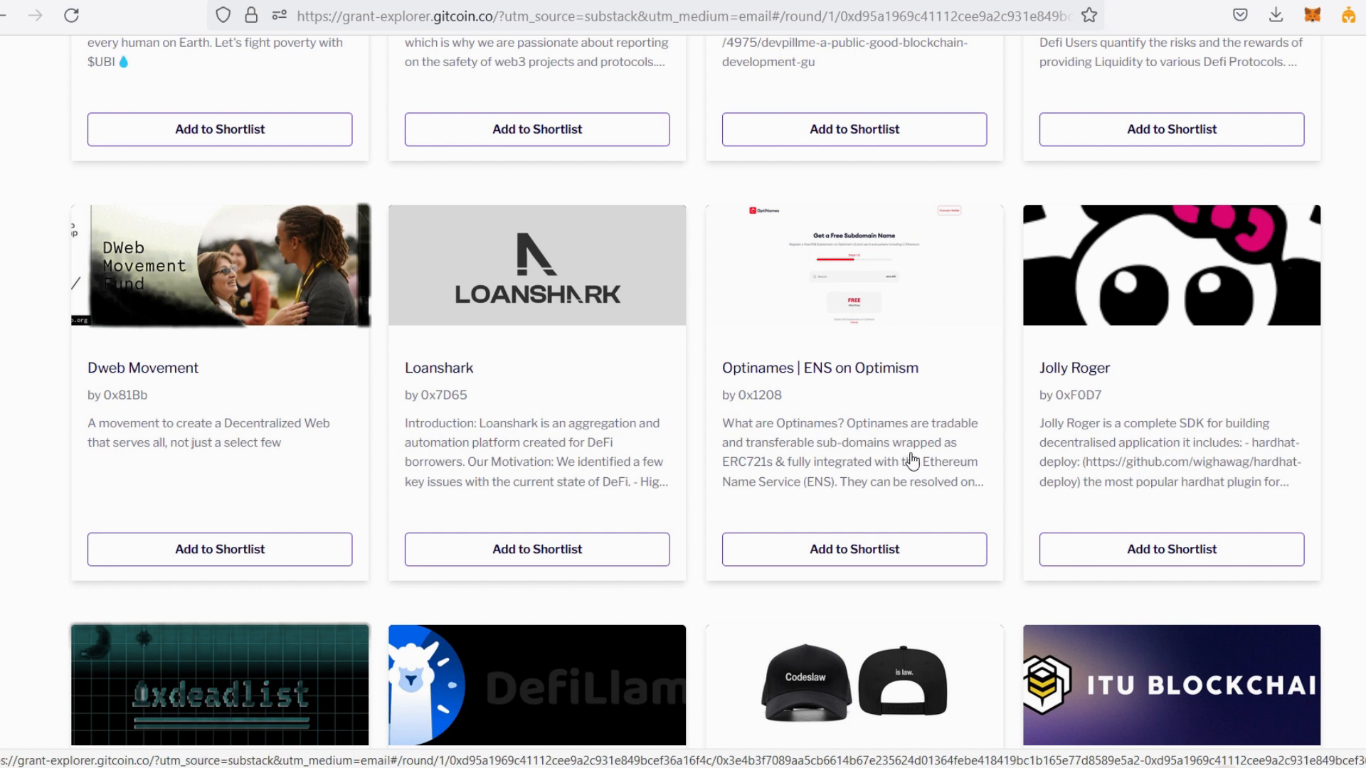
mouse_move(752, 478)
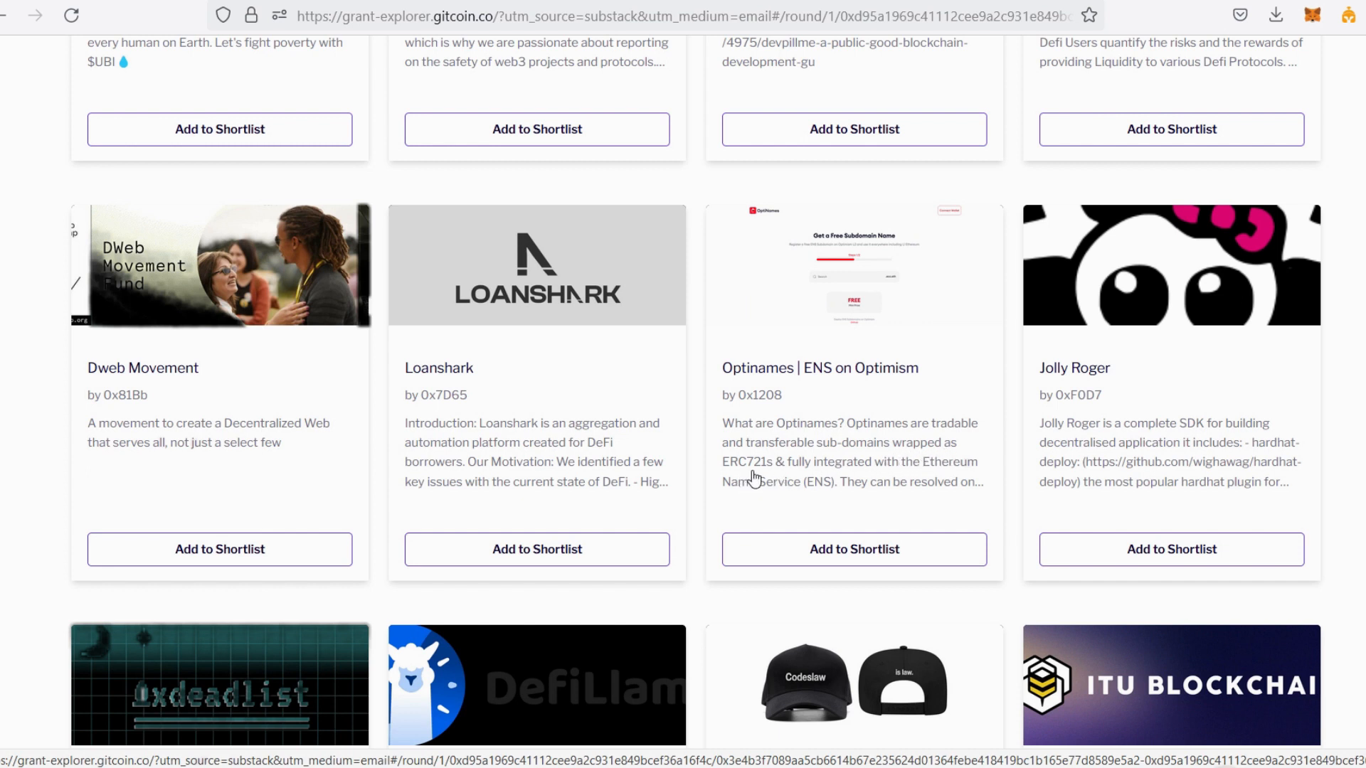
mouse_move(797, 478)
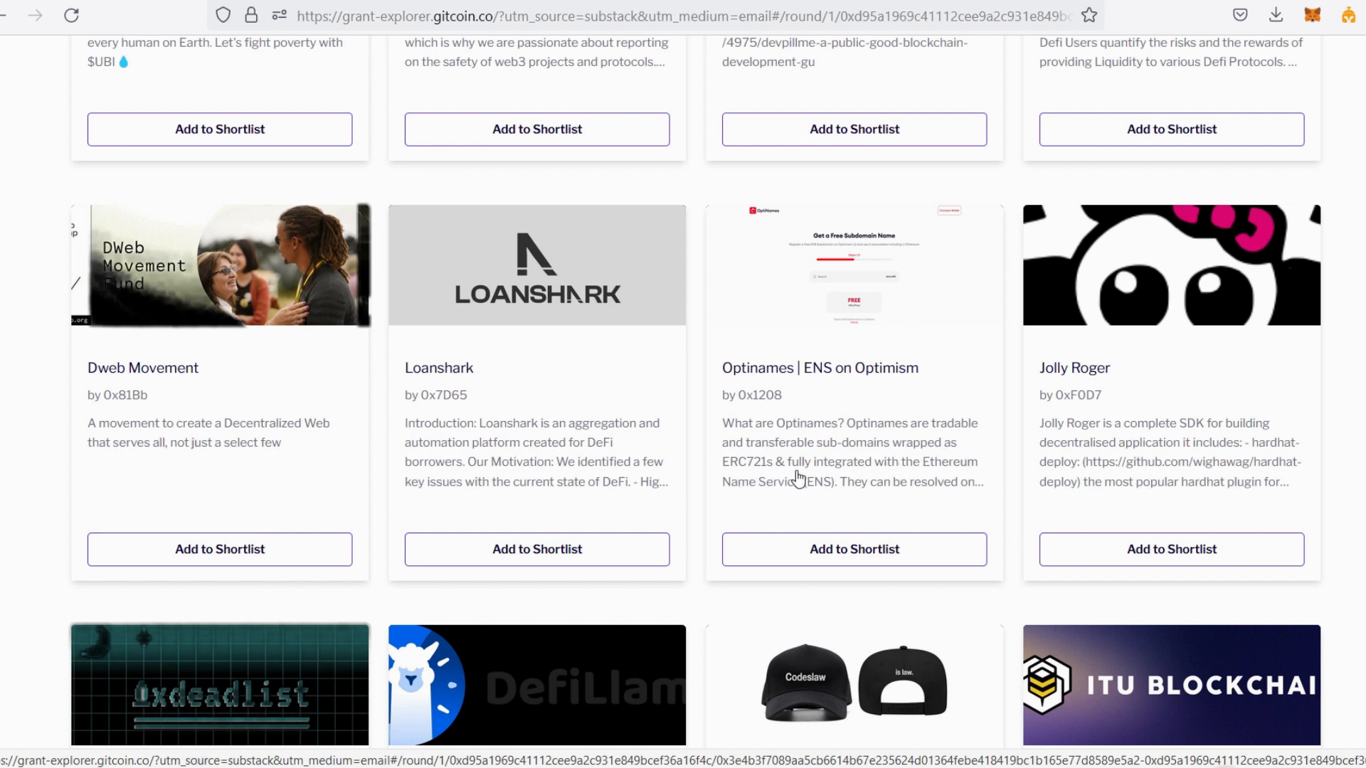
mouse_move(962, 477)
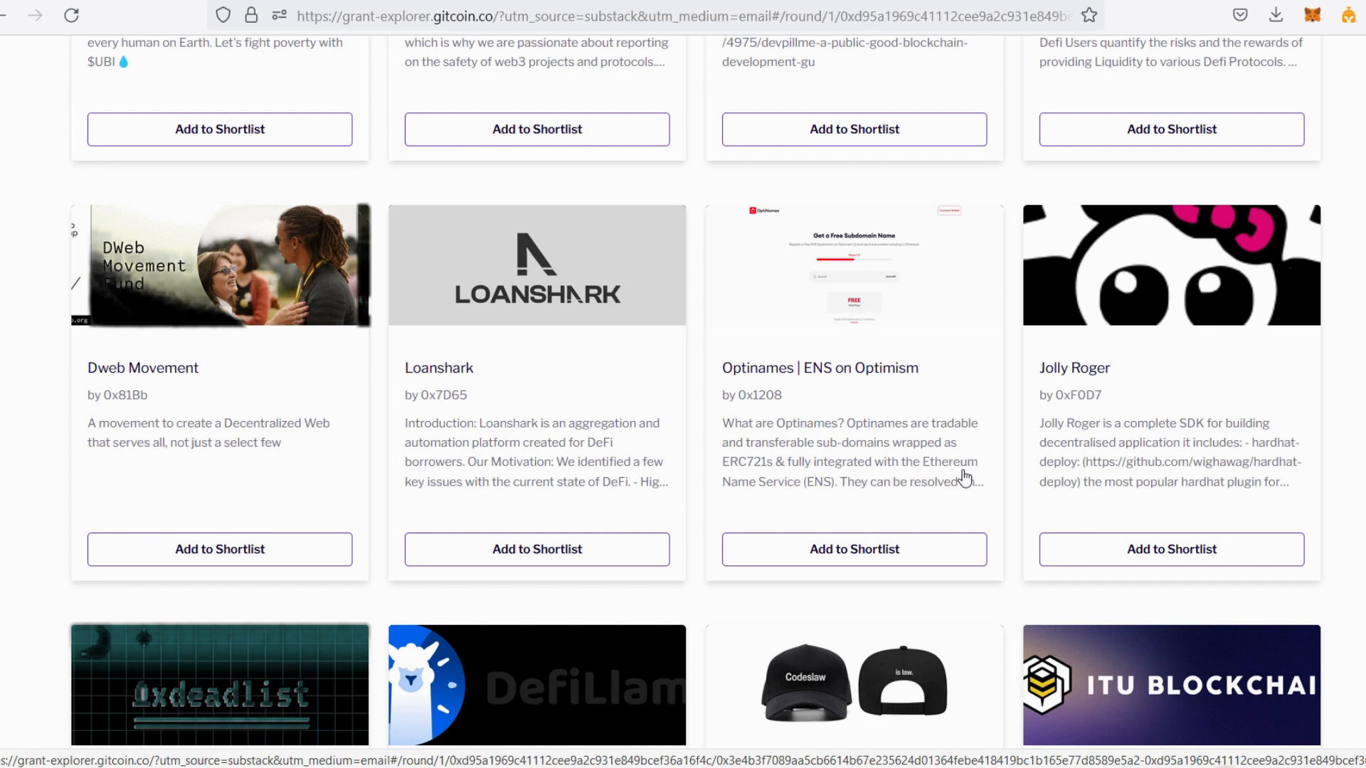
mouse_move(866, 497)
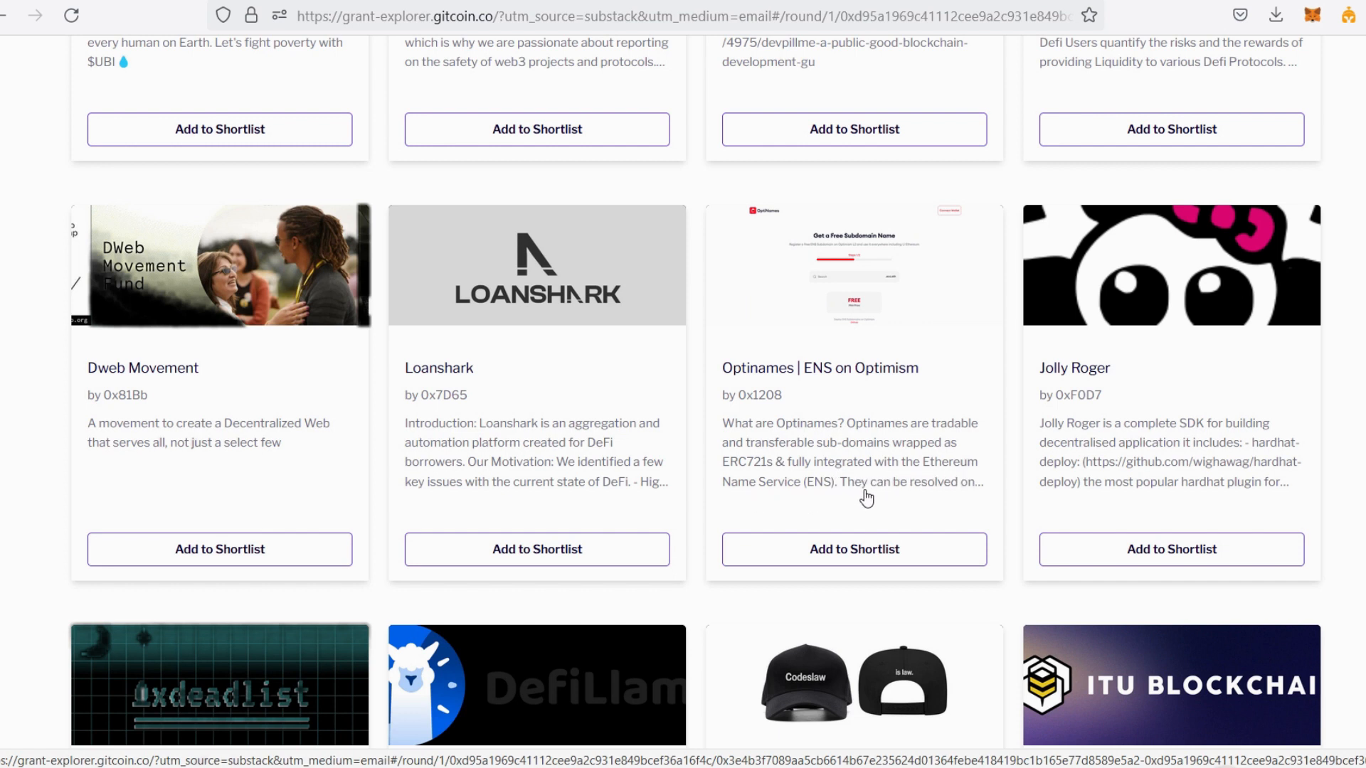
mouse_move(684, 453)
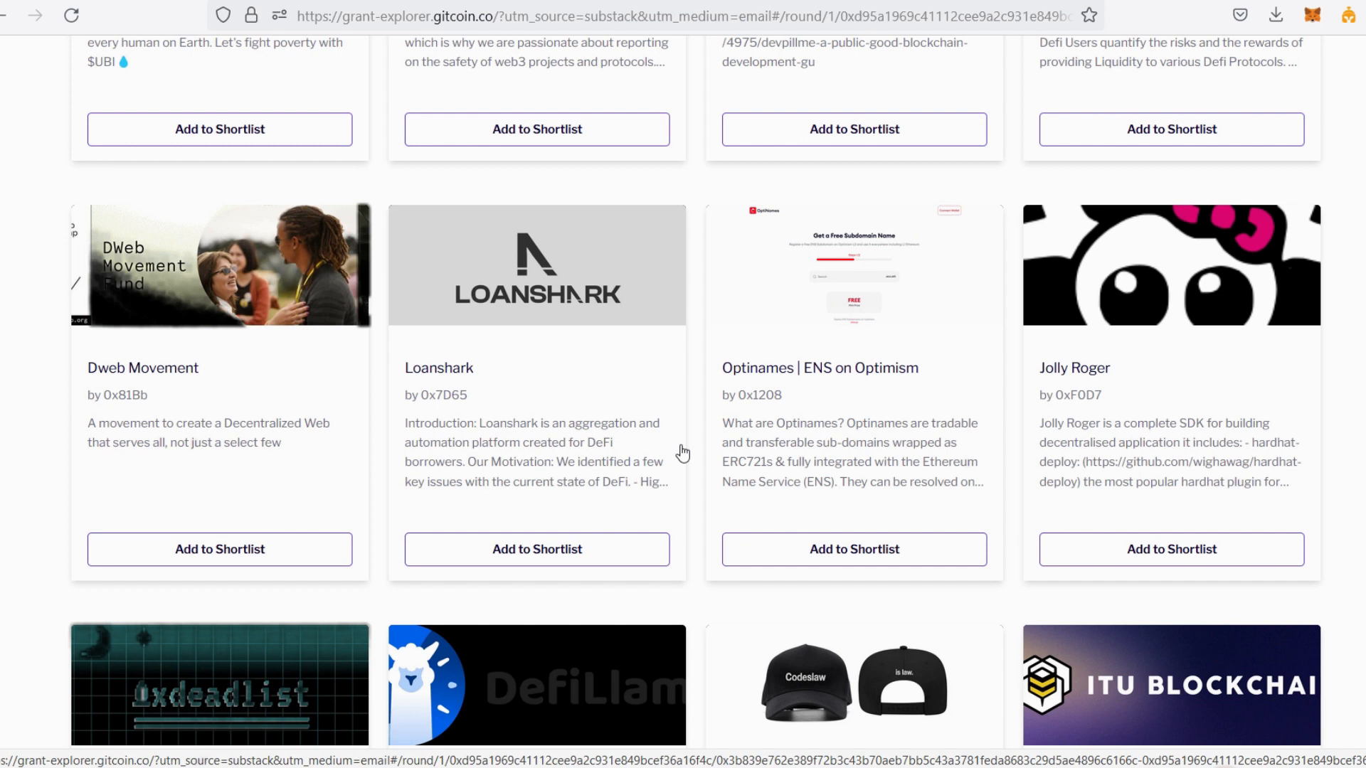
mouse_move(536, 549)
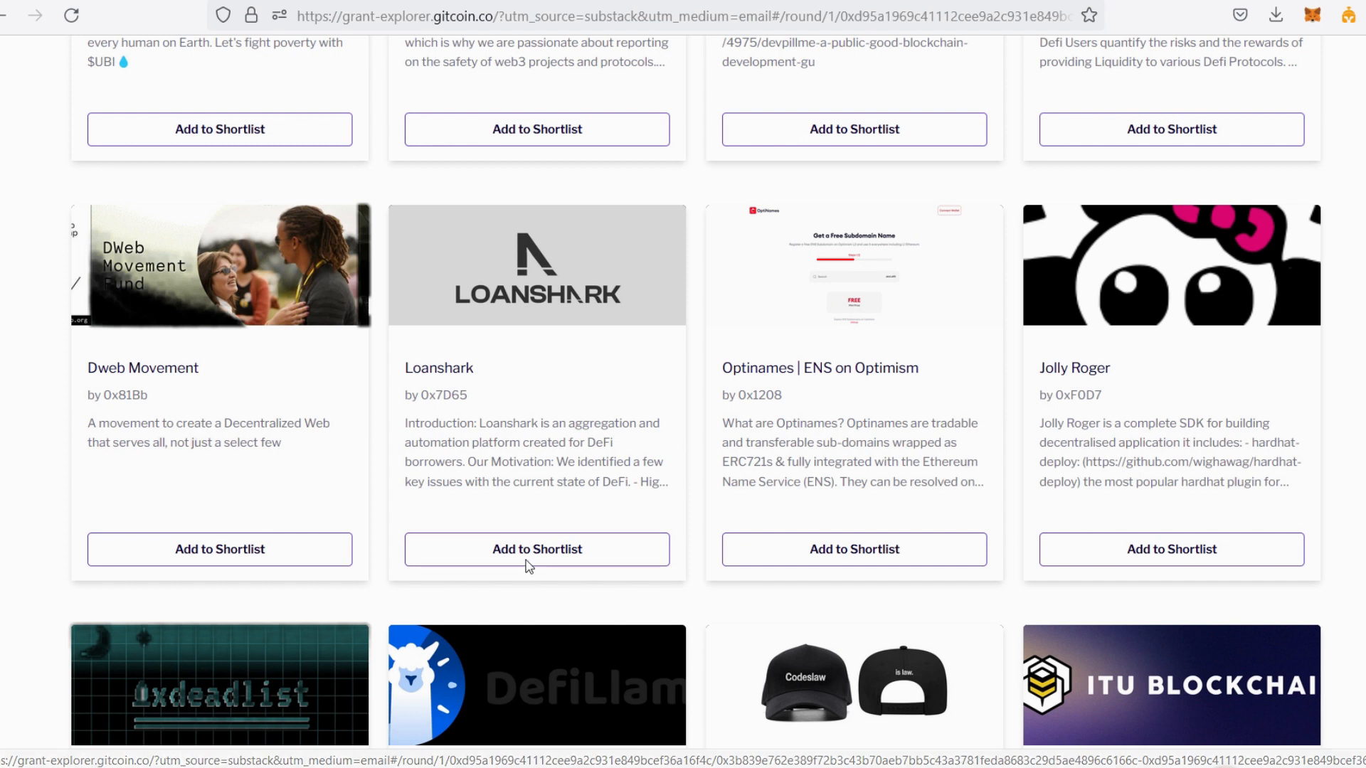
mouse_move(818, 581)
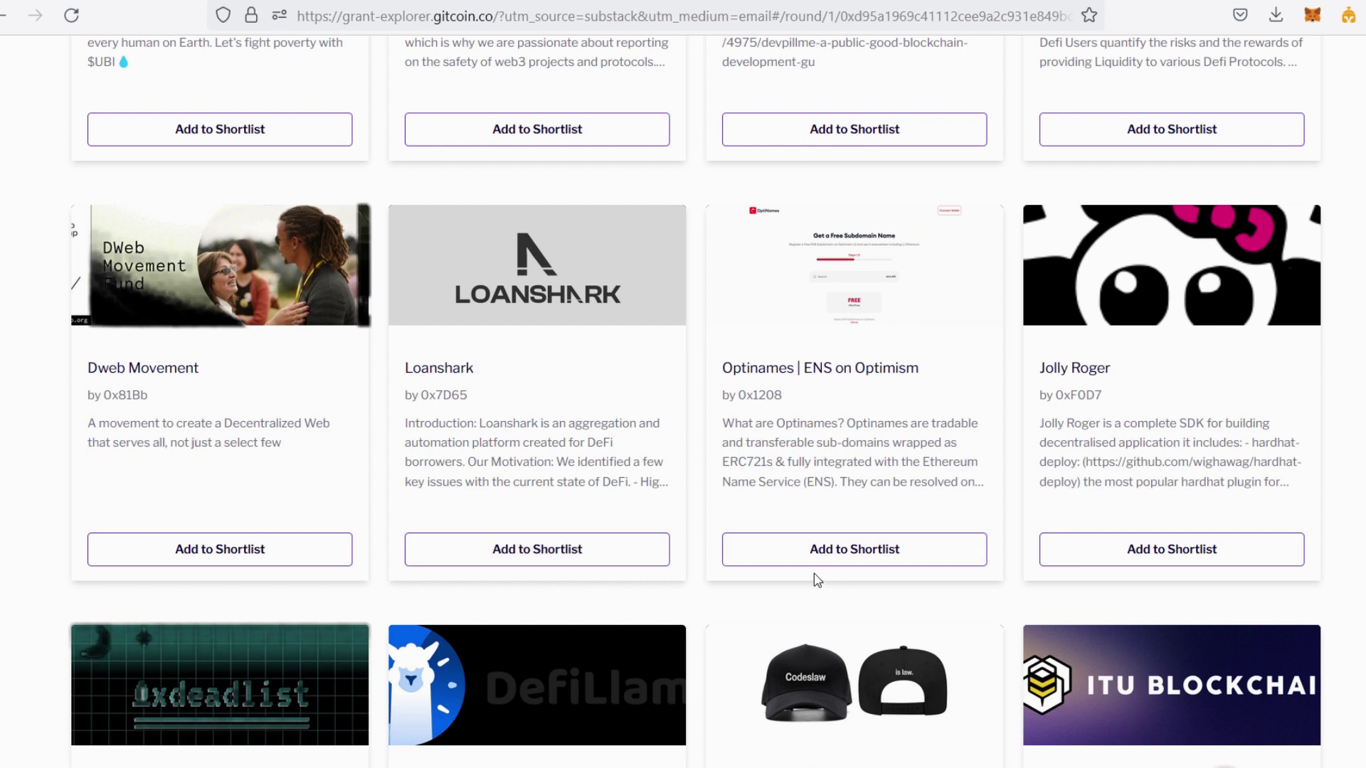
Step: Shortlist Optinames | ENS on Optimism and return to the round page top
left_click(854, 549)
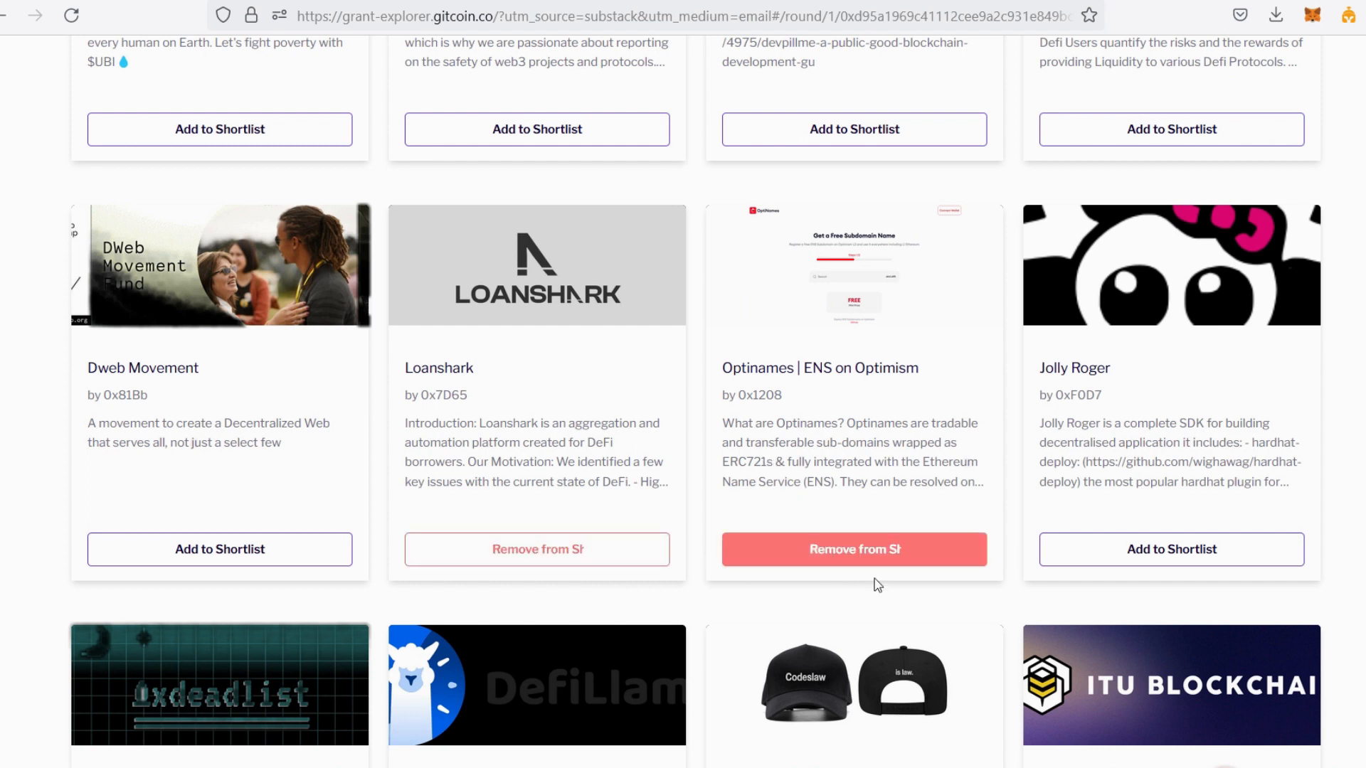
mouse_move(697, 547)
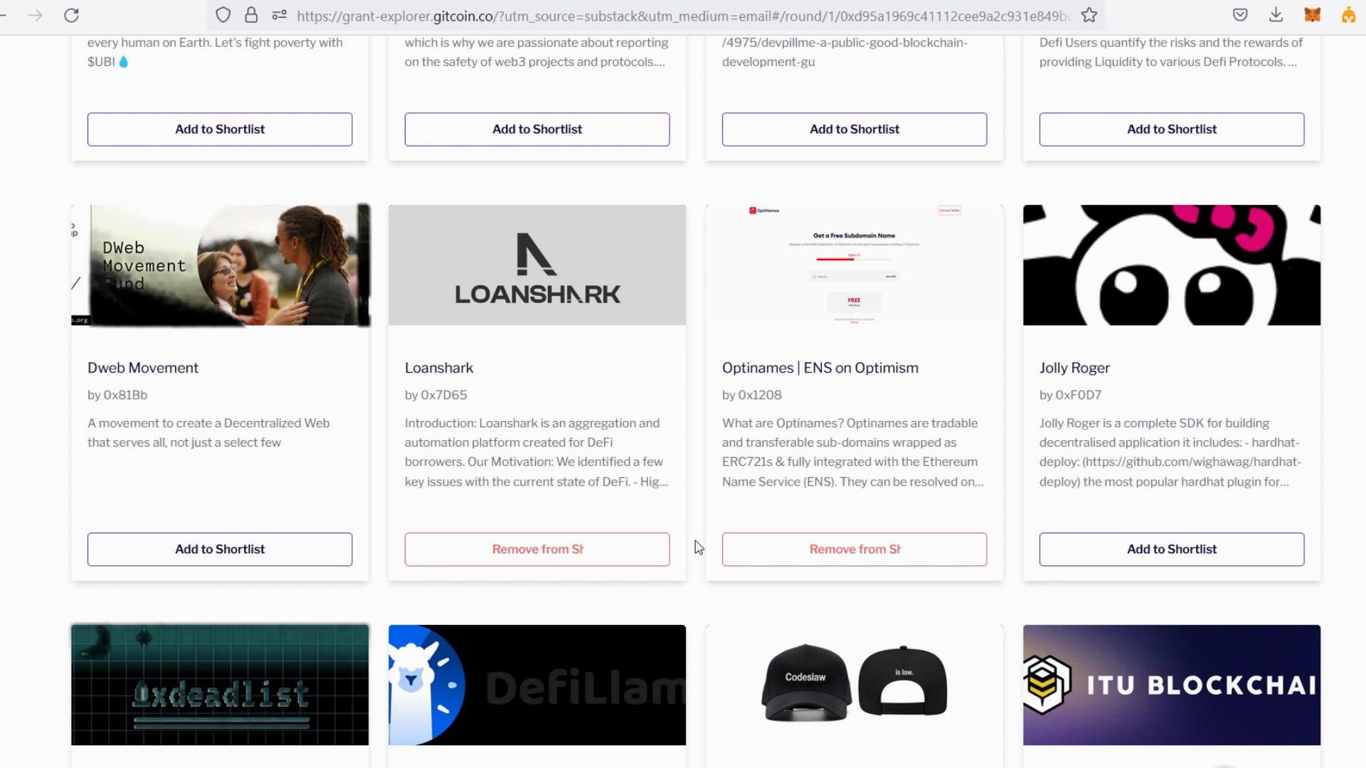
scroll("up", 3)
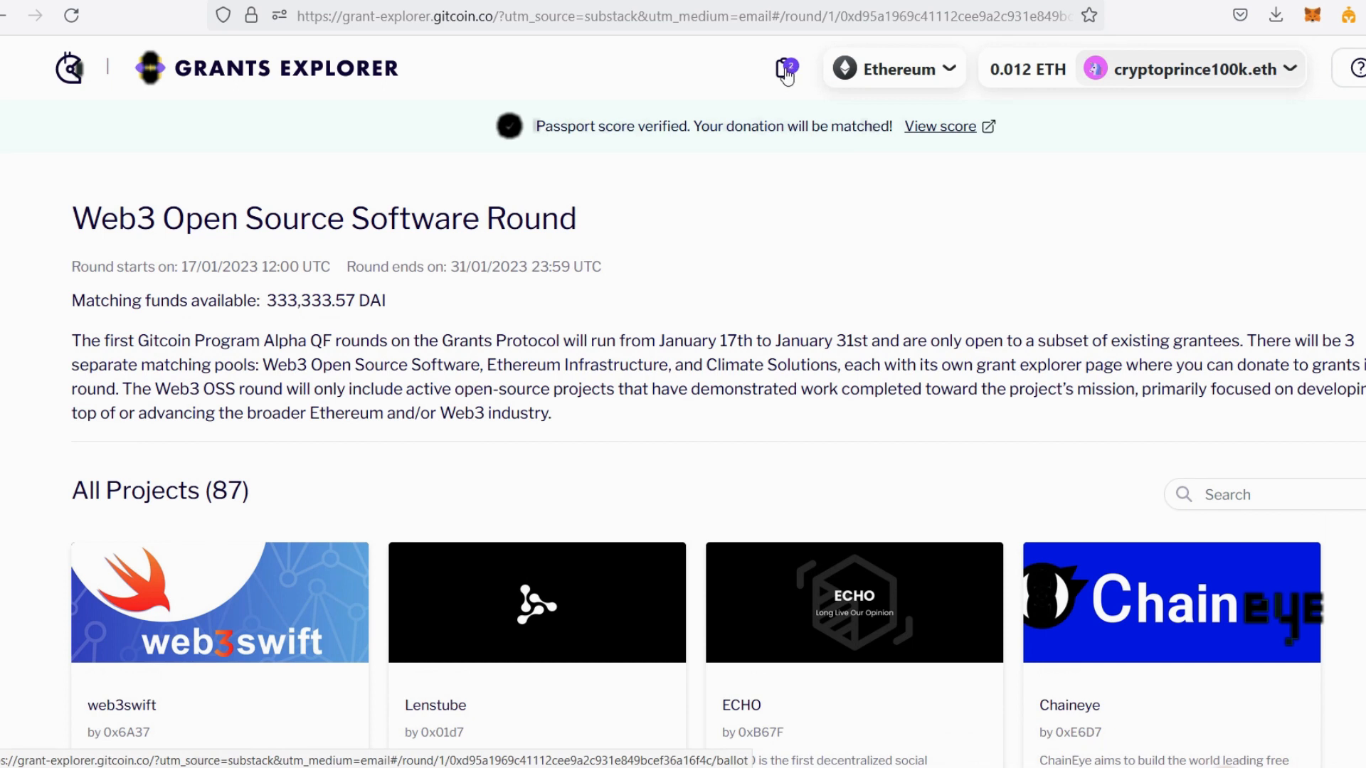
Step: Open the Donation Builder, pick ETH, and add Loanshark and Optinames to Final Donation
left_click(781, 69)
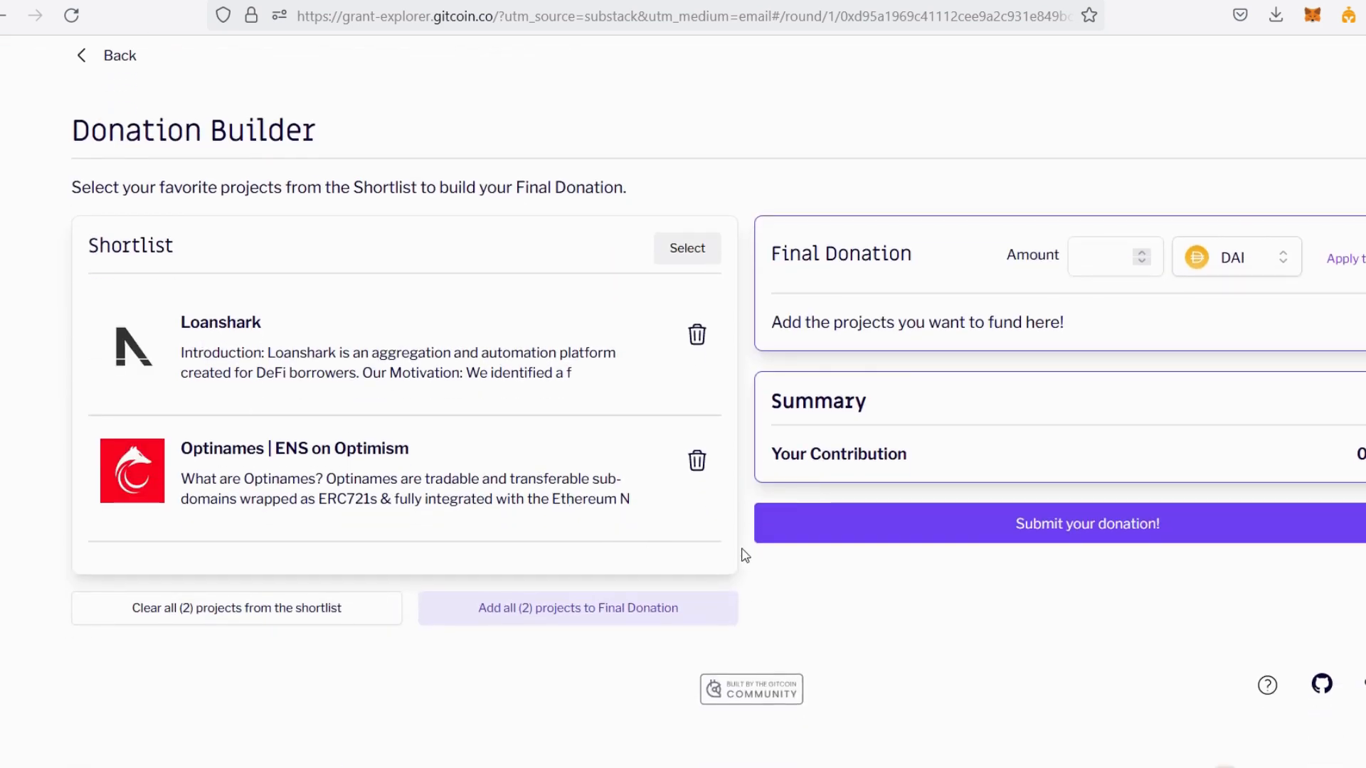
mouse_move(1229, 333)
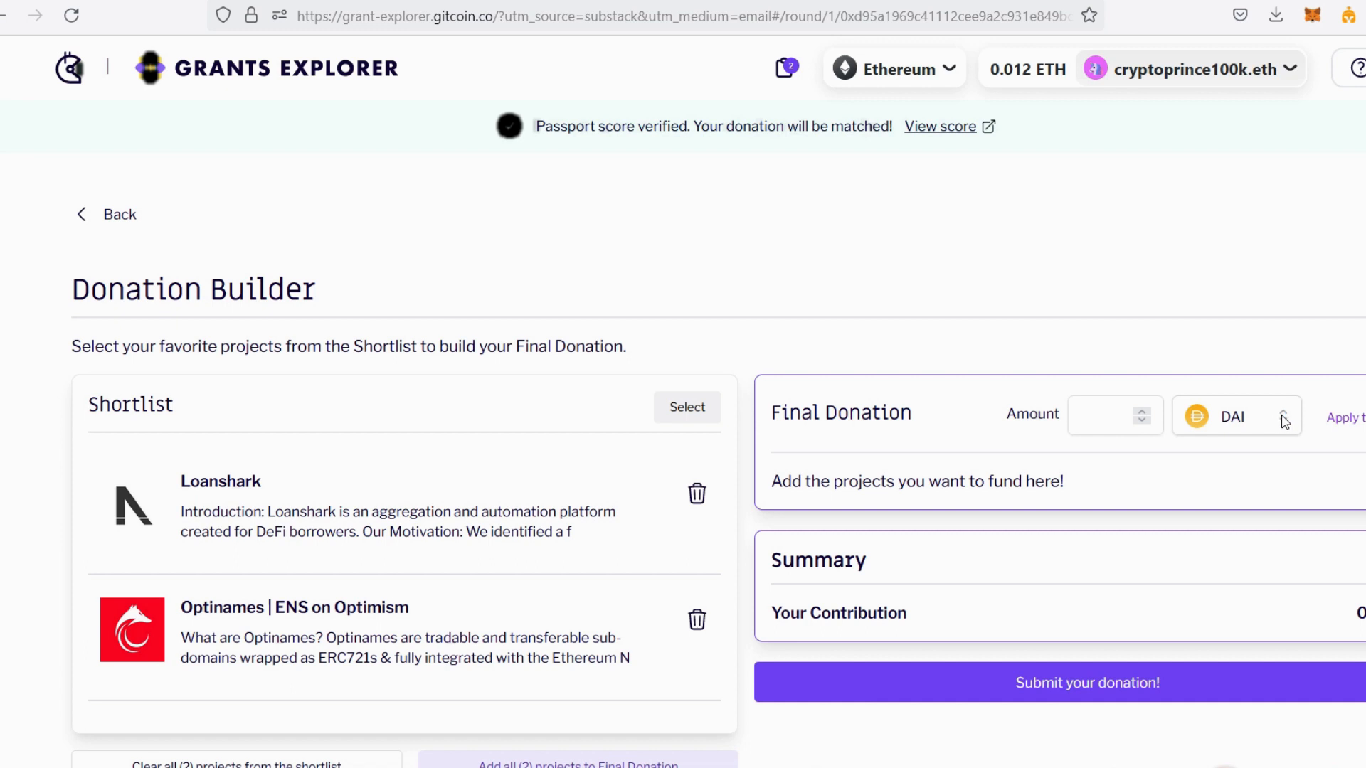
left_click(1233, 416)
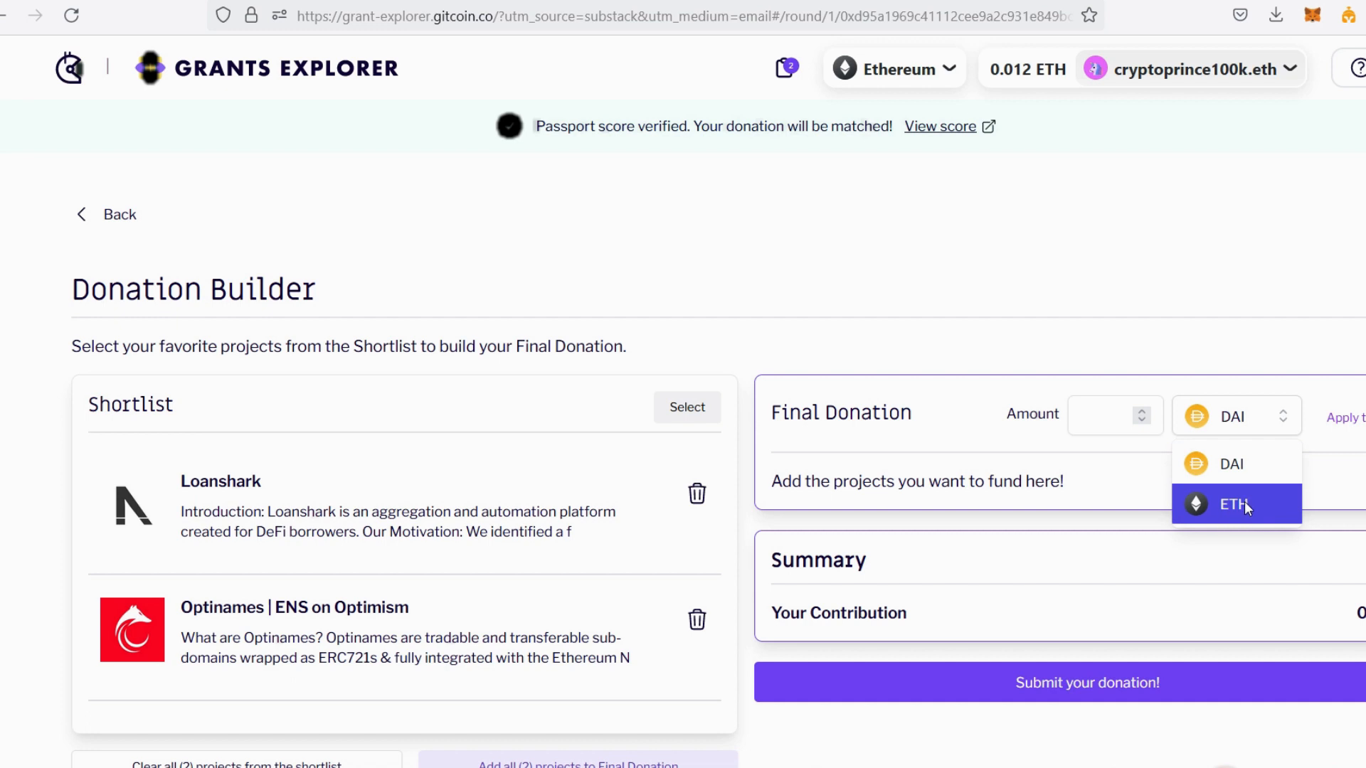
left_click(1236, 504)
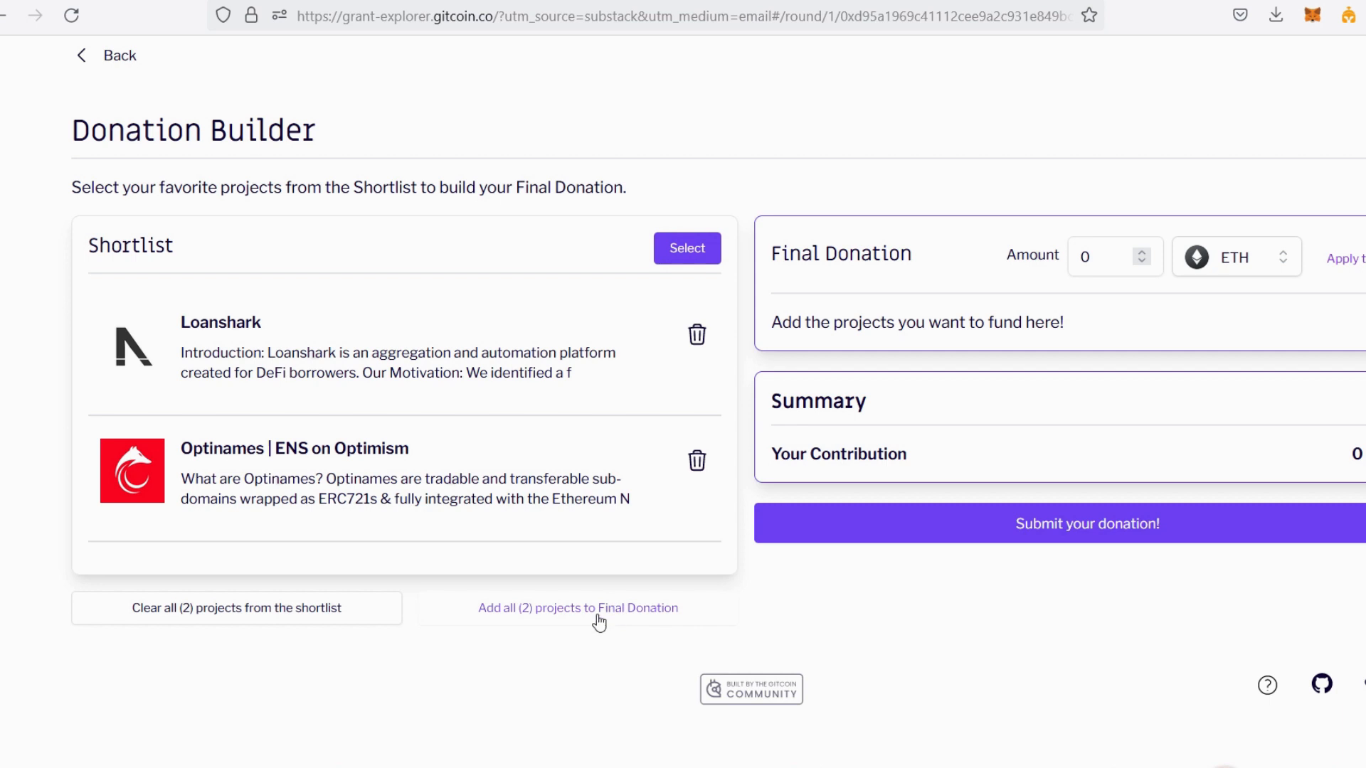
left_click(577, 607)
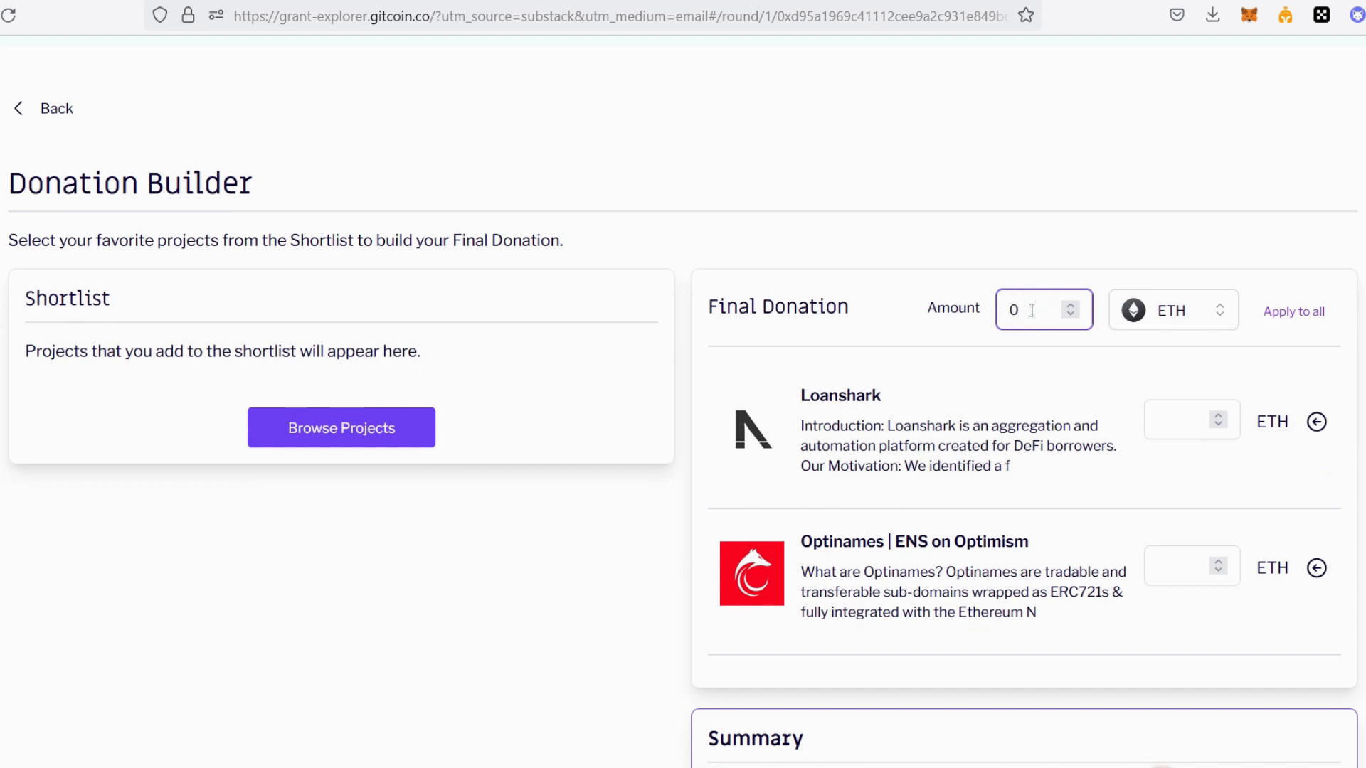
Step: Apply 0.005 ETH to both projects, making a 0.01 ETH total
type("0.005")
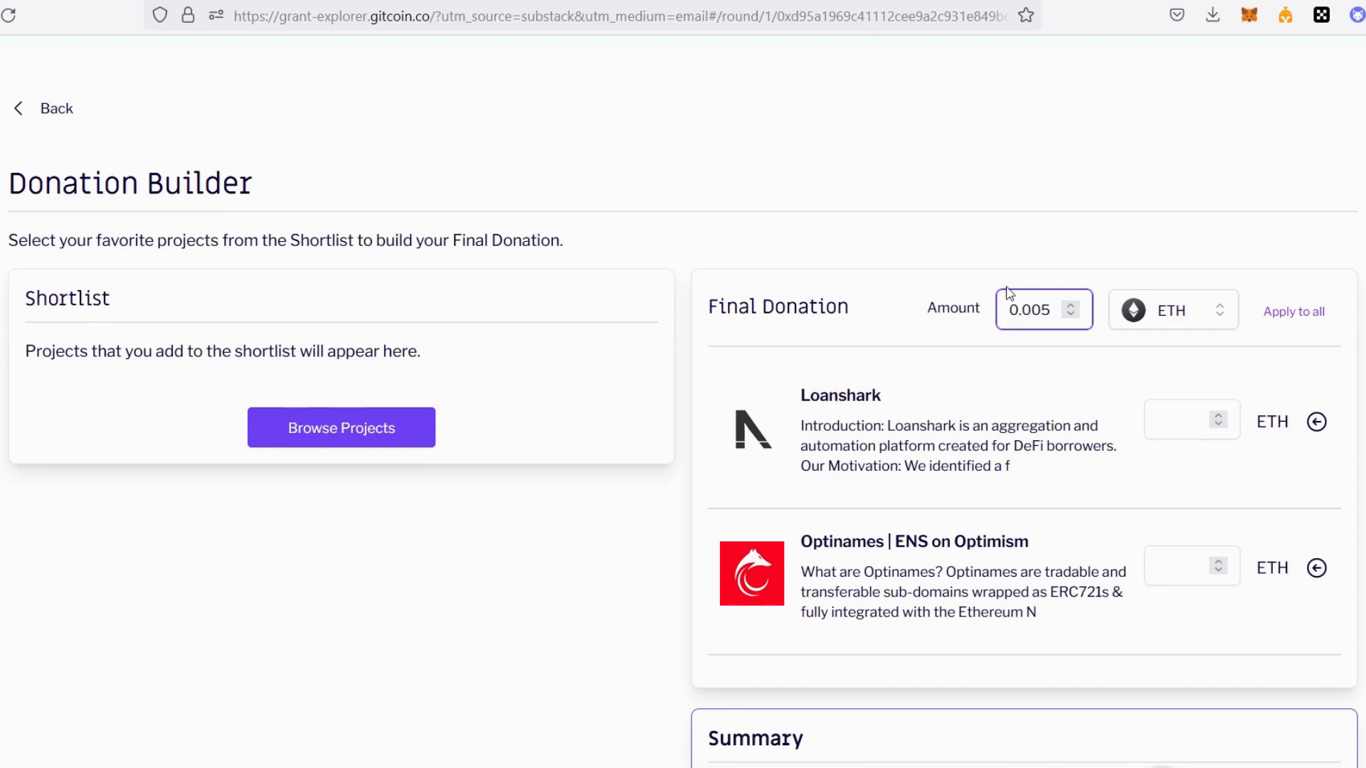
left_click(1294, 311)
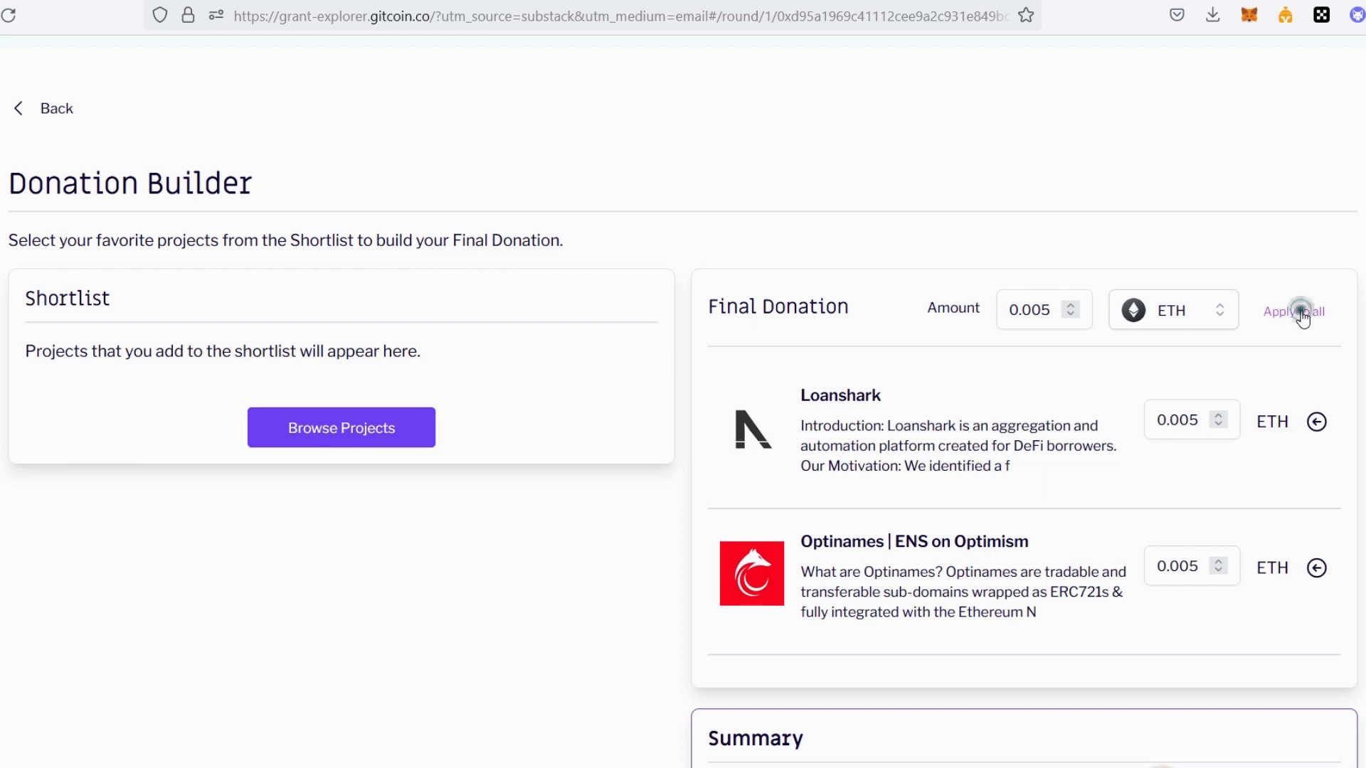
scroll("down", 3)
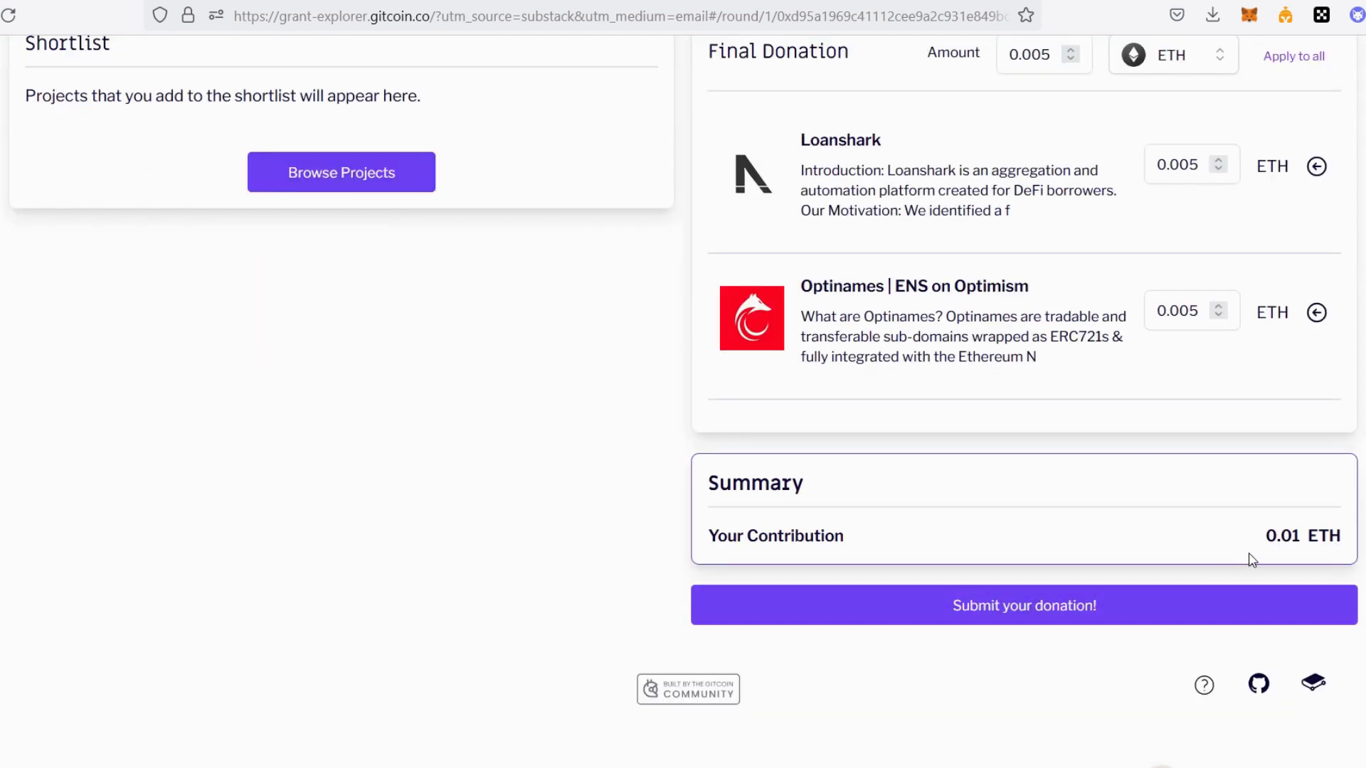
mouse_move(1314, 533)
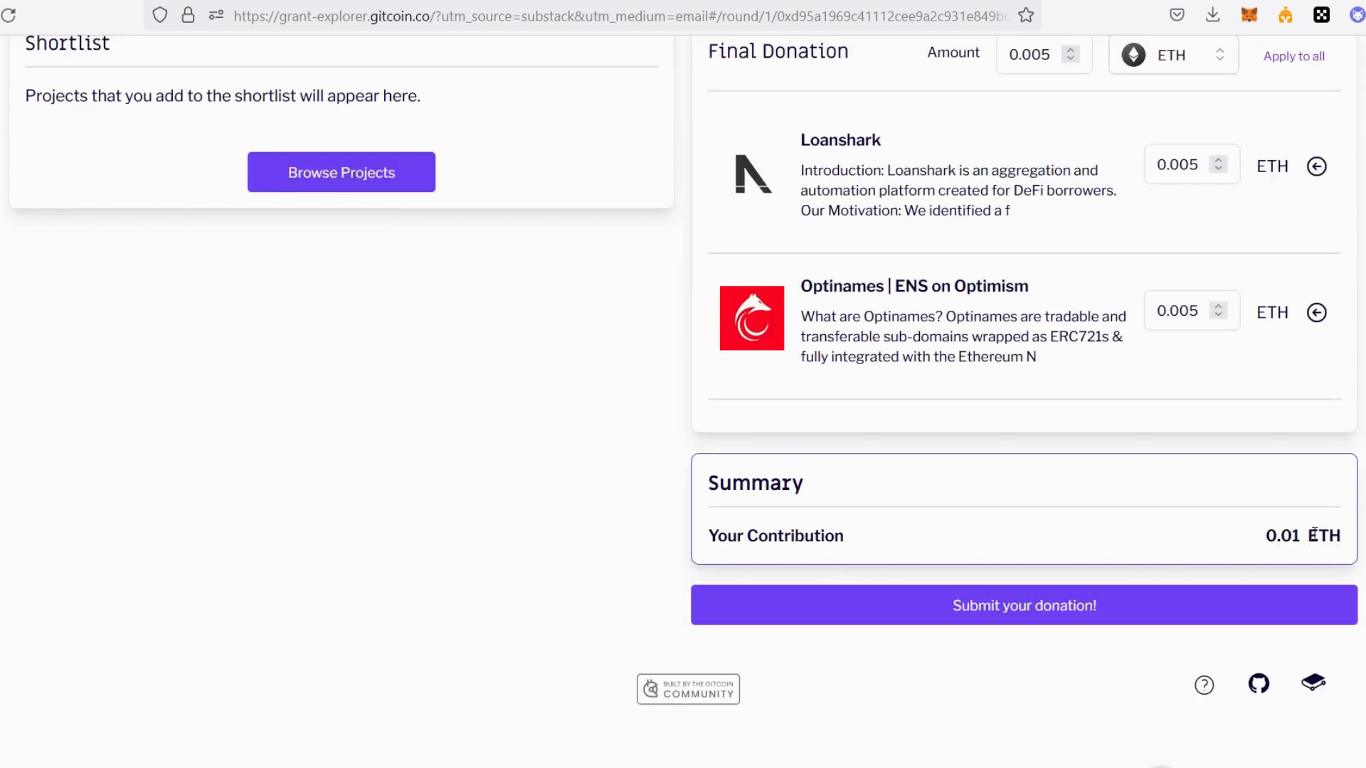
mouse_move(1024, 609)
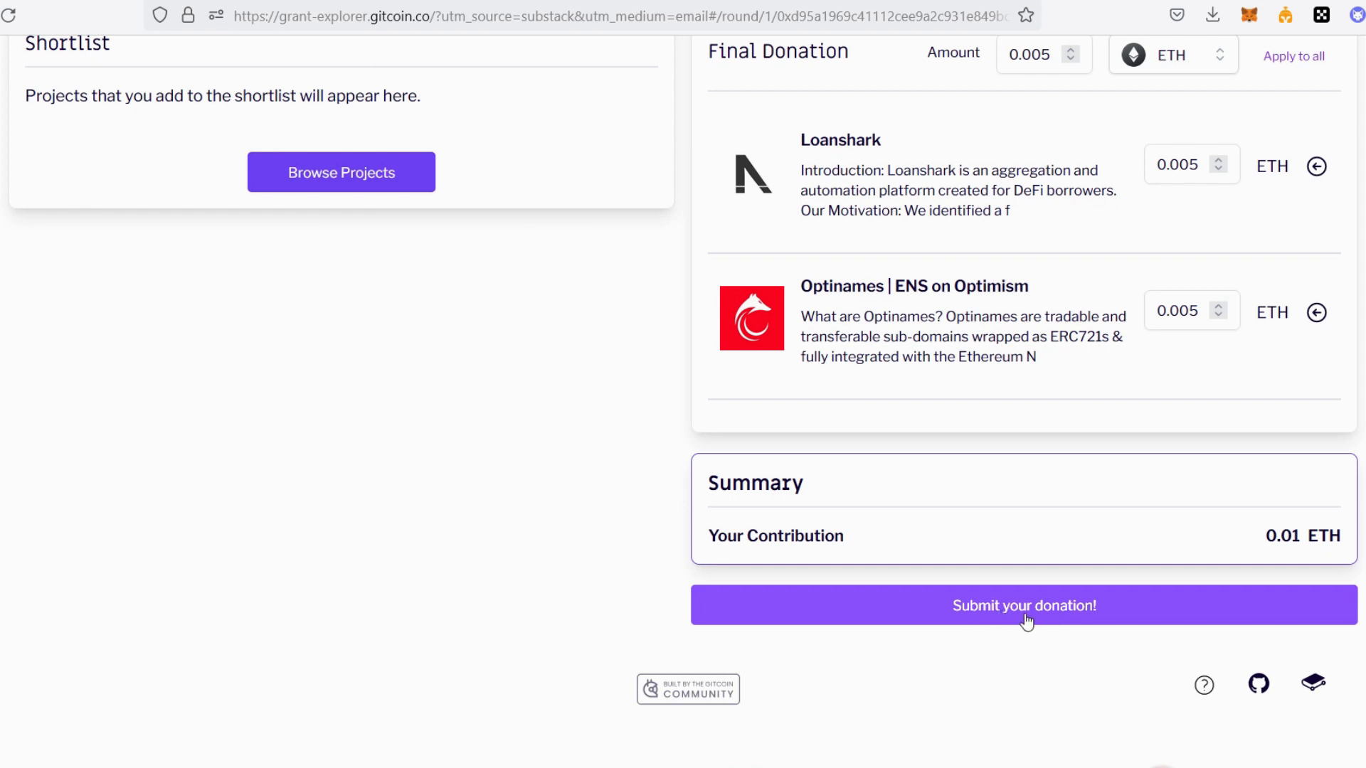
Step: Submit and confirm the 0.01 ETH donation, then continue past the signing notice
left_click(1024, 605)
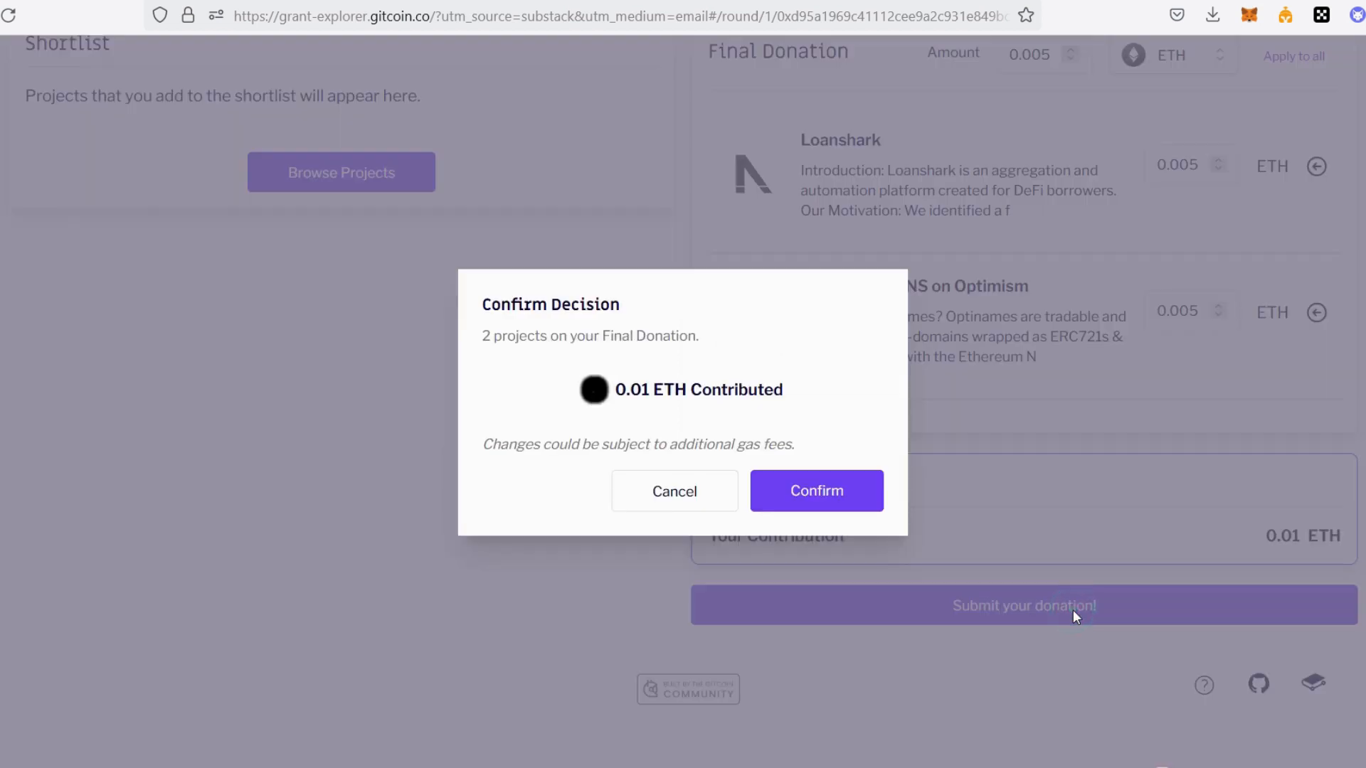
left_click(816, 490)
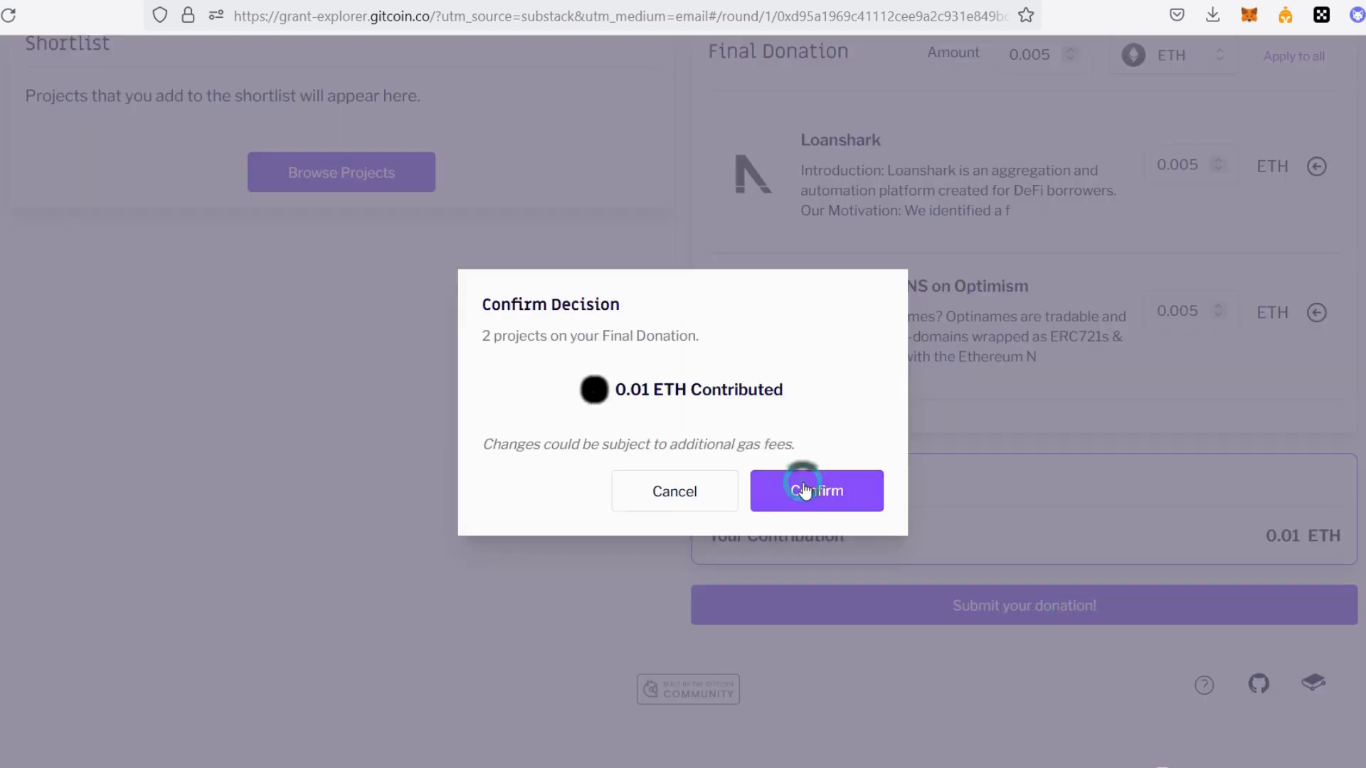
left_click(817, 490)
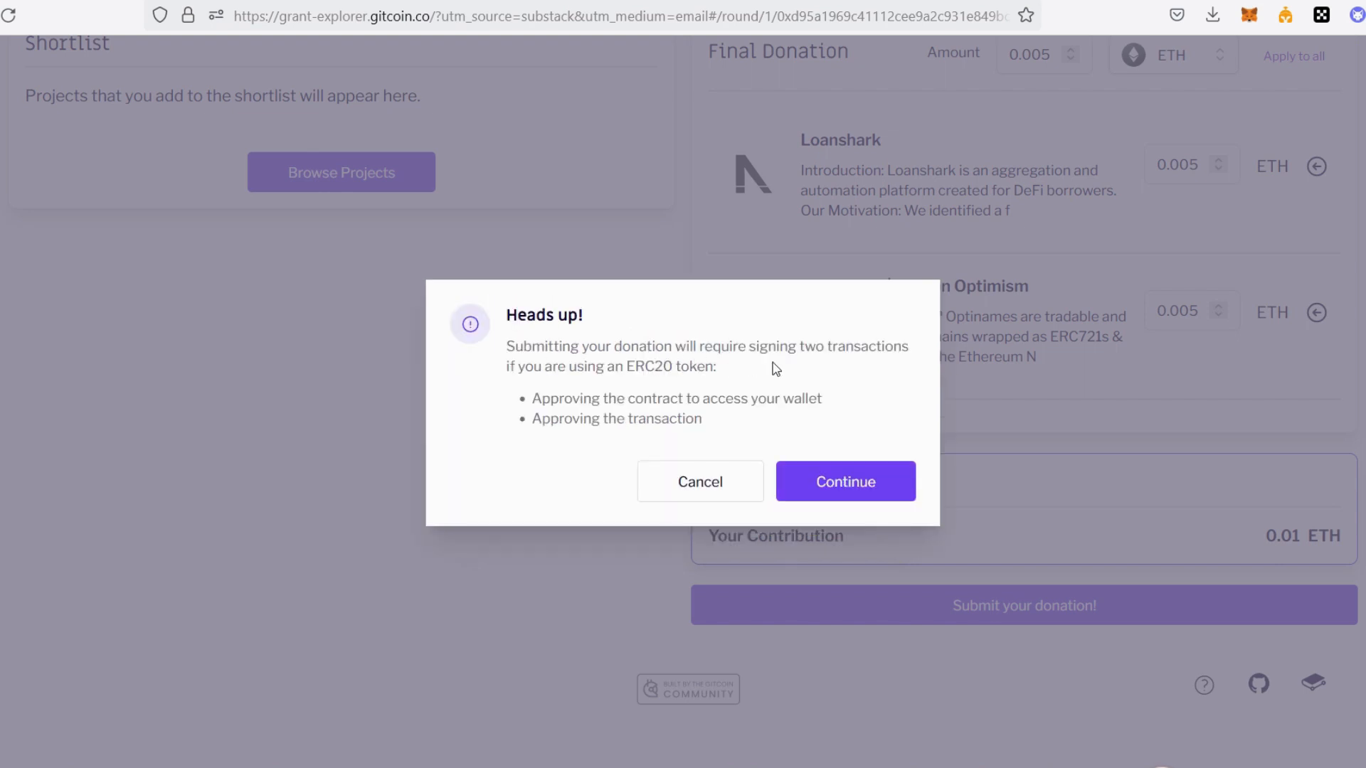
mouse_move(614, 392)
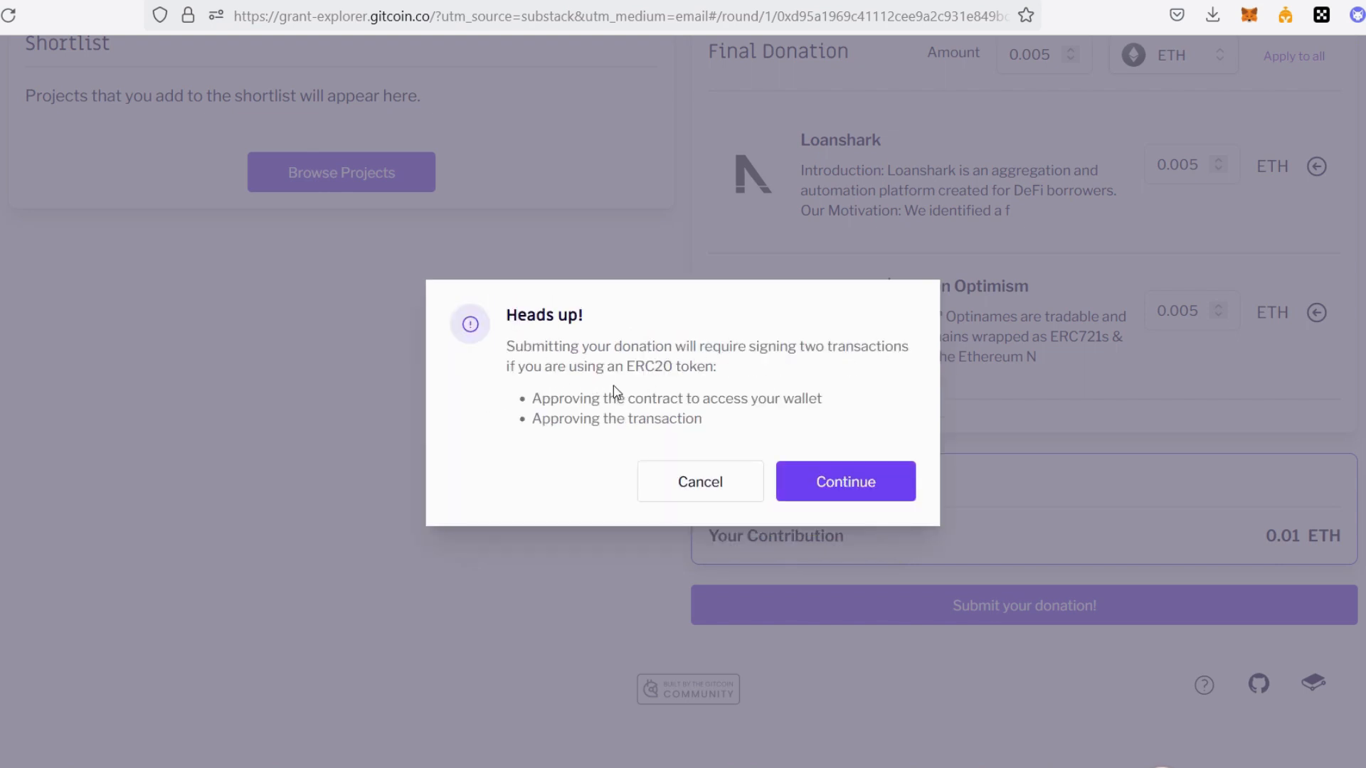
mouse_move(725, 383)
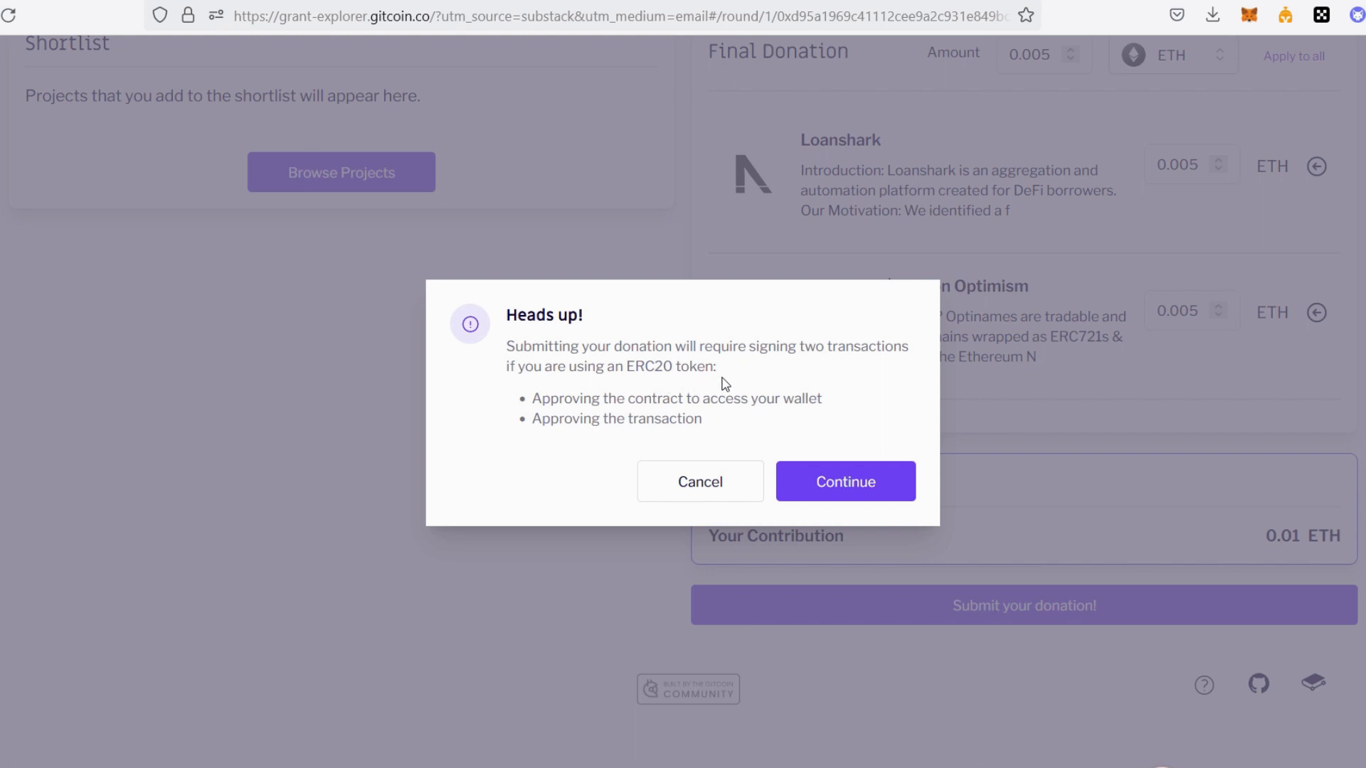
mouse_move(846, 481)
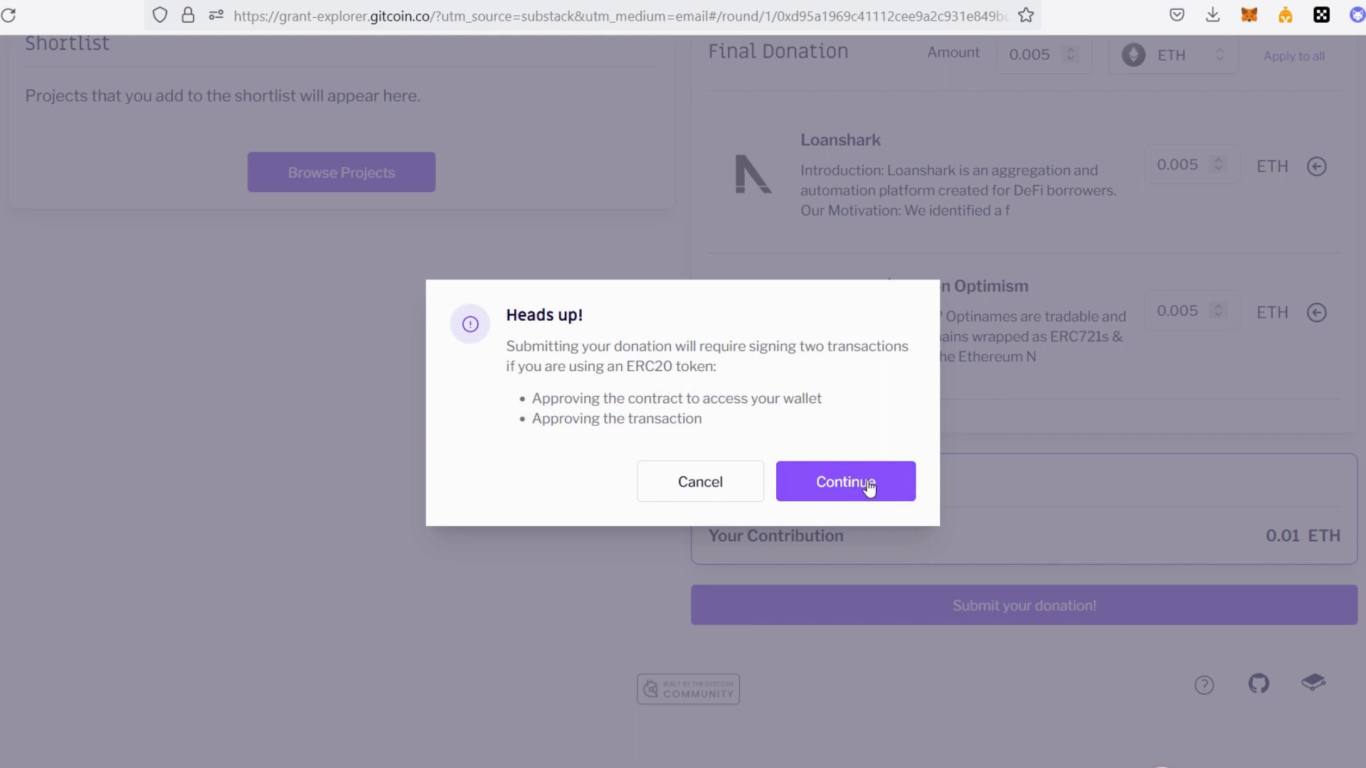
left_click(843, 481)
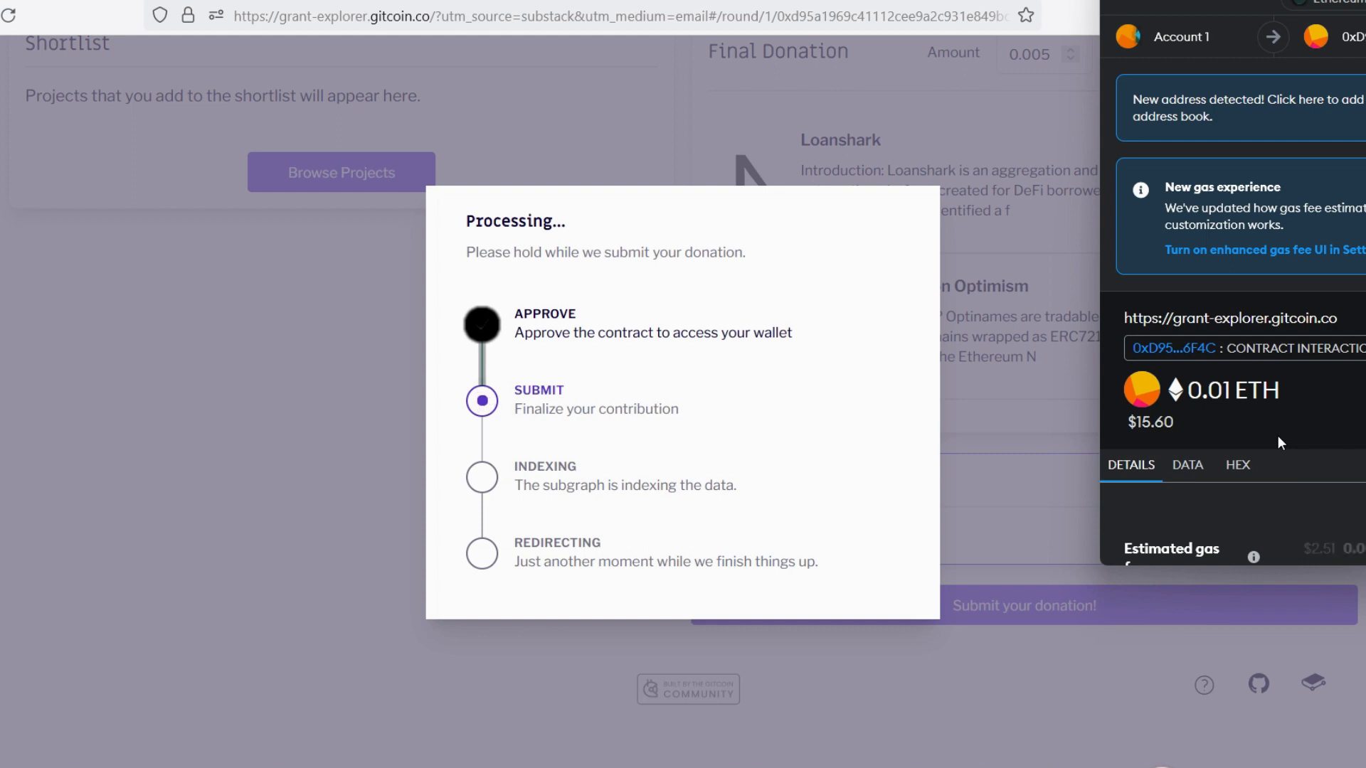
mouse_move(1157, 439)
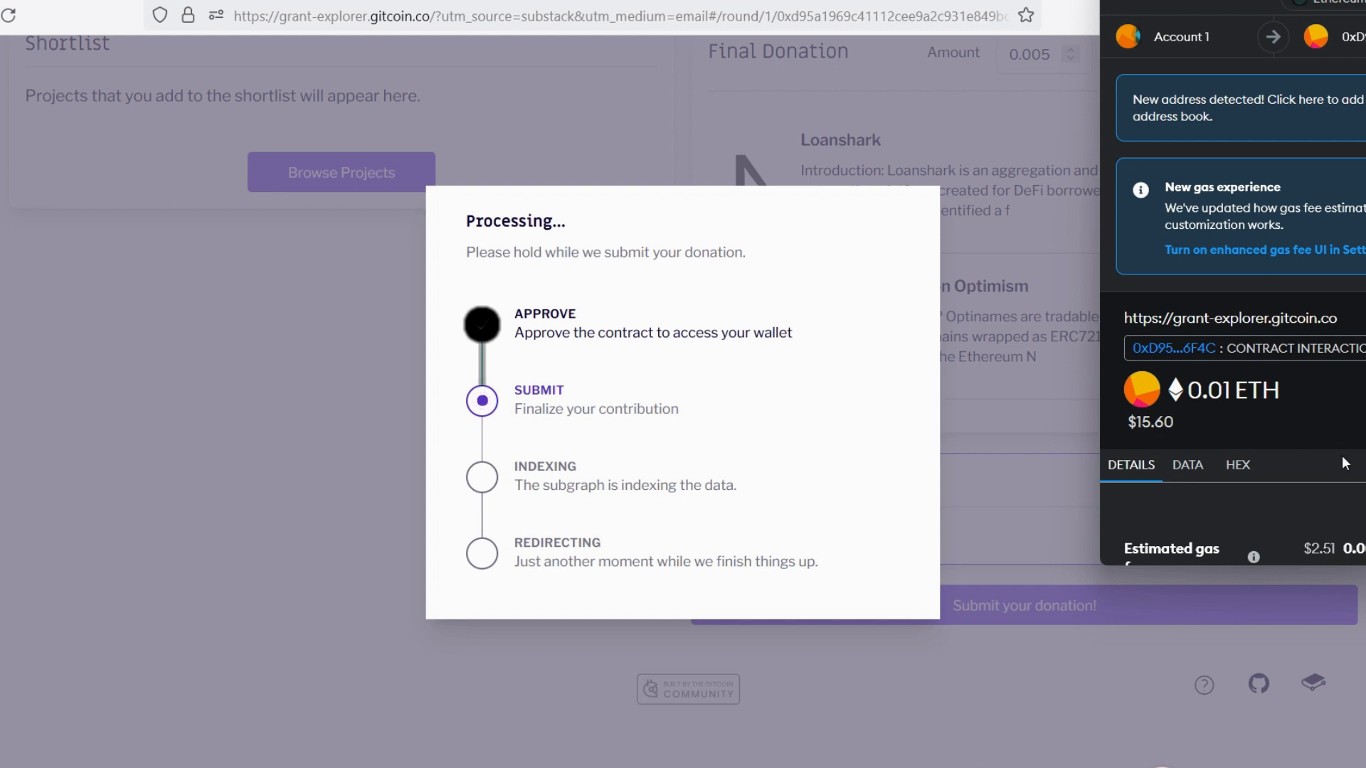
mouse_move(1304, 439)
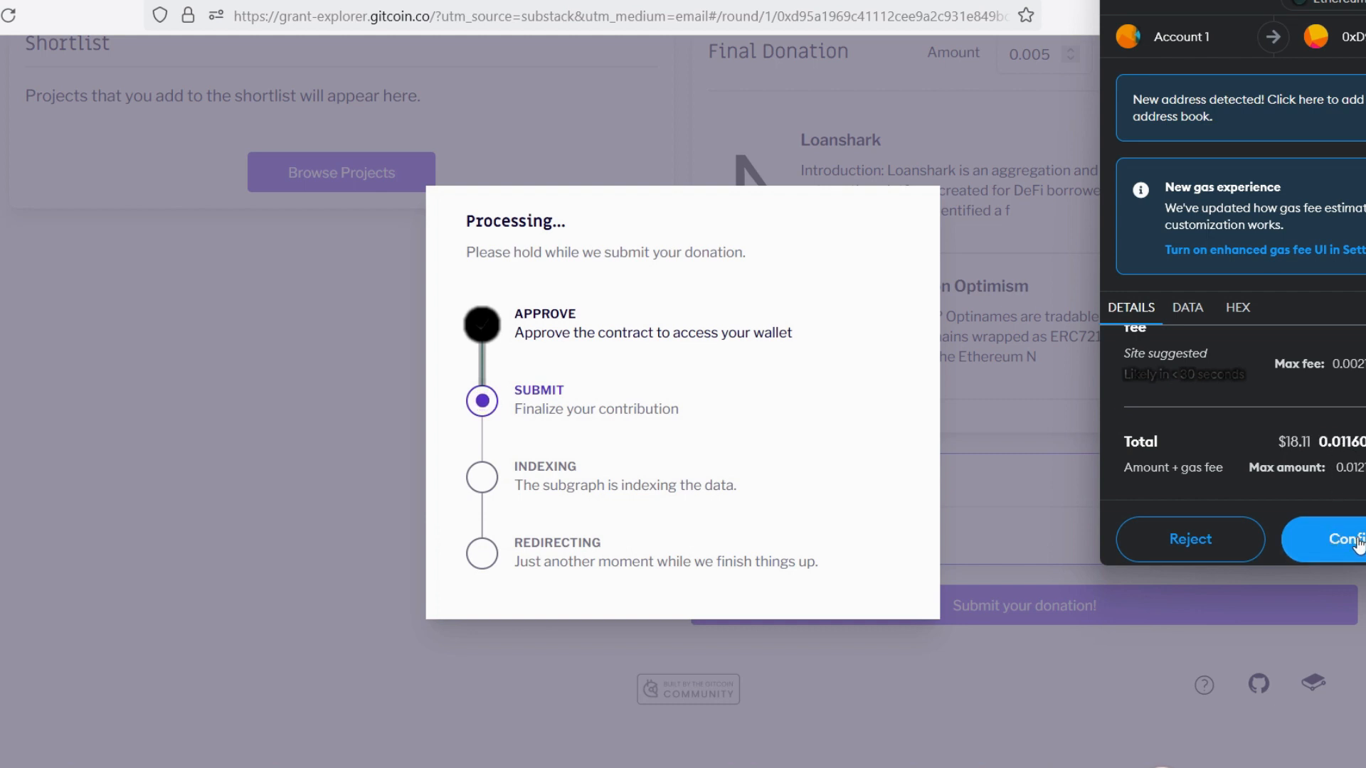
Step: Confirm the 0.01 ETH donation transaction in MetaMask
left_click(1346, 540)
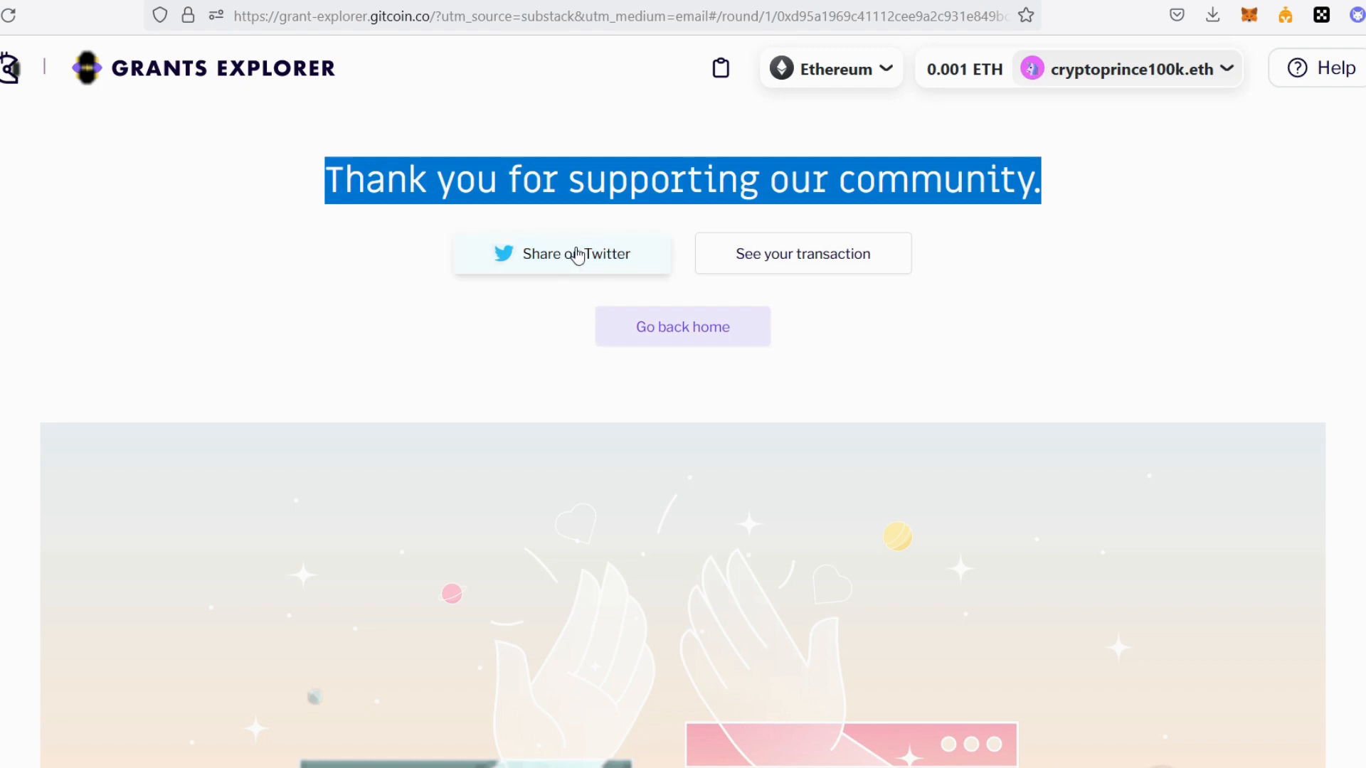
mouse_move(794, 269)
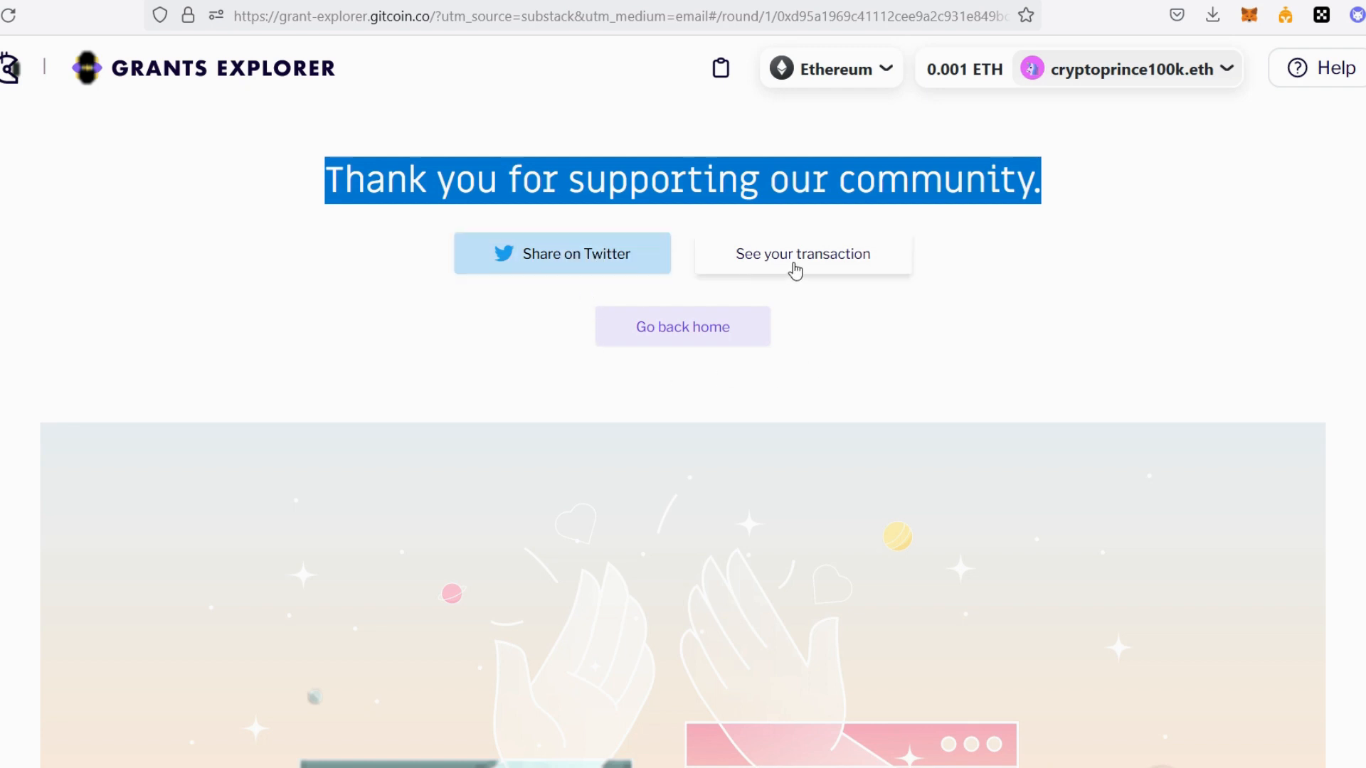
mouse_move(823, 258)
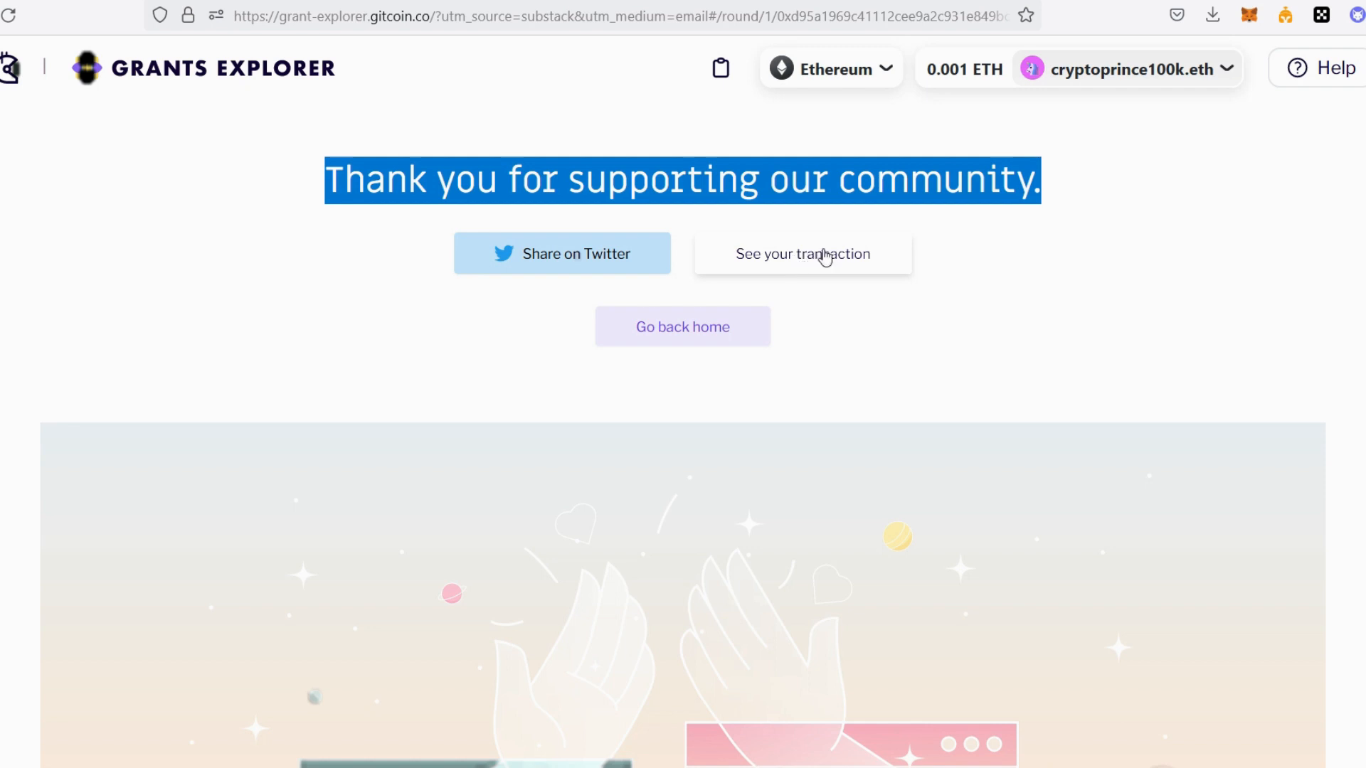
mouse_move(824, 386)
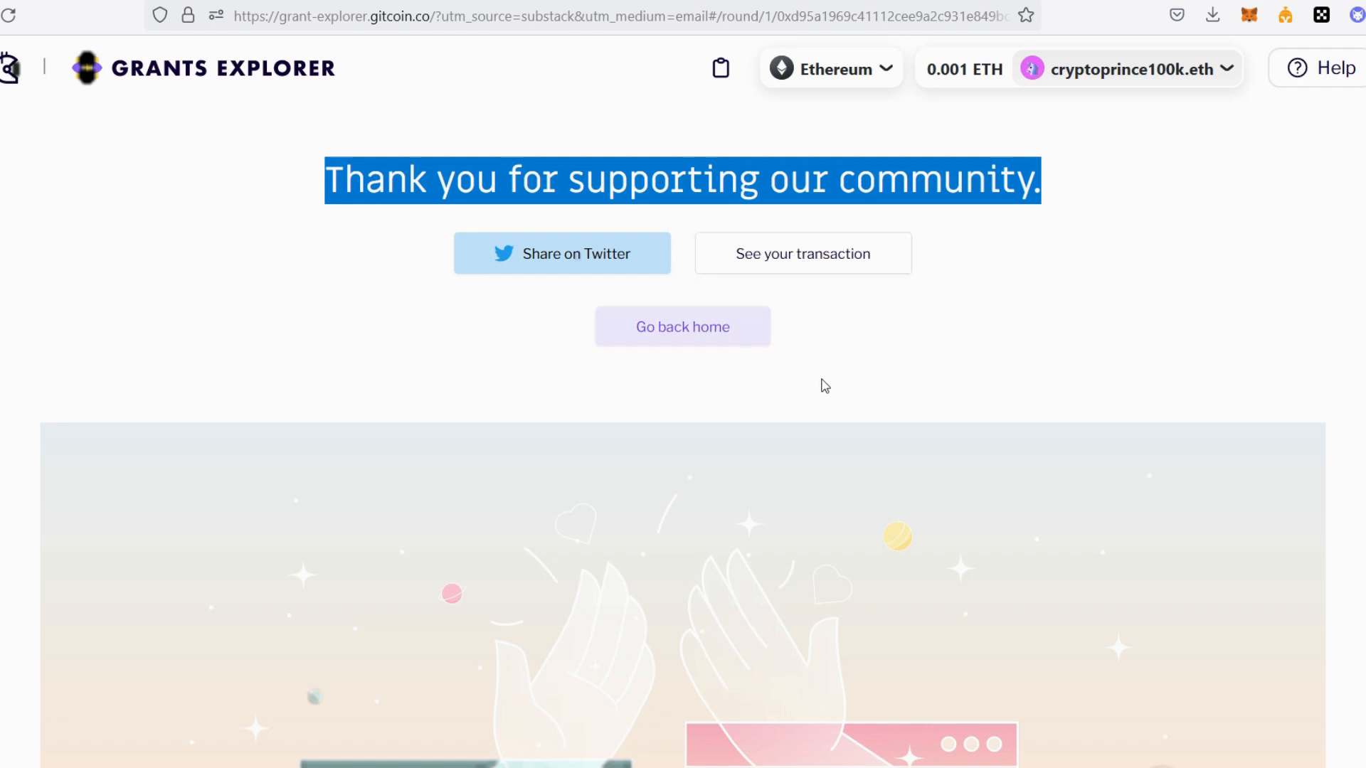
mouse_move(883, 388)
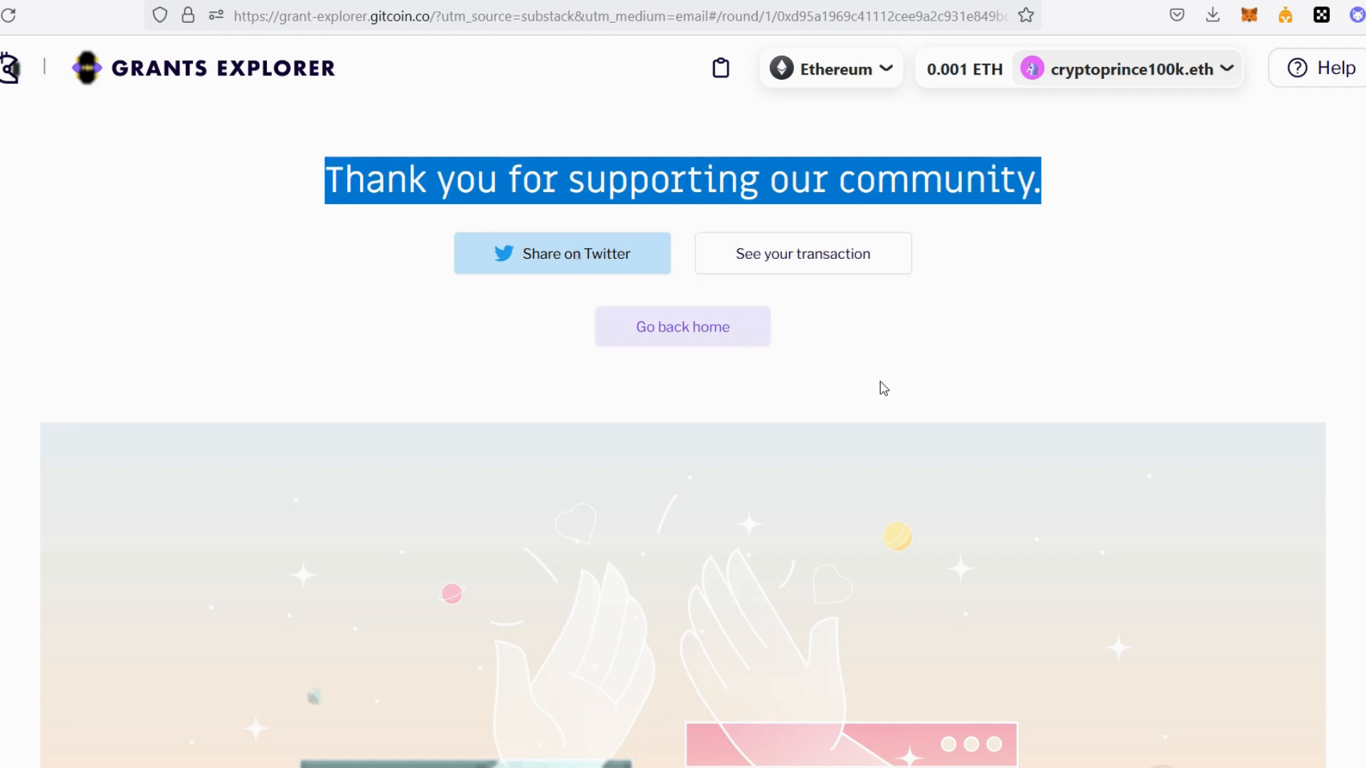